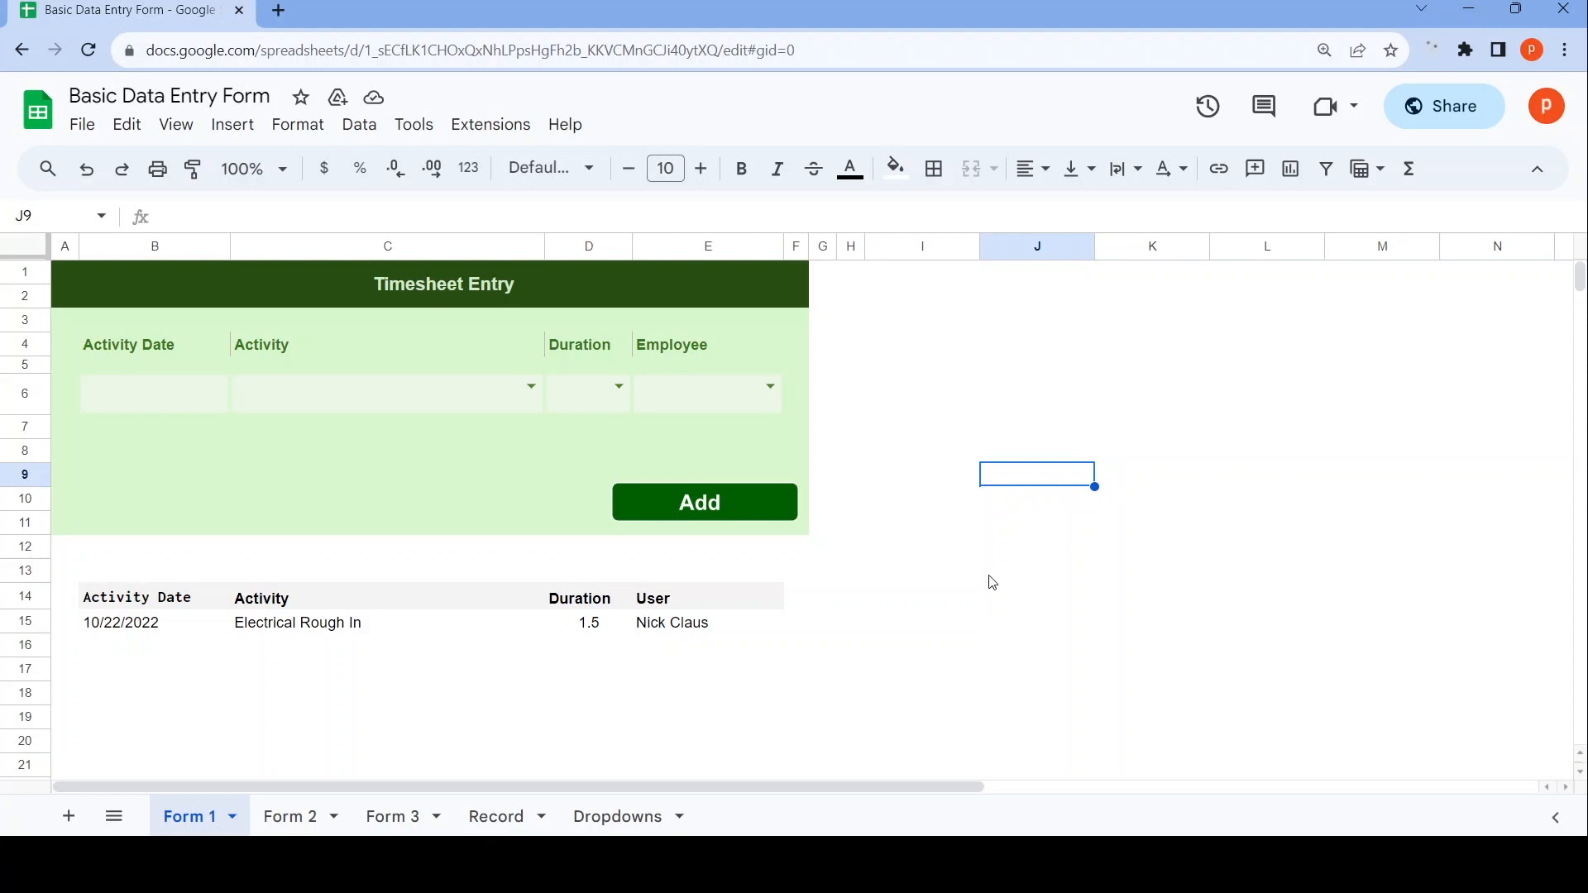
mouse_move(963, 573)
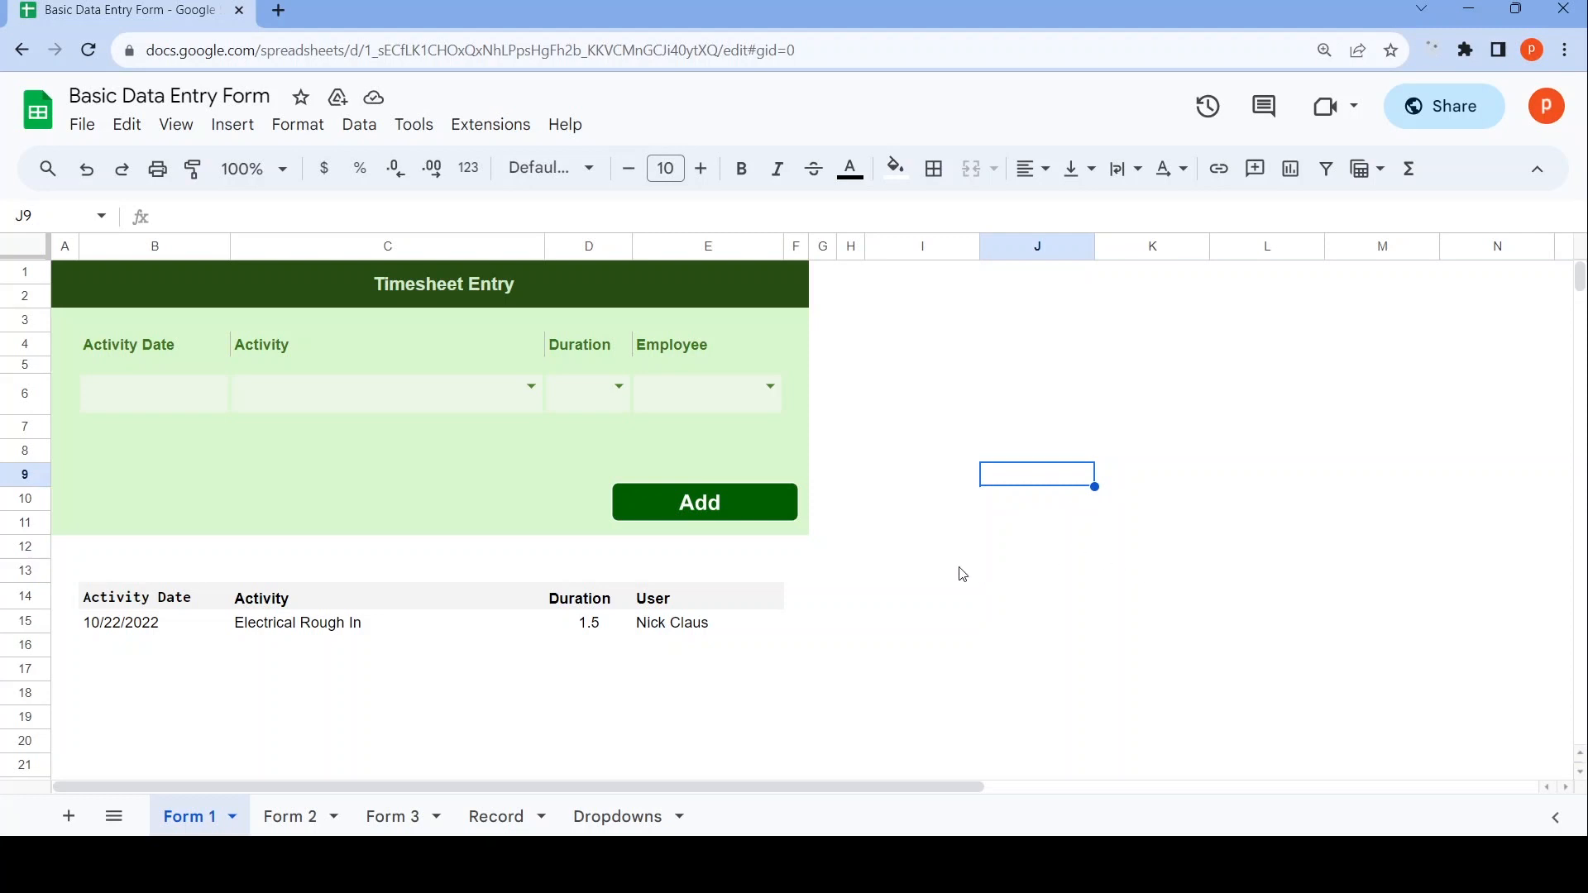
mouse_move(944, 578)
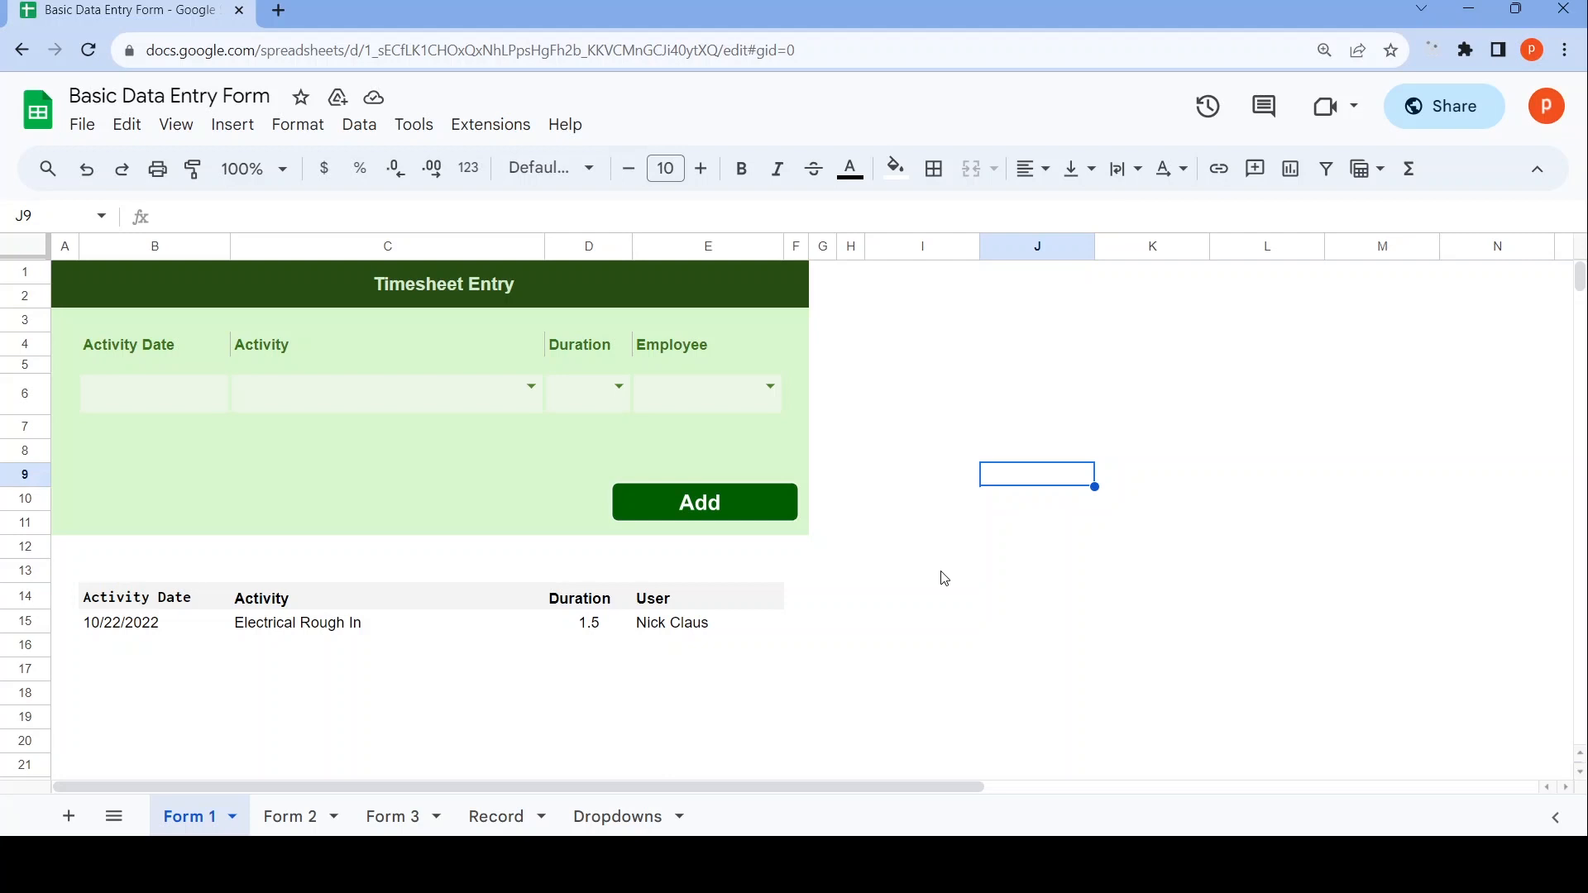
mouse_move(1023, 554)
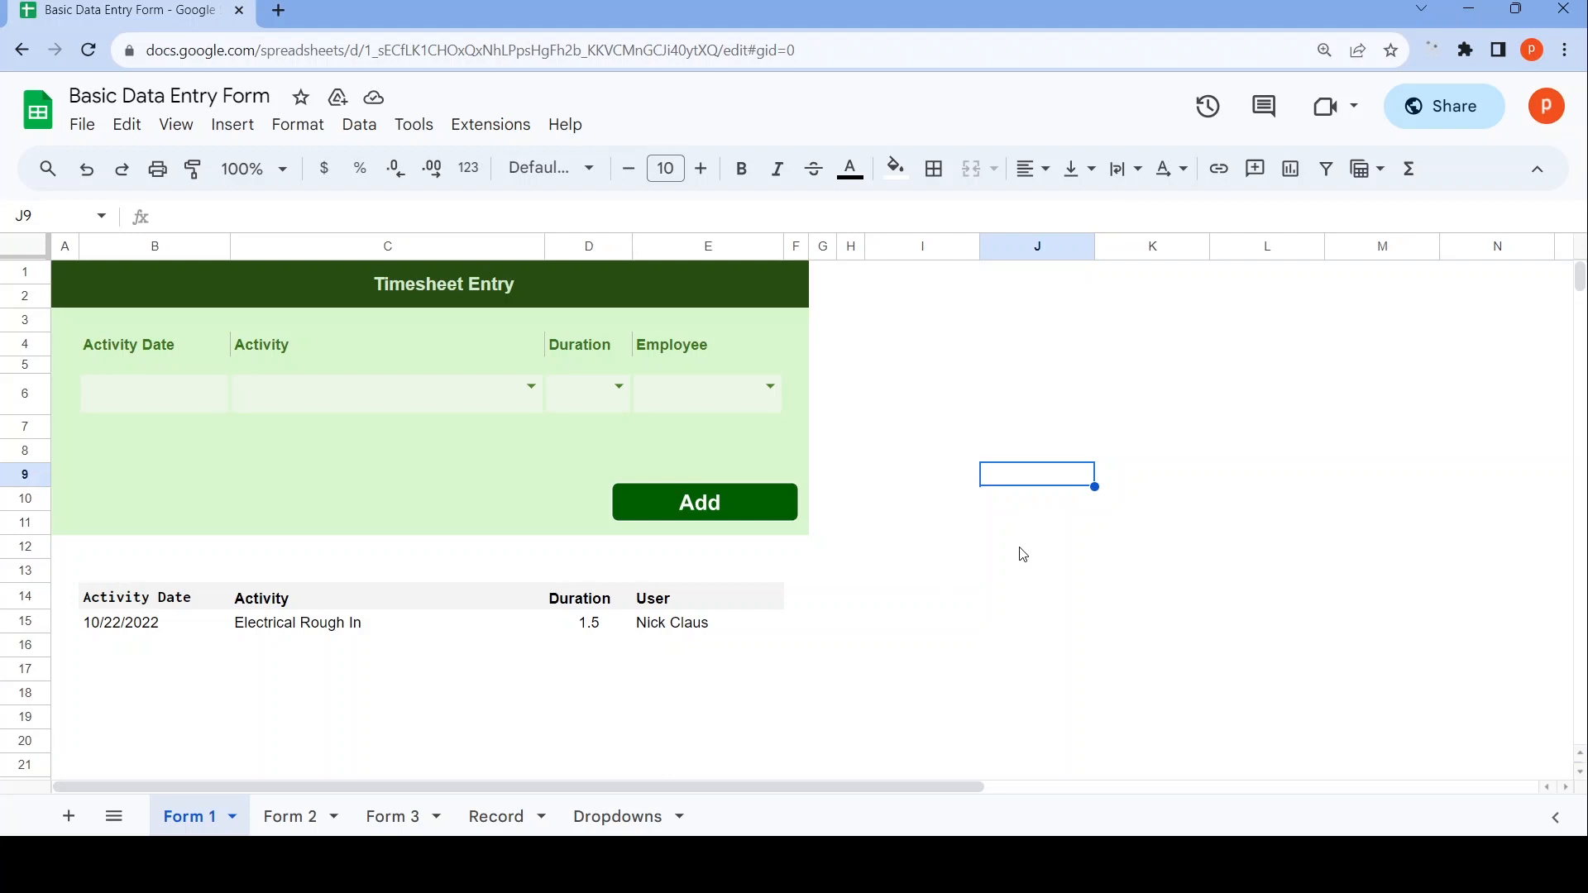
mouse_move(172, 528)
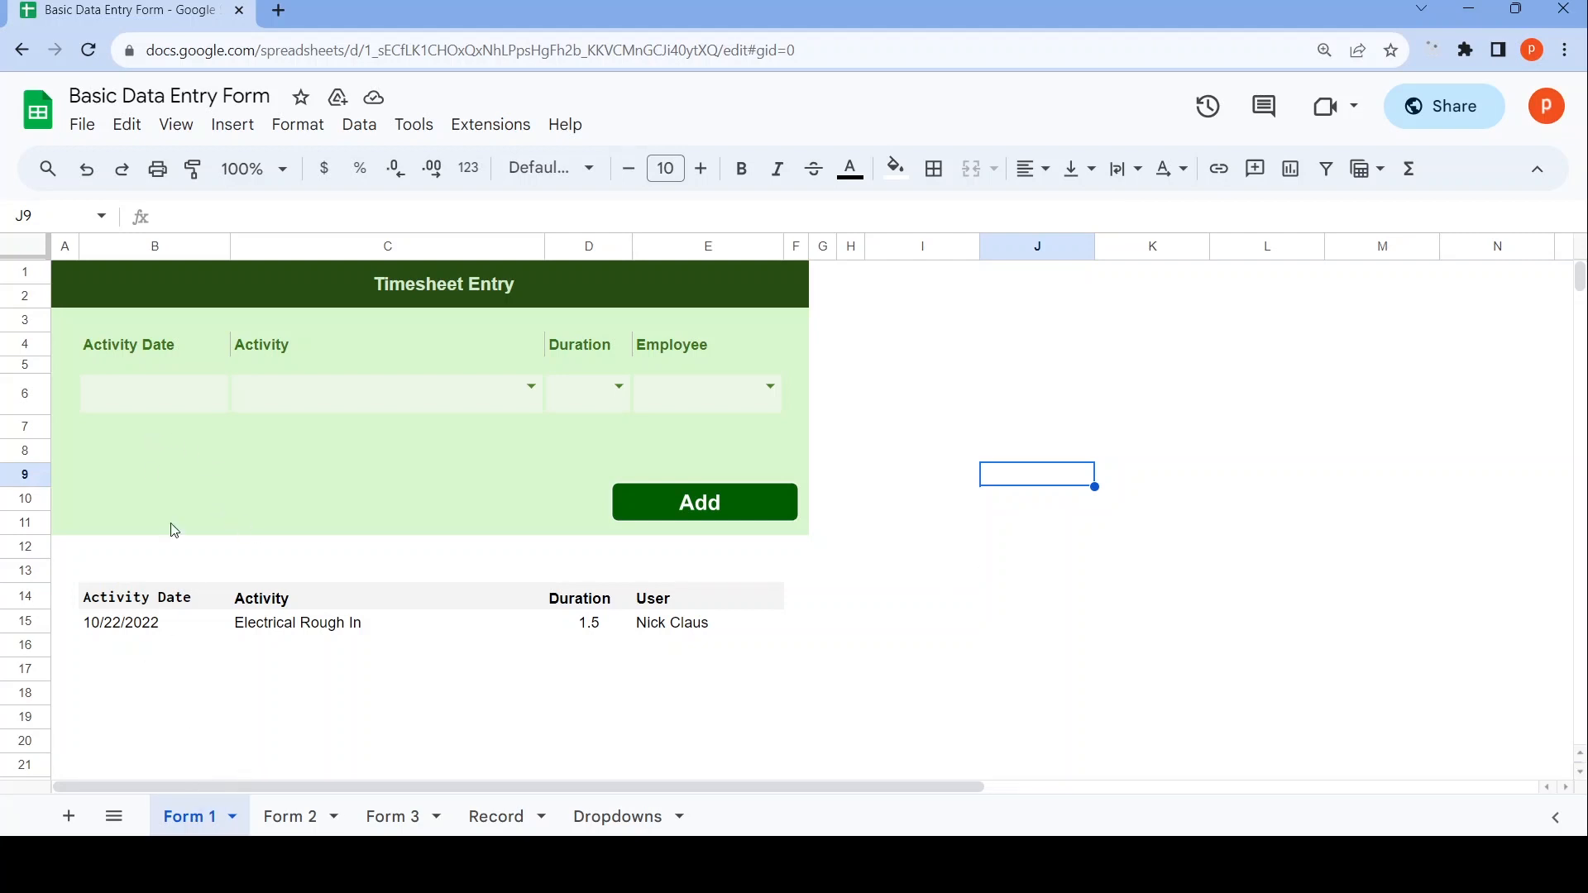
Review the valid-date validation rule on Form 1's cell B6 and keep its criterion.
left_click(392, 816)
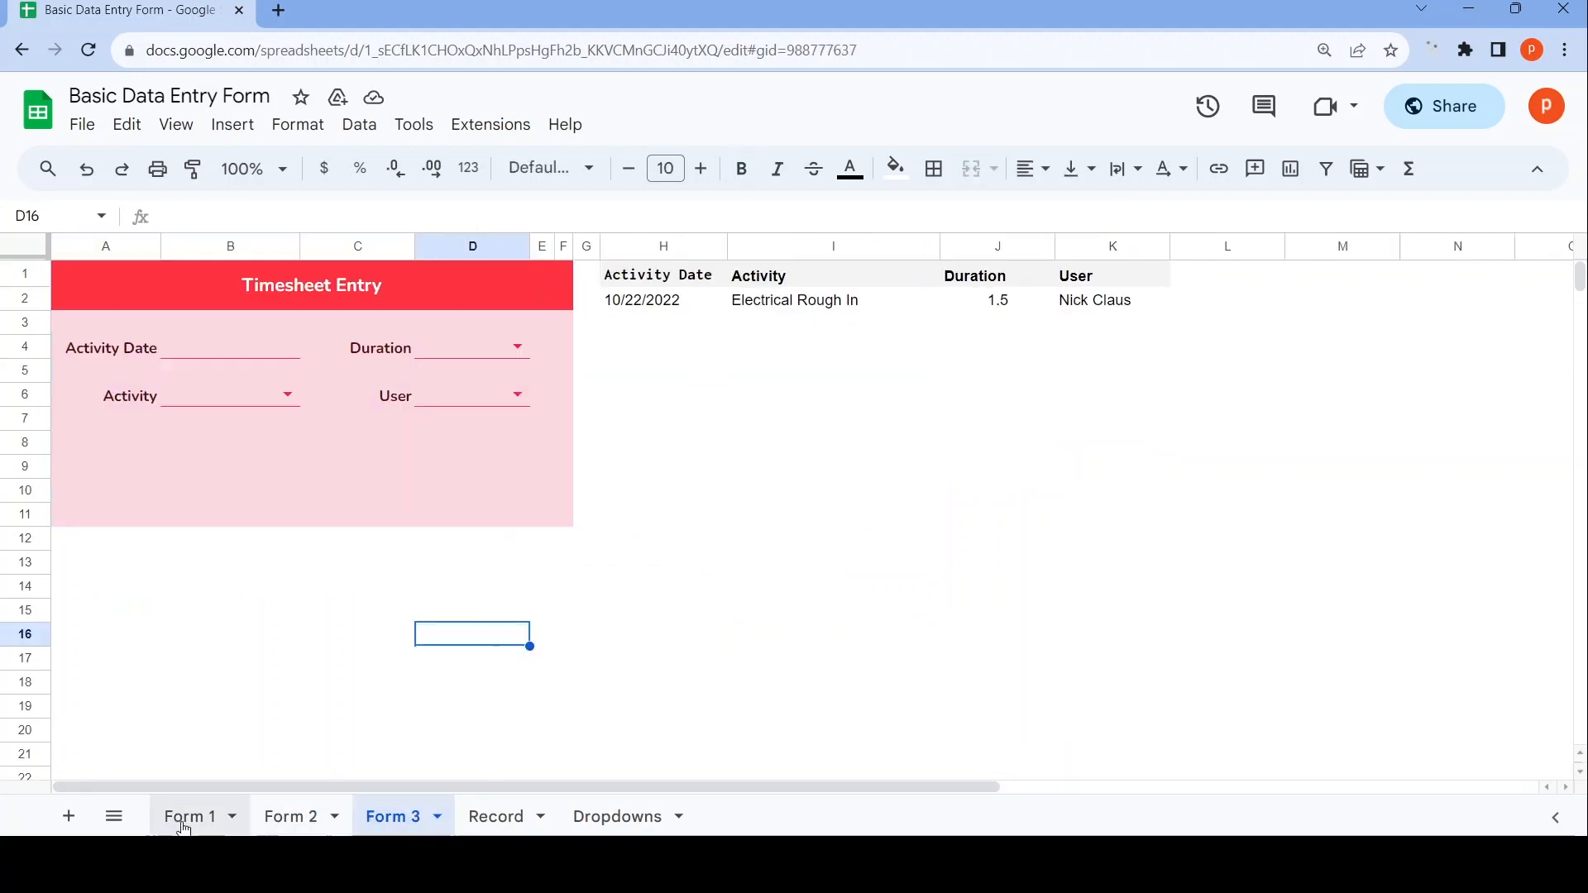
left_click(189, 816)
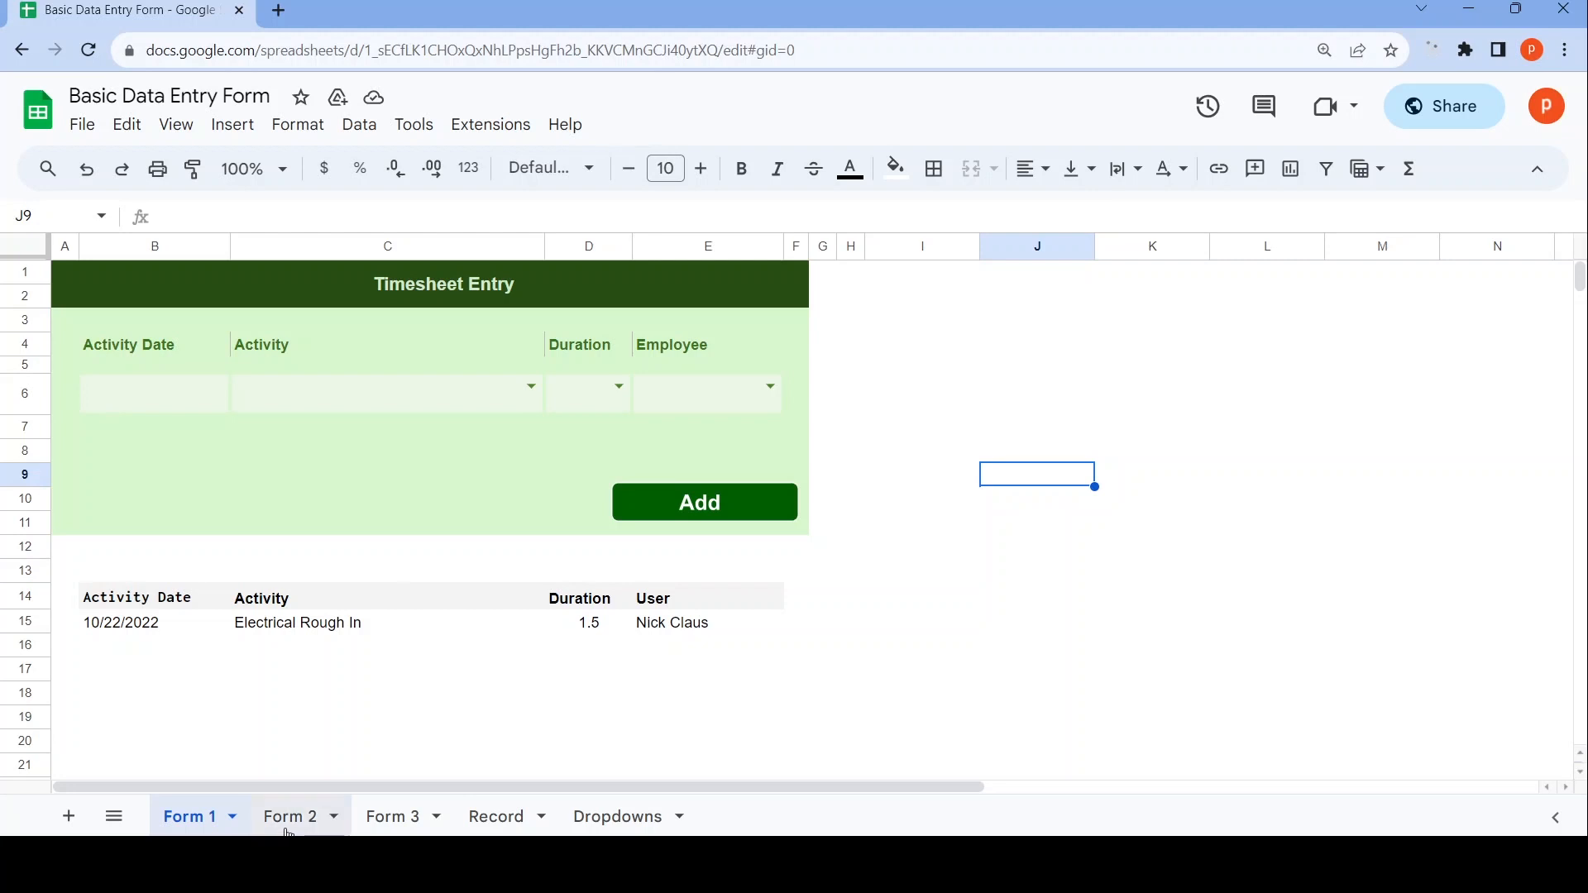
left_click(392, 816)
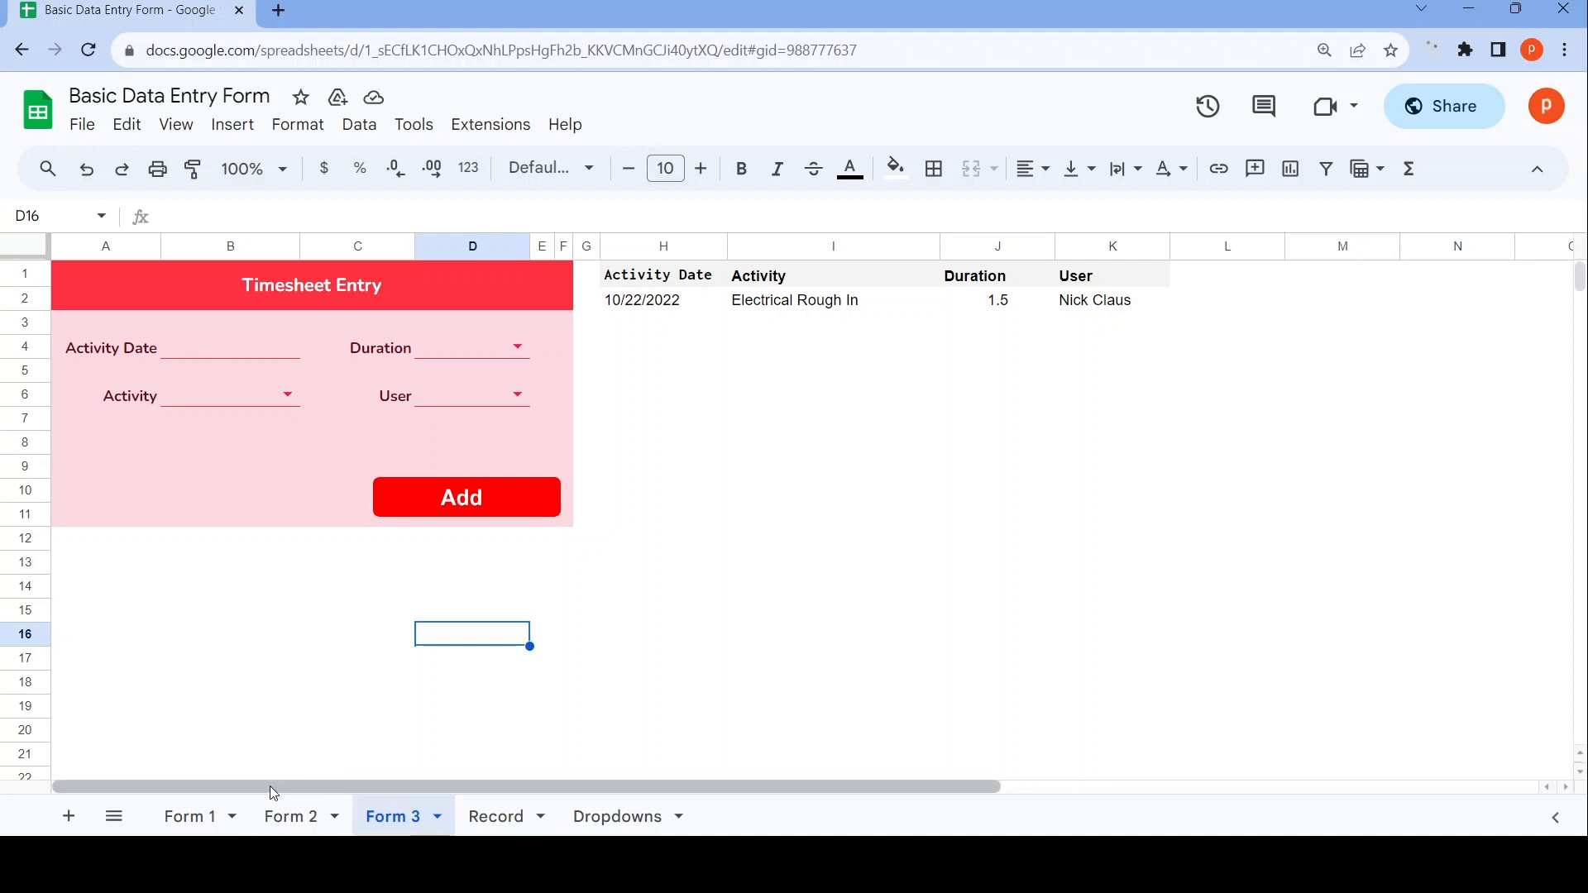
left_click(190, 816)
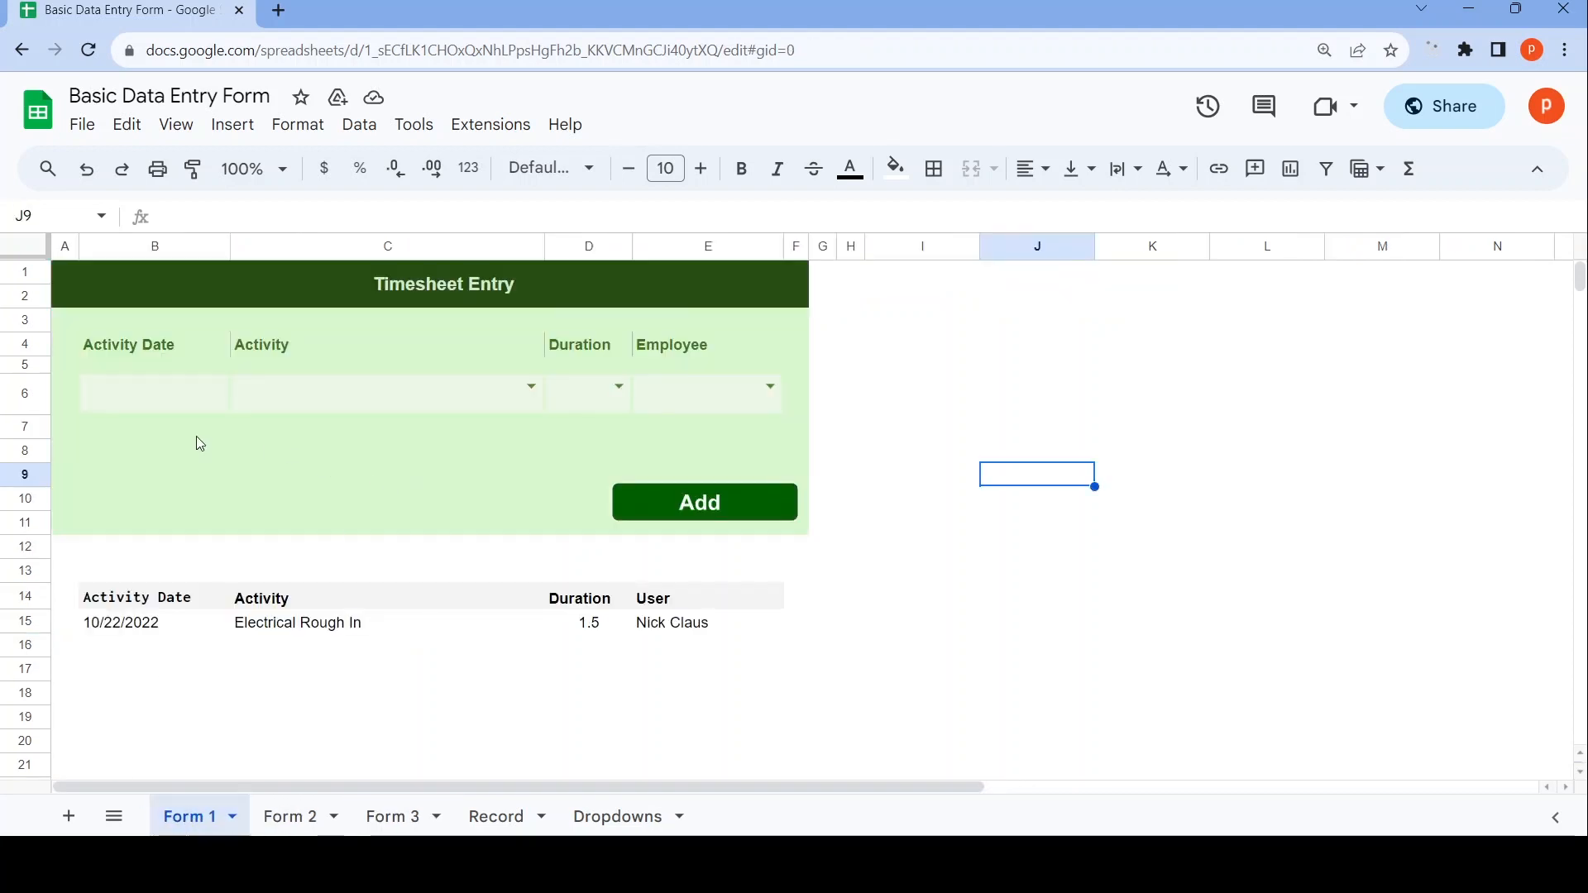
mouse_move(120, 409)
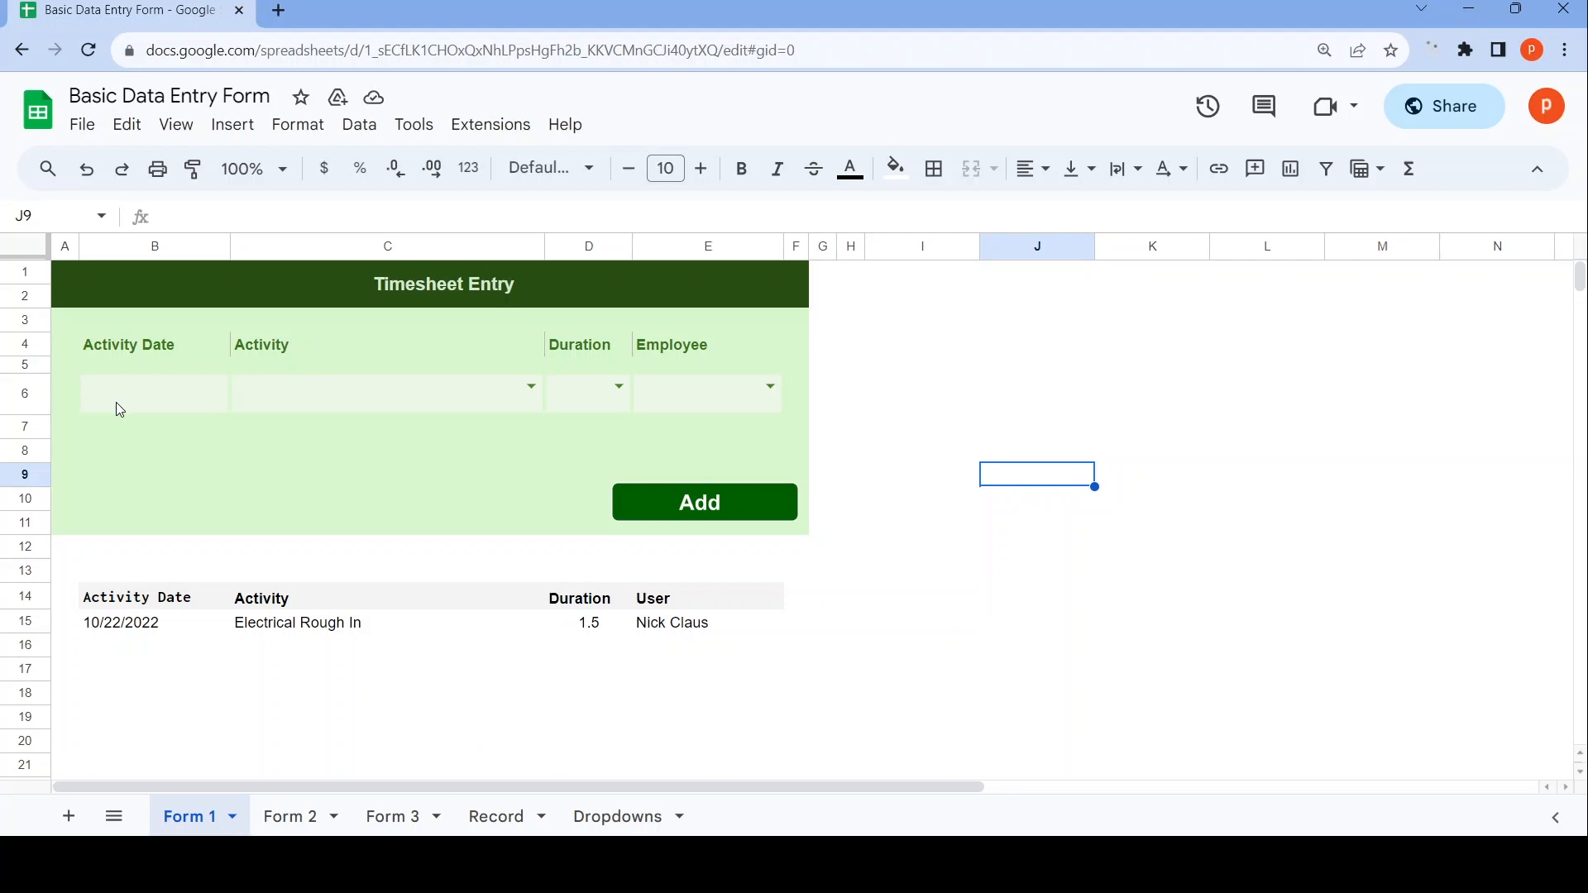
mouse_move(132, 403)
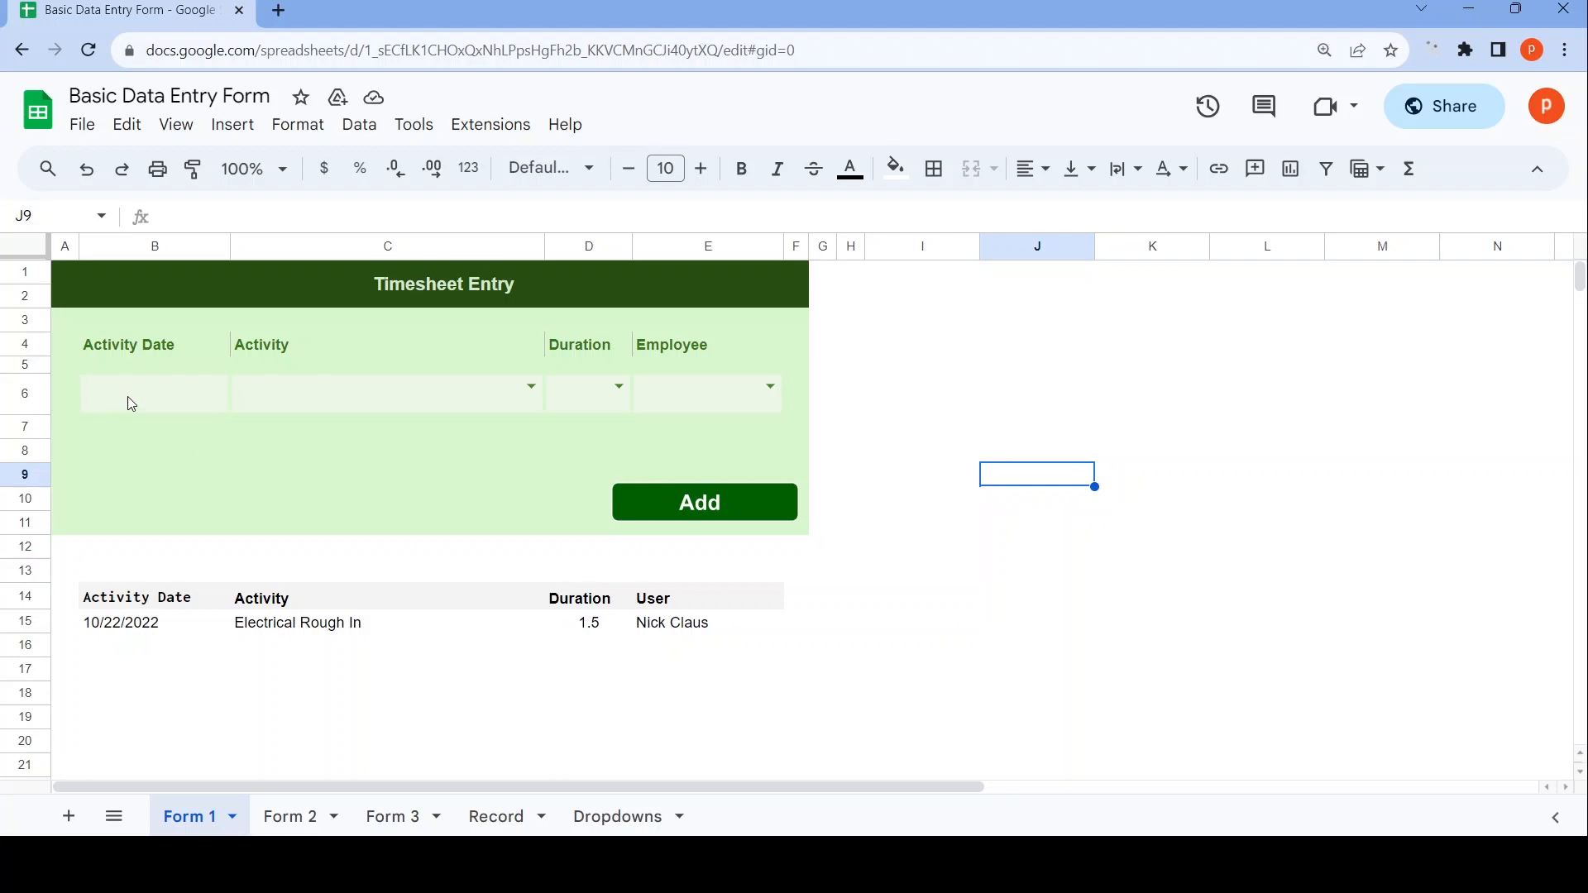
mouse_move(163, 435)
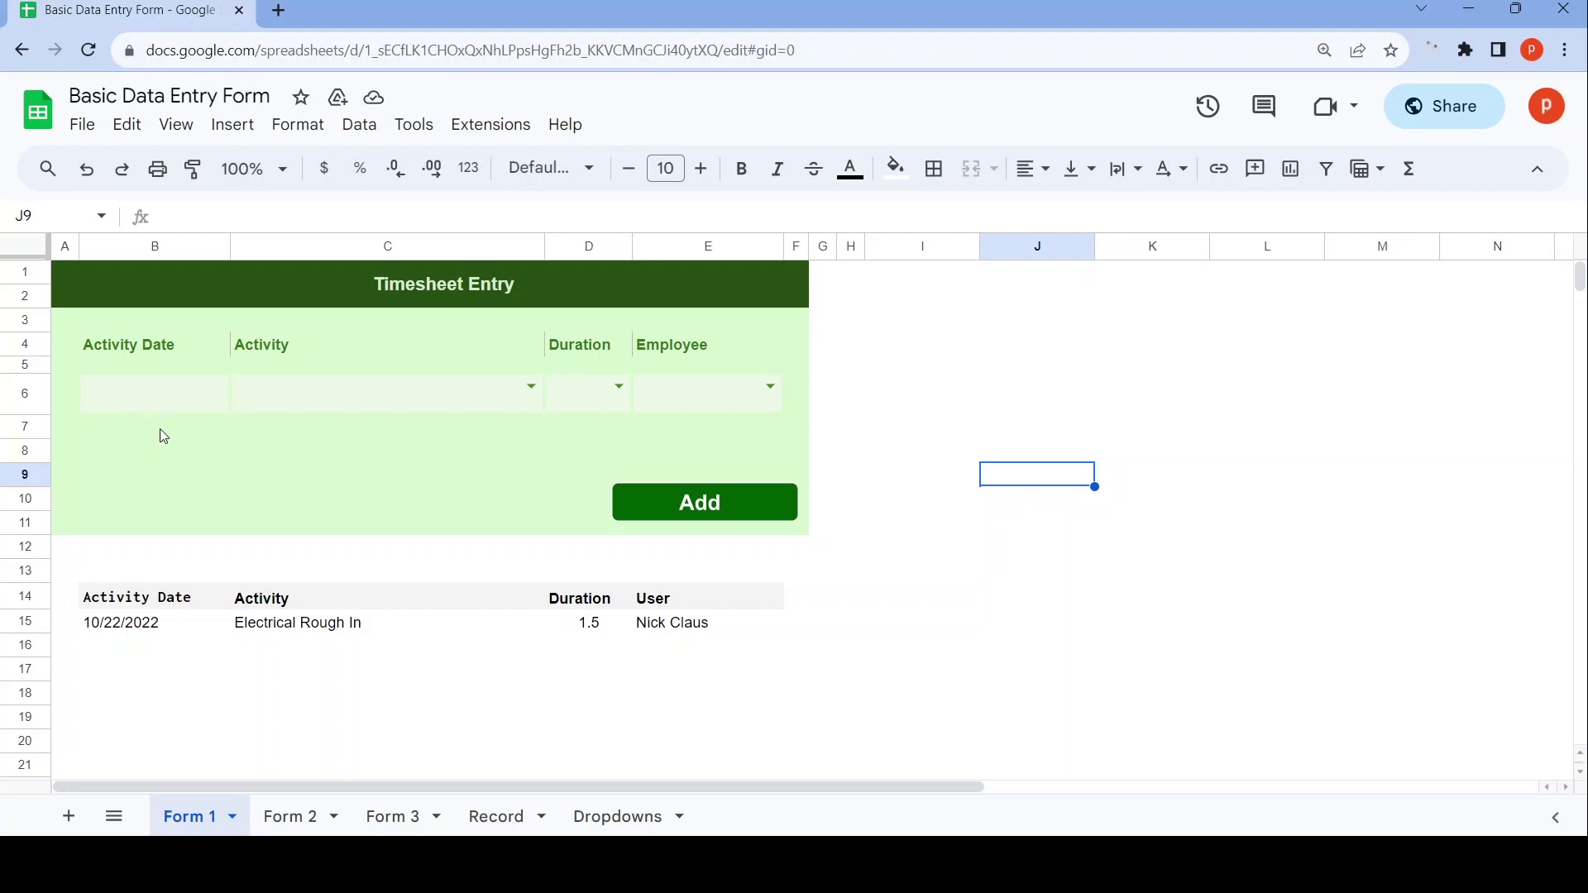
left_click(154, 393)
type("2023-10-17")
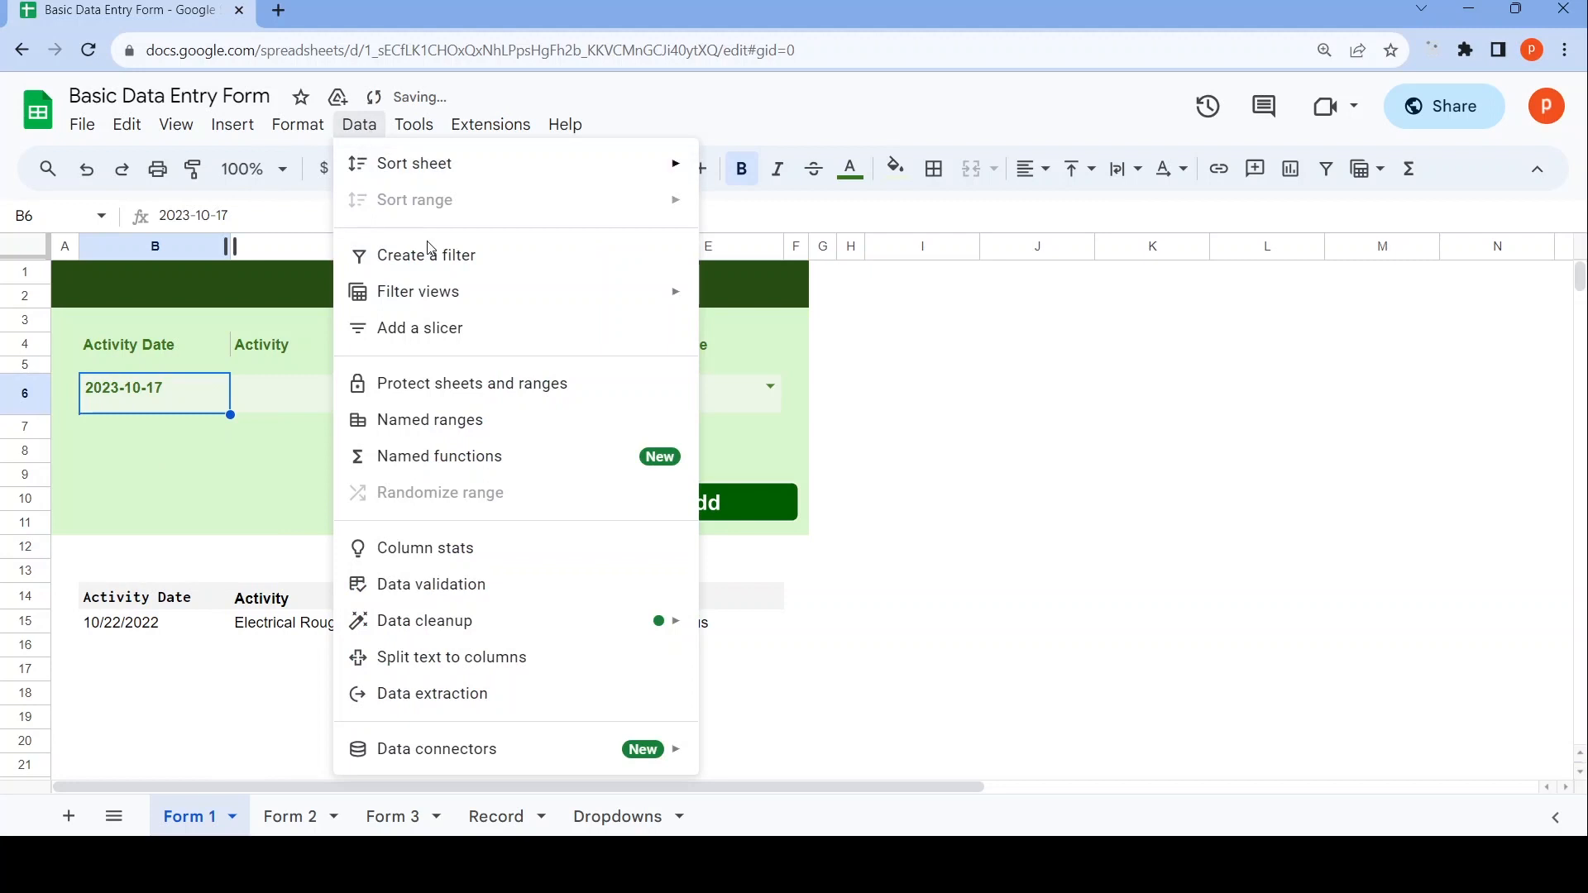
left_click(431, 583)
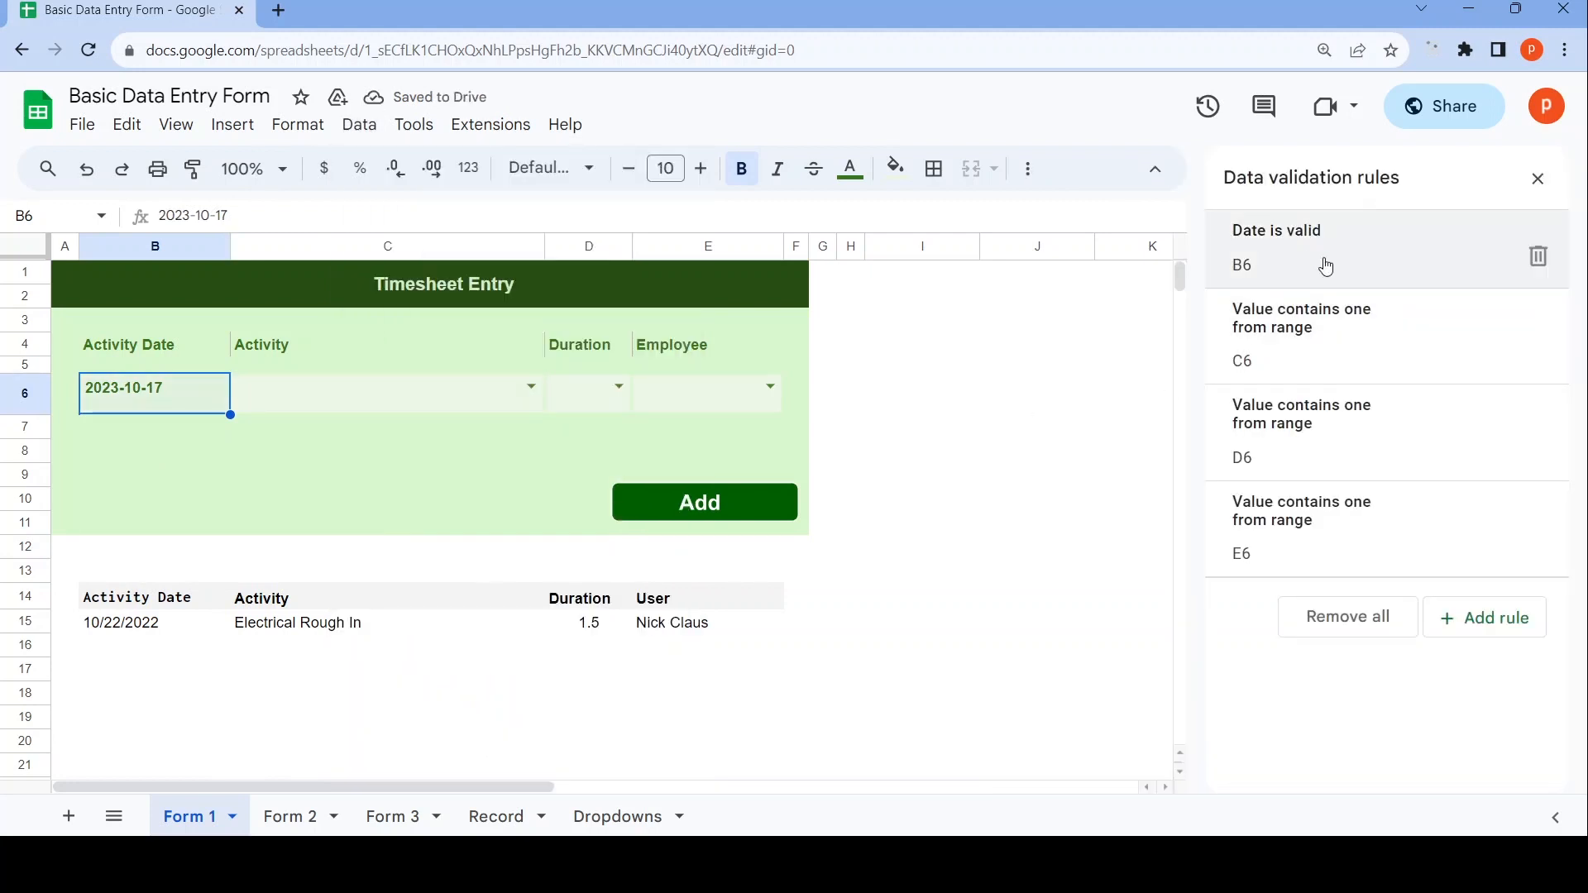
left_click(1325, 248)
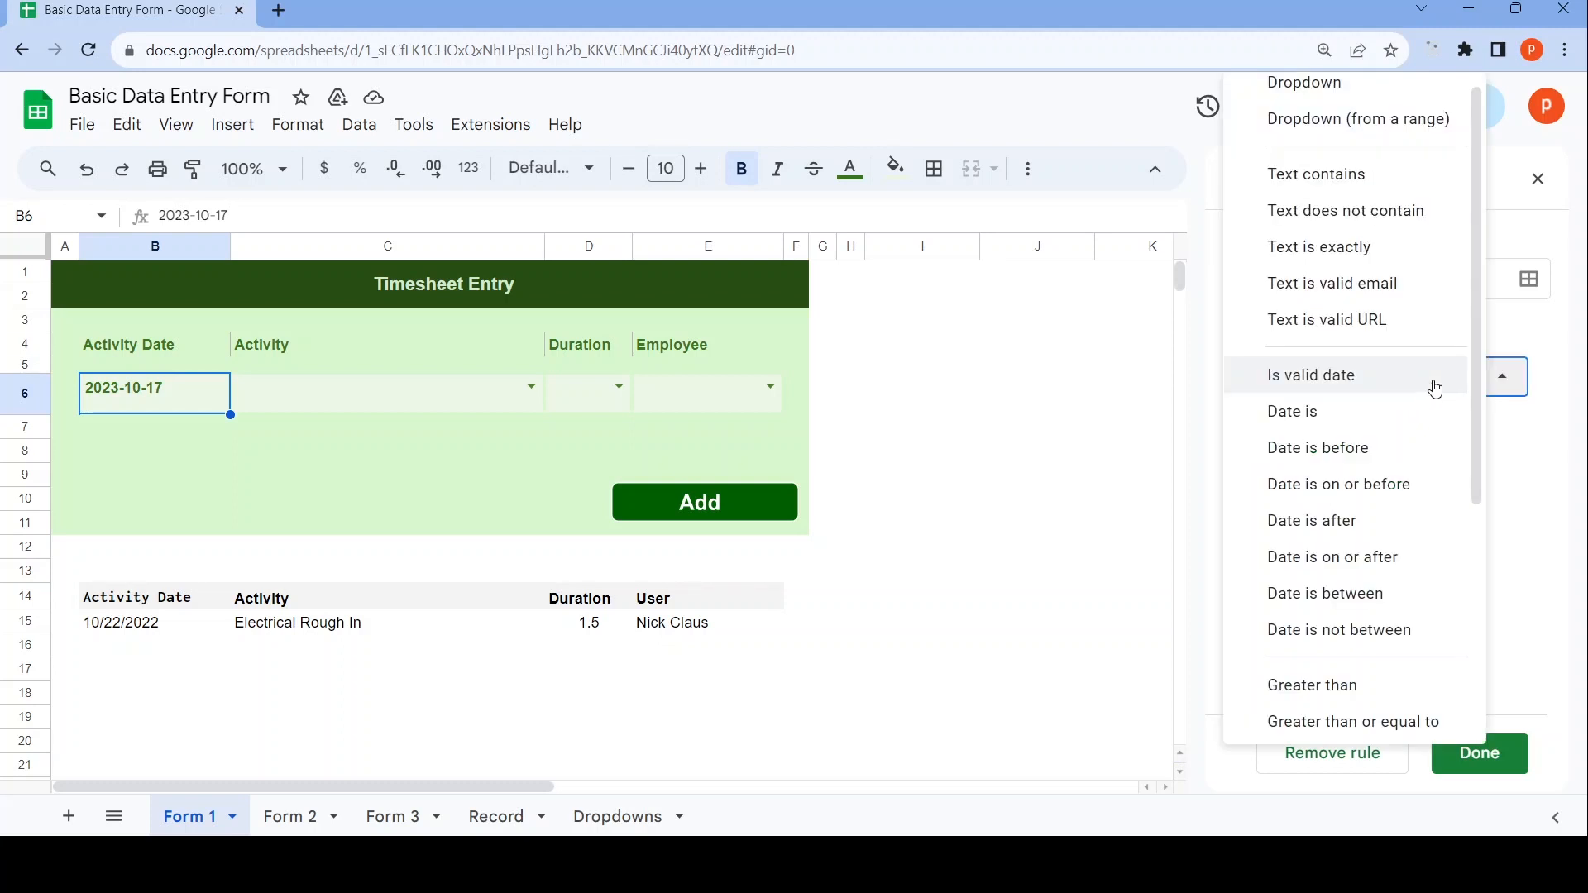
left_click(1310, 375)
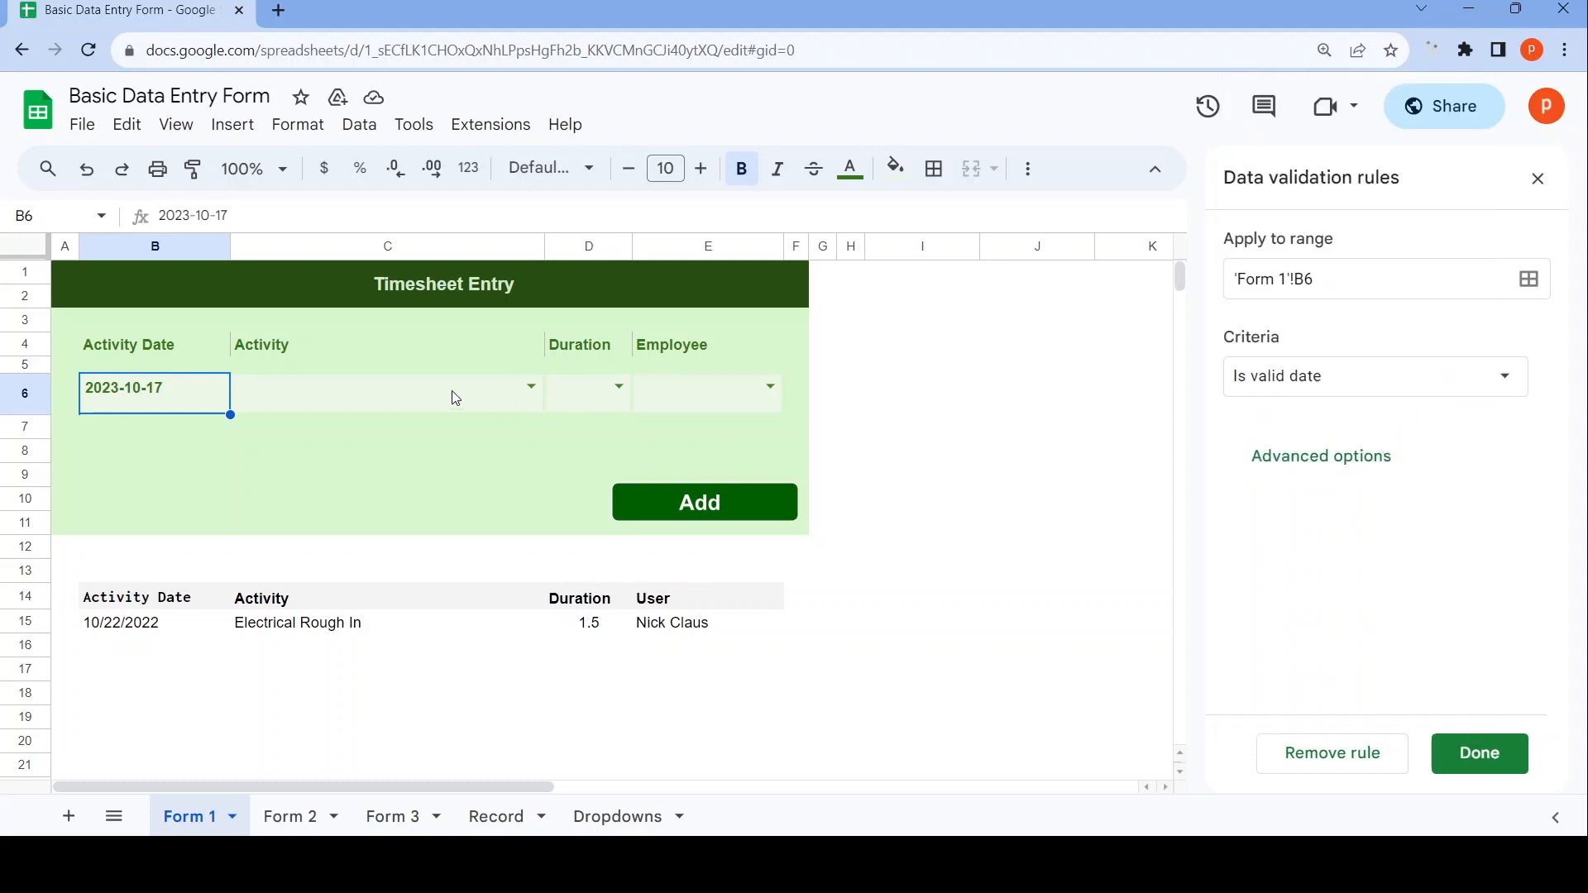
left_click(385, 391)
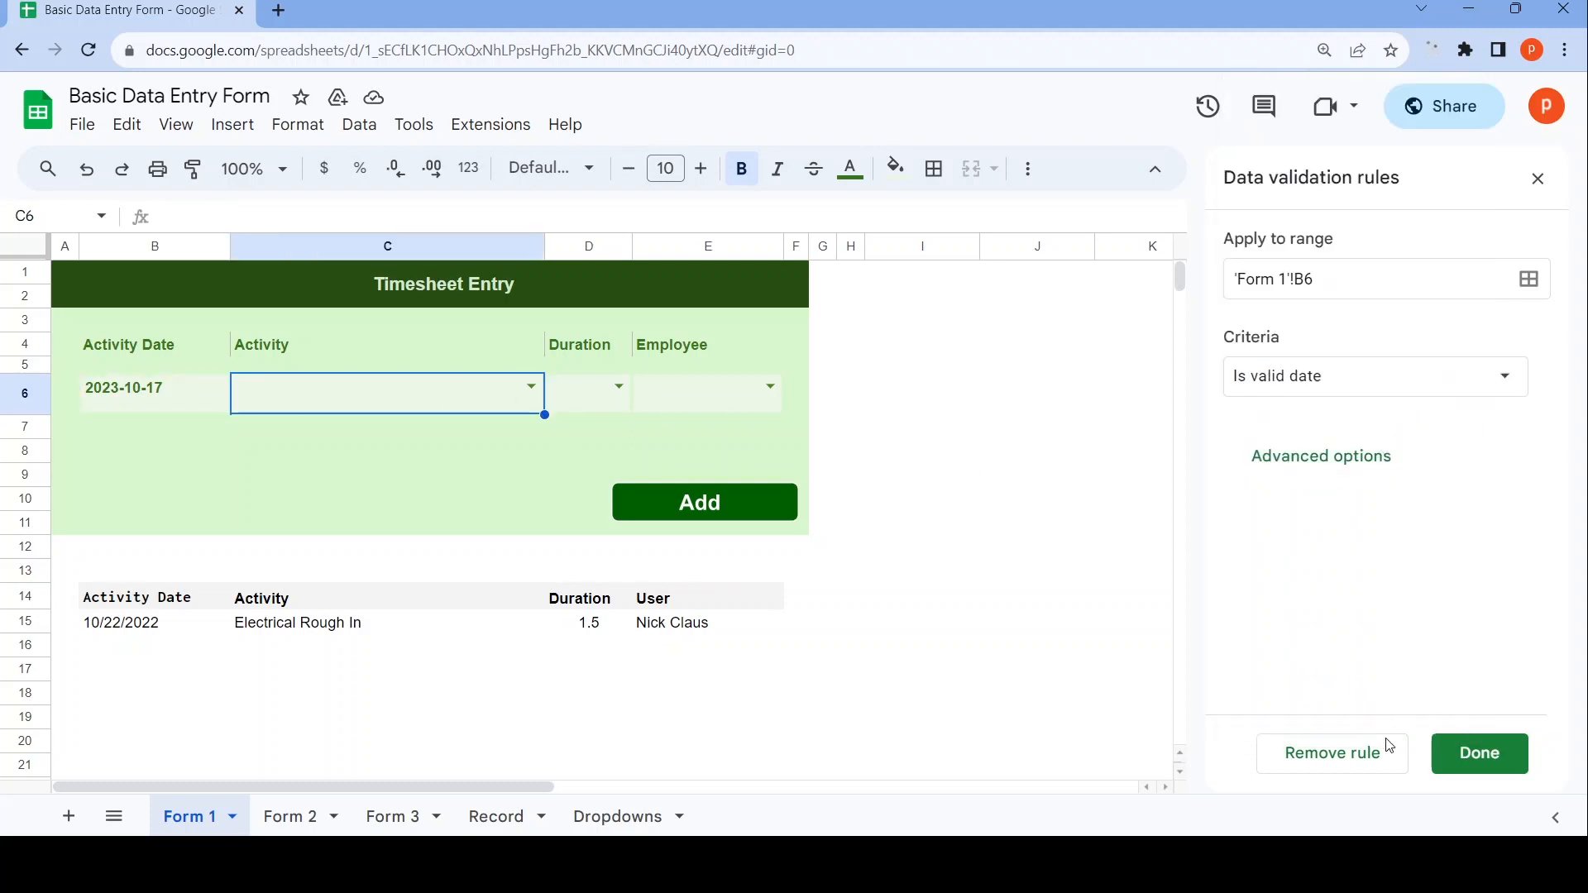
left_click(1479, 753)
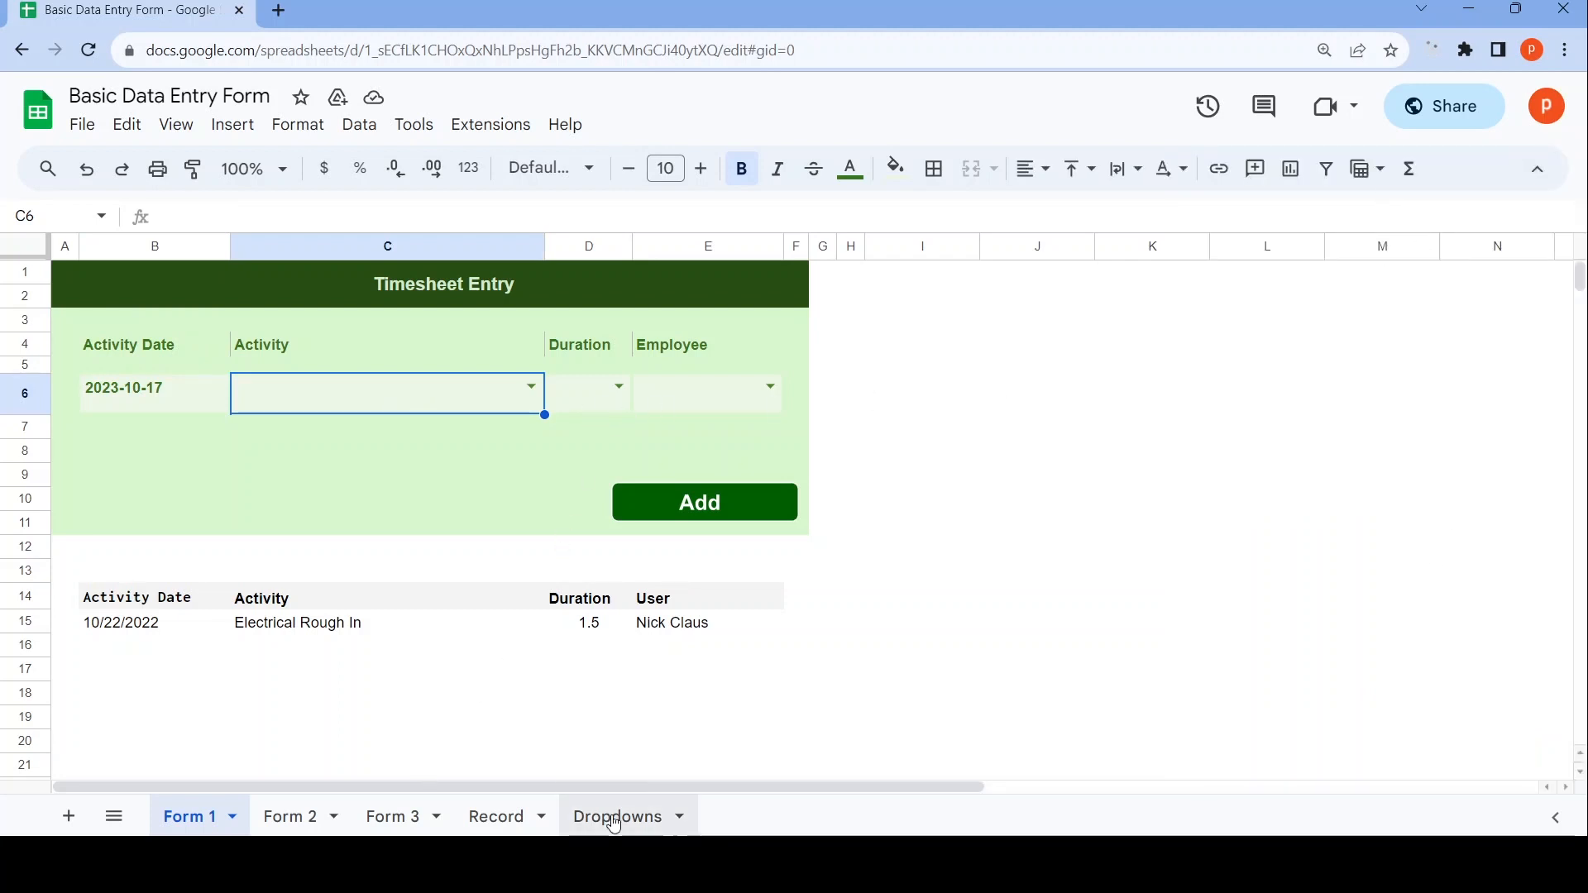
Check the Dropdowns sheet, then show the activity choices offered in Form 1's cell C6.
left_click(613, 816)
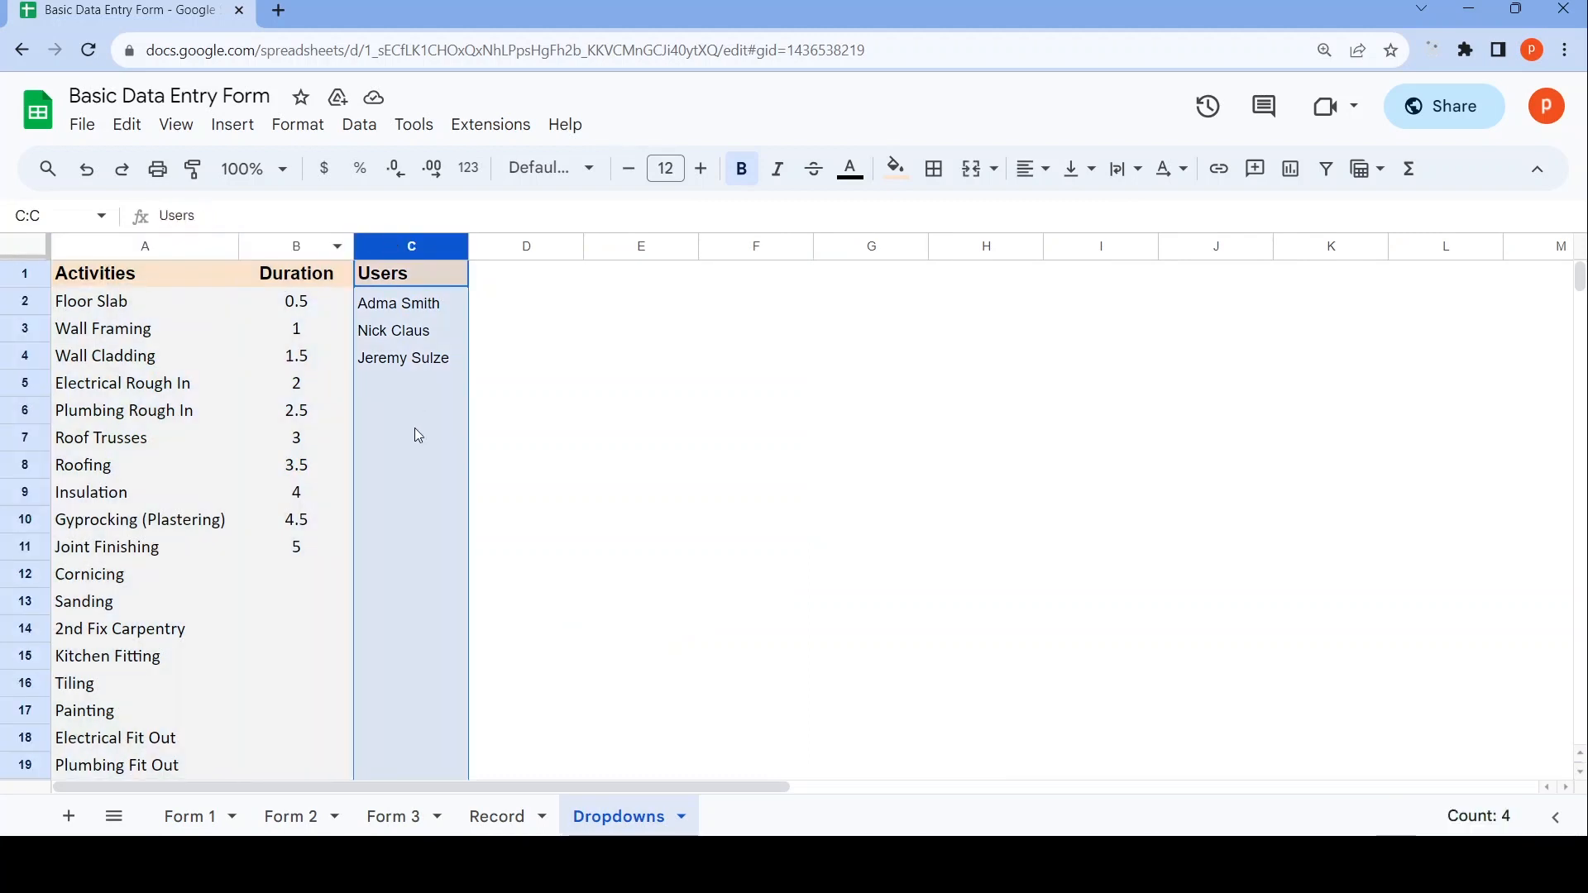
left_click(190, 816)
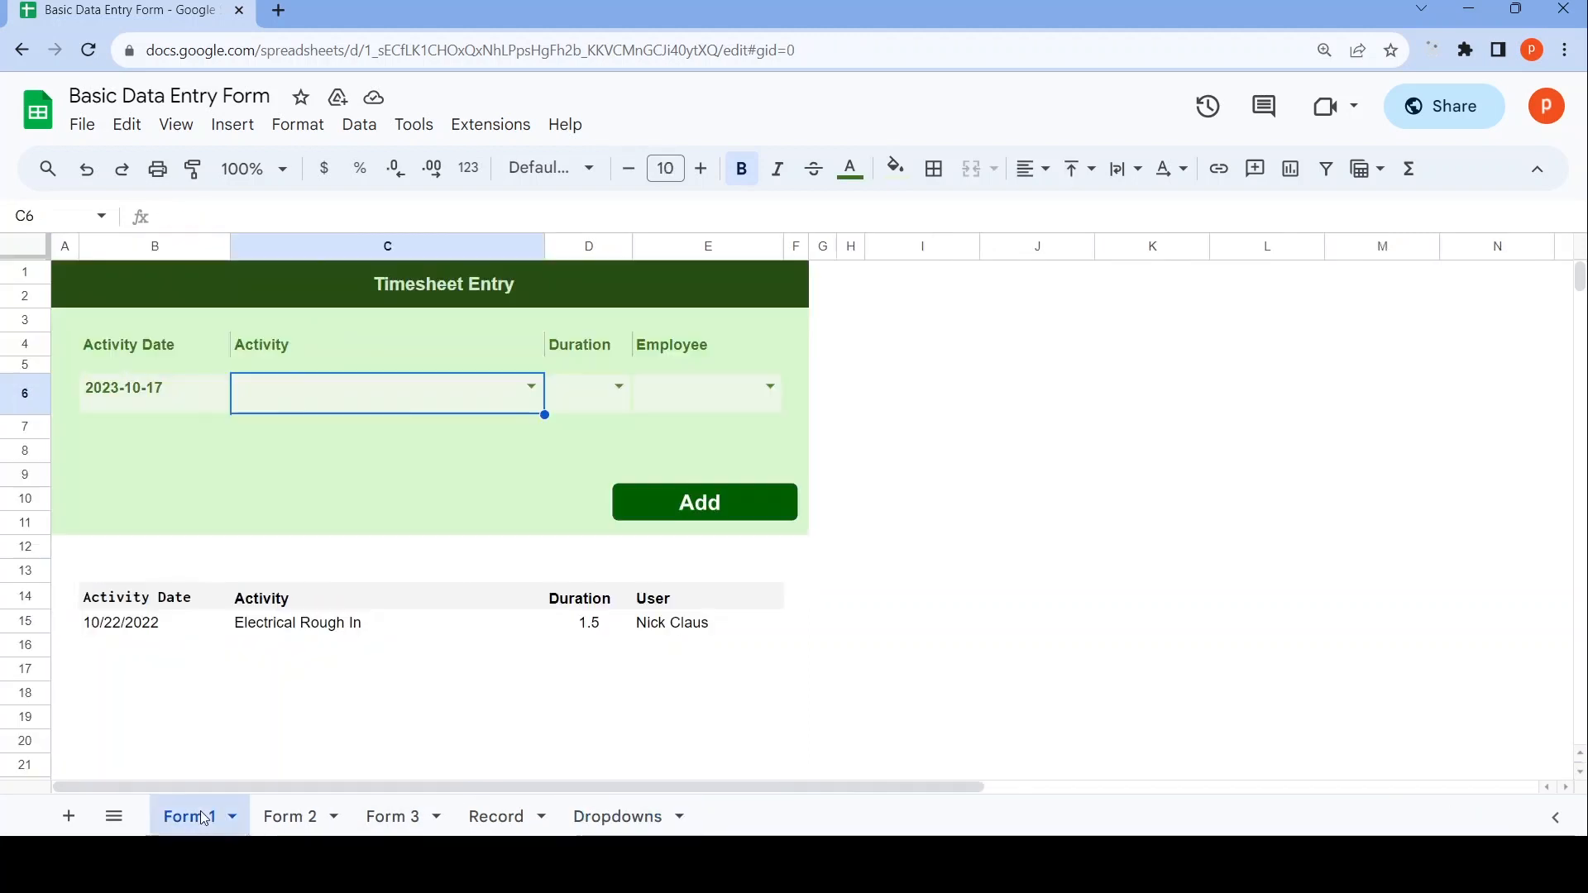
left_click(531, 384)
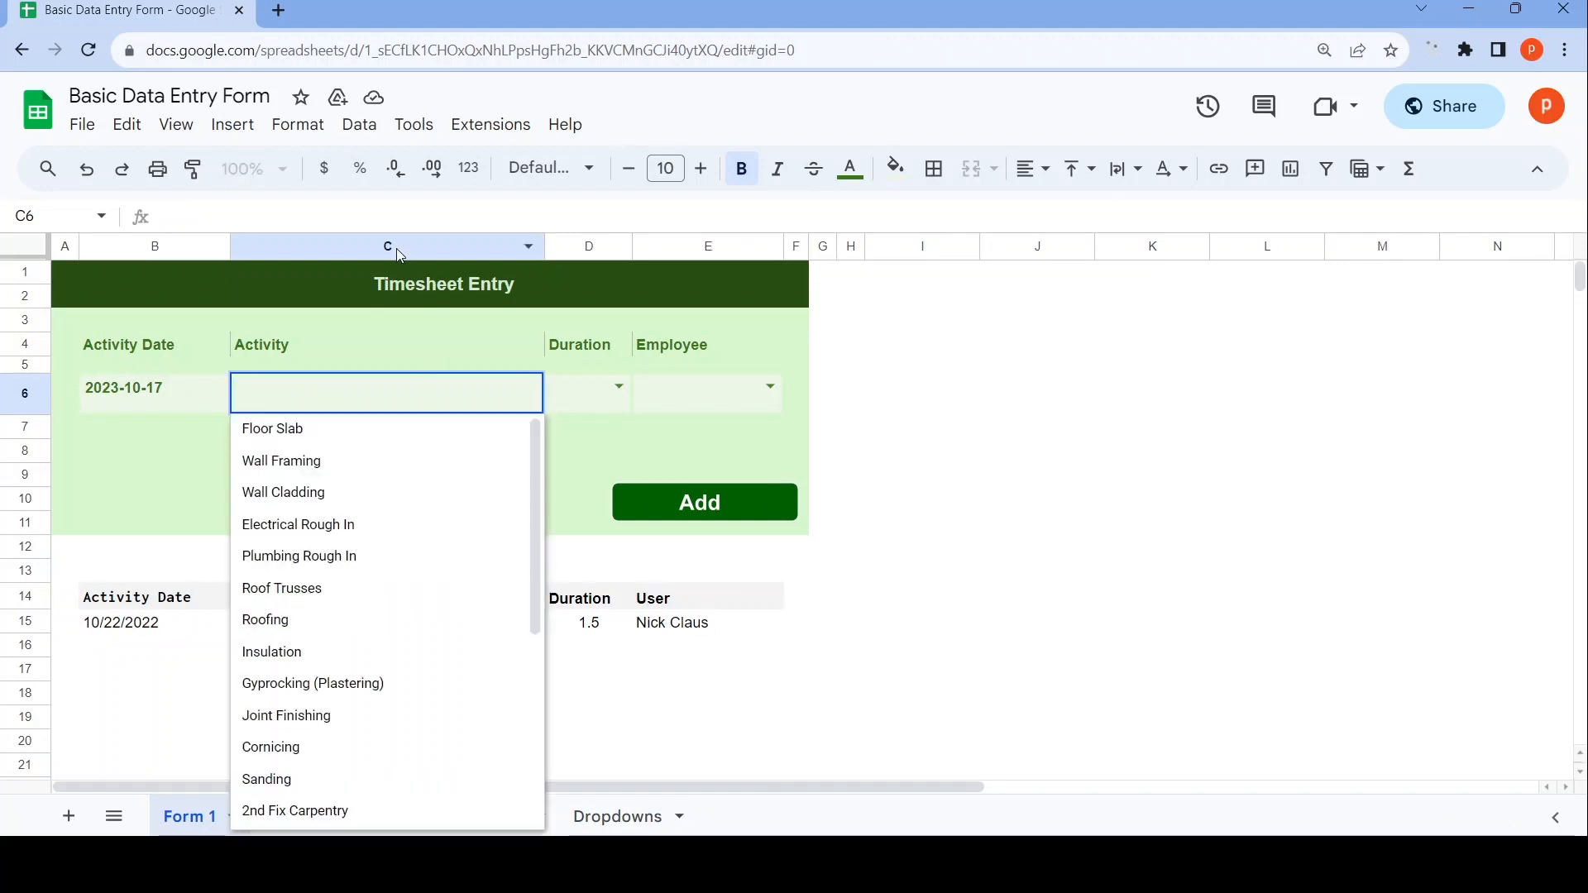
left_click(359, 124)
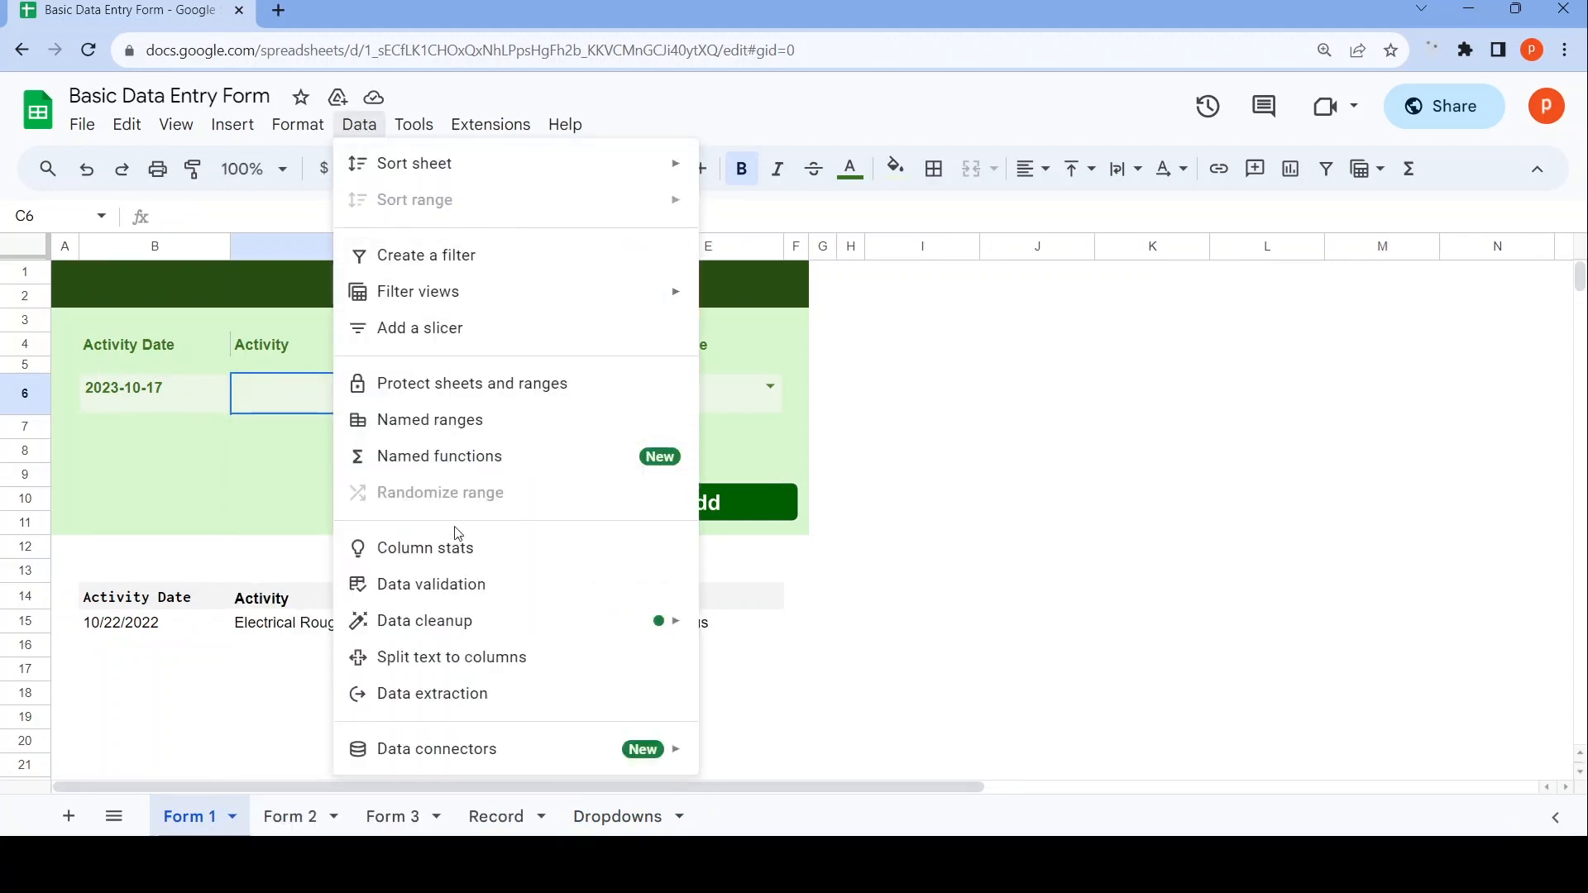
left_click(431, 584)
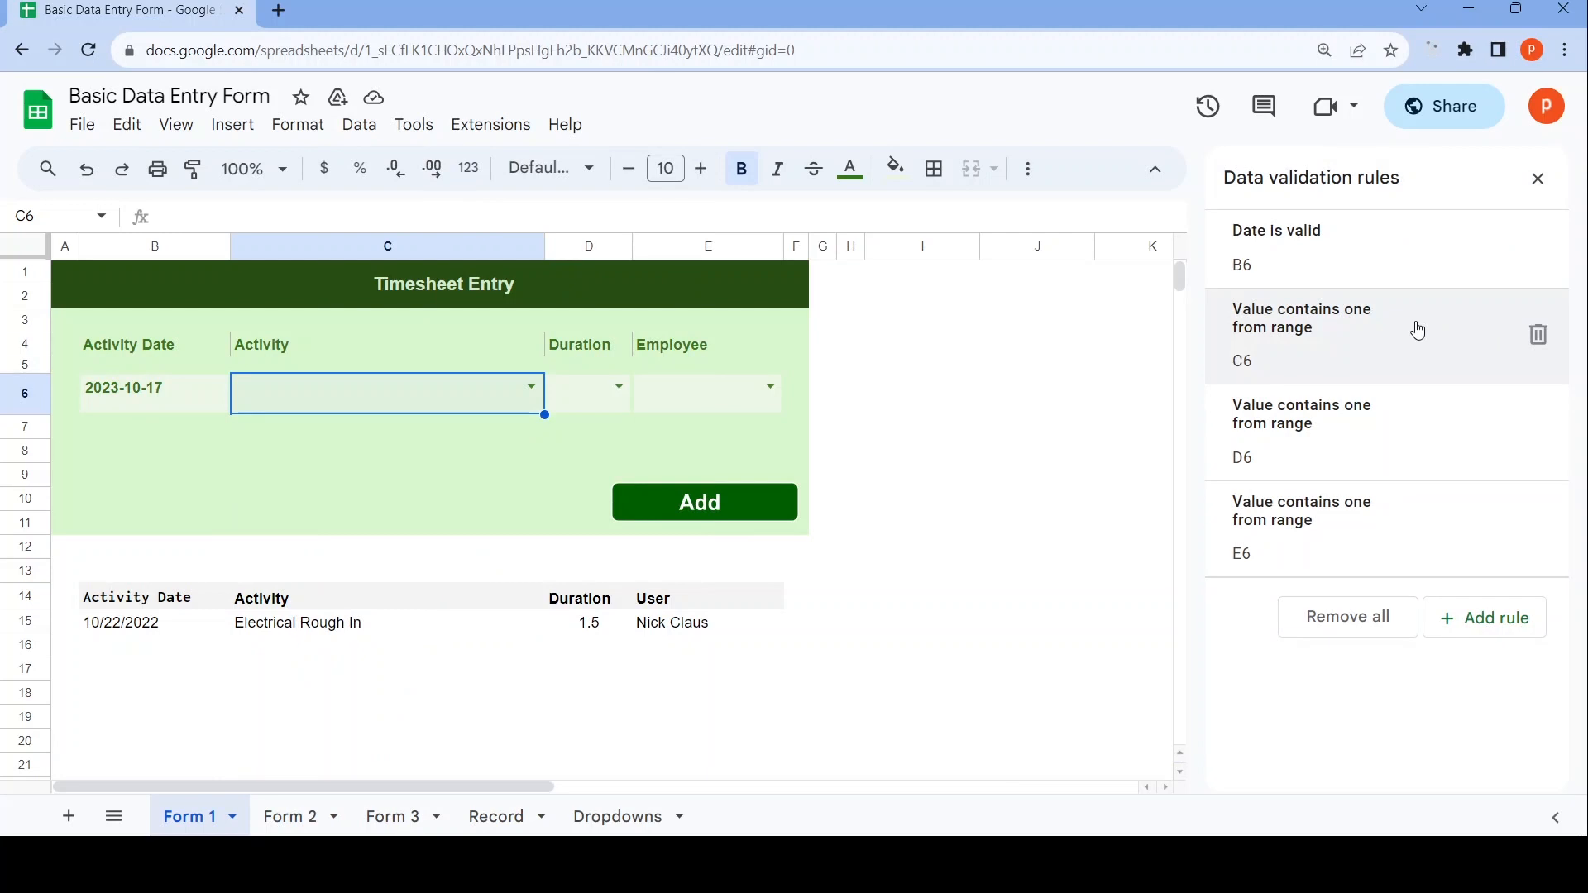
left_click(1334, 335)
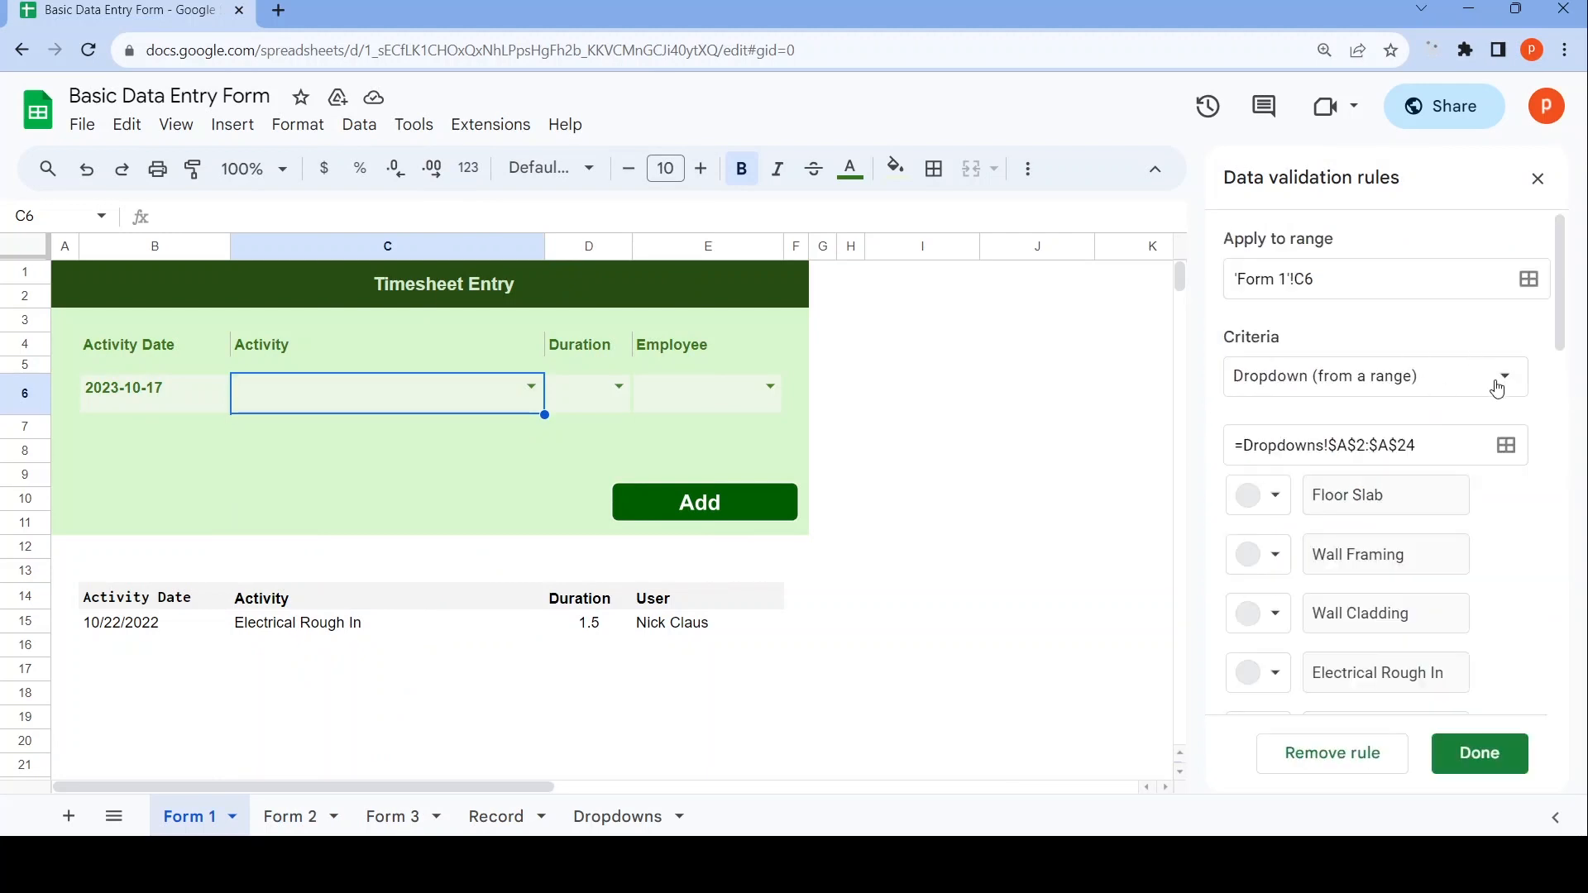
mouse_move(1500, 385)
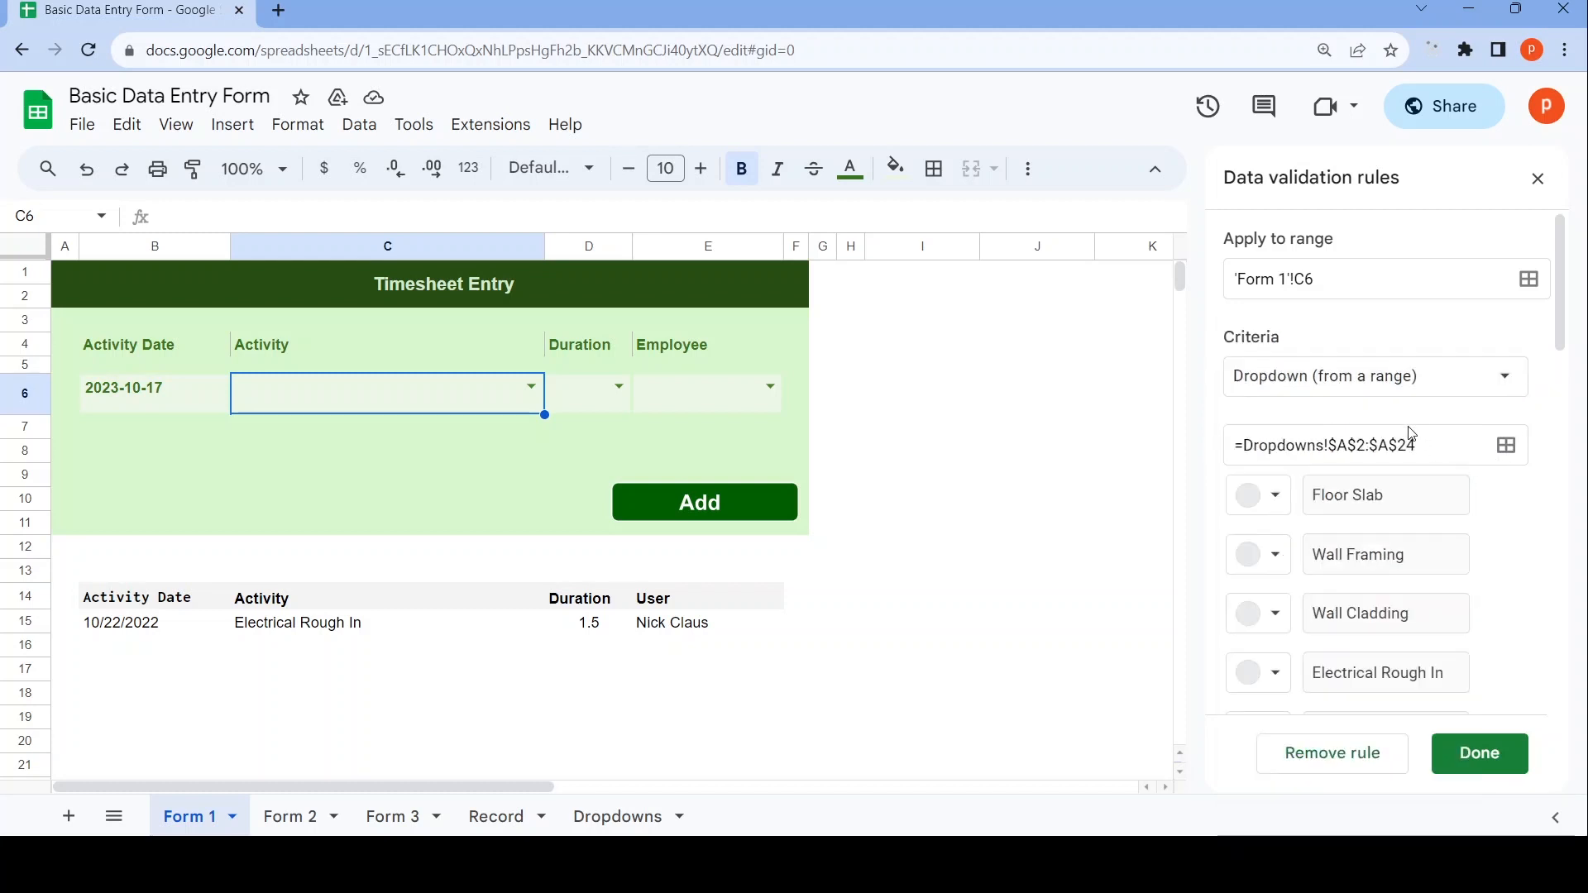
mouse_move(1454, 385)
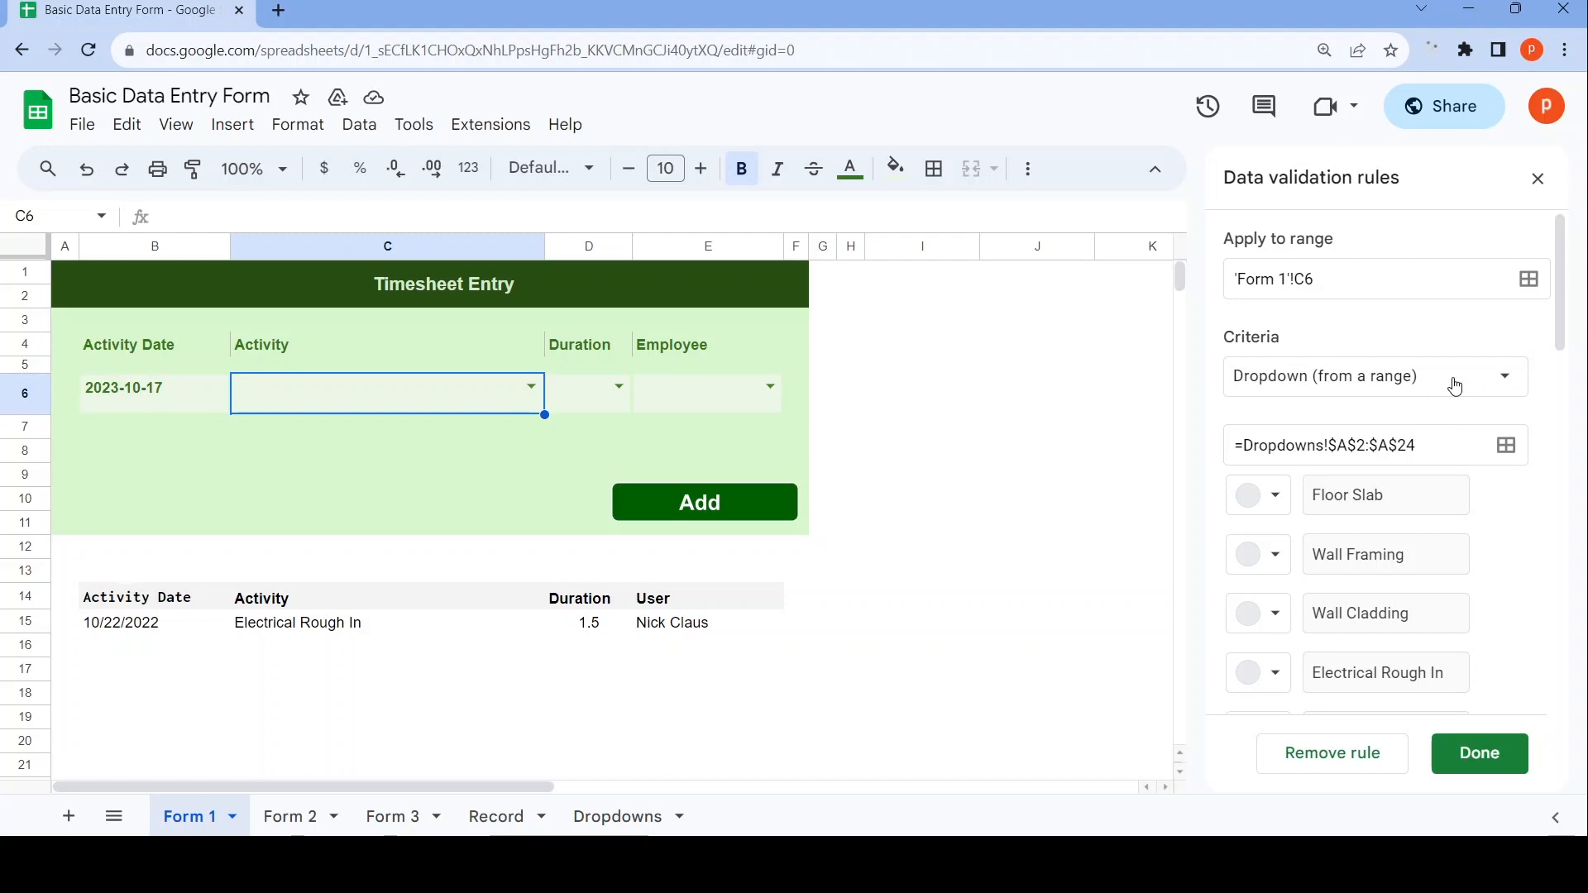
mouse_move(1458, 400)
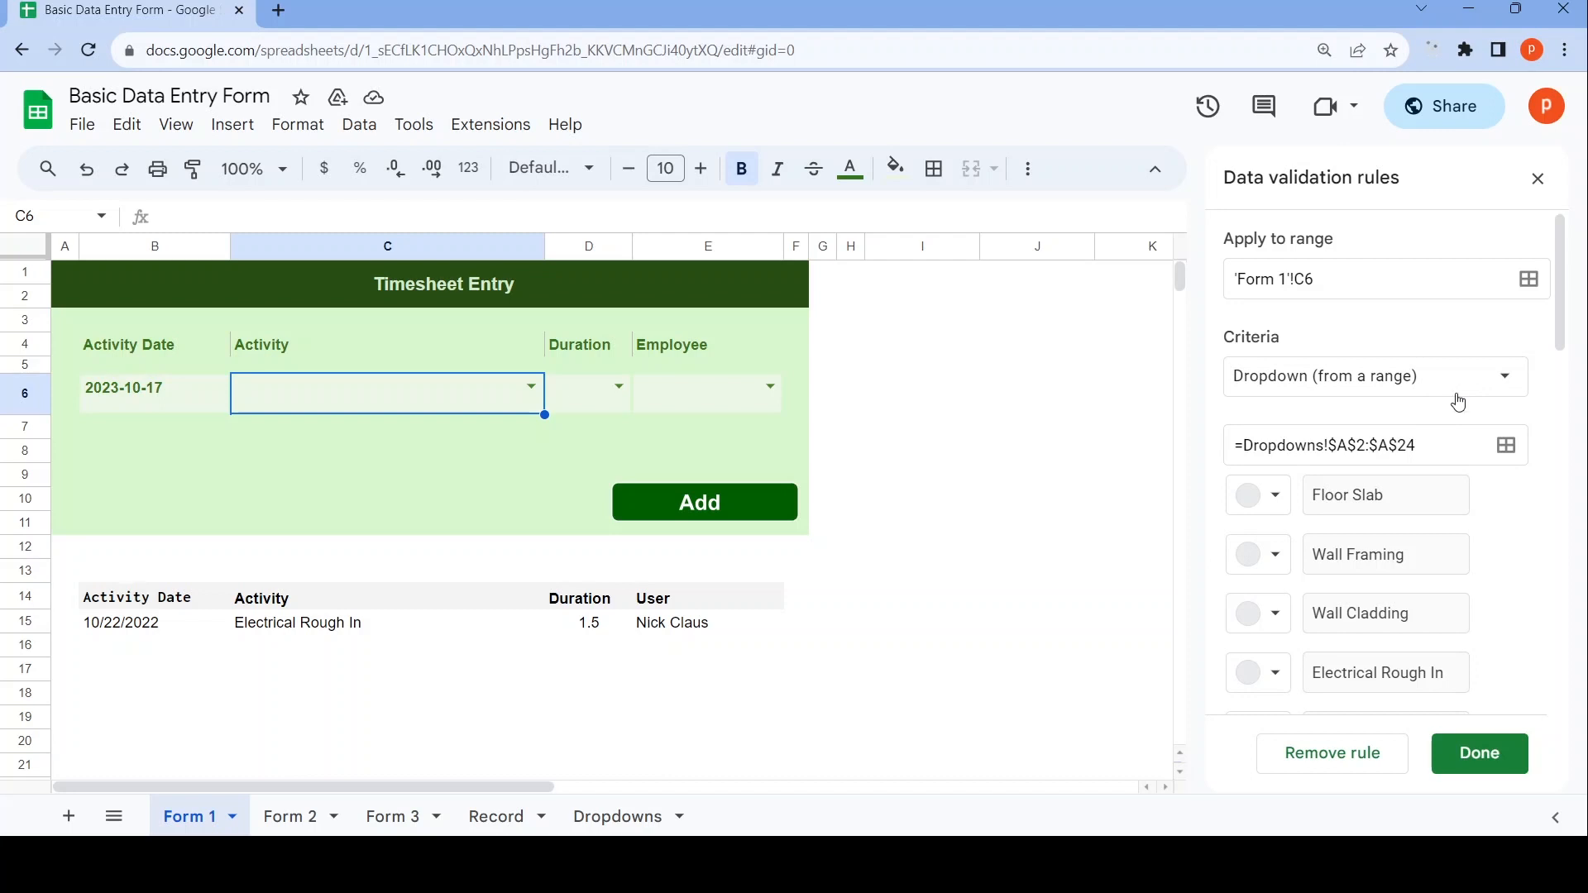
left_click(1392, 445)
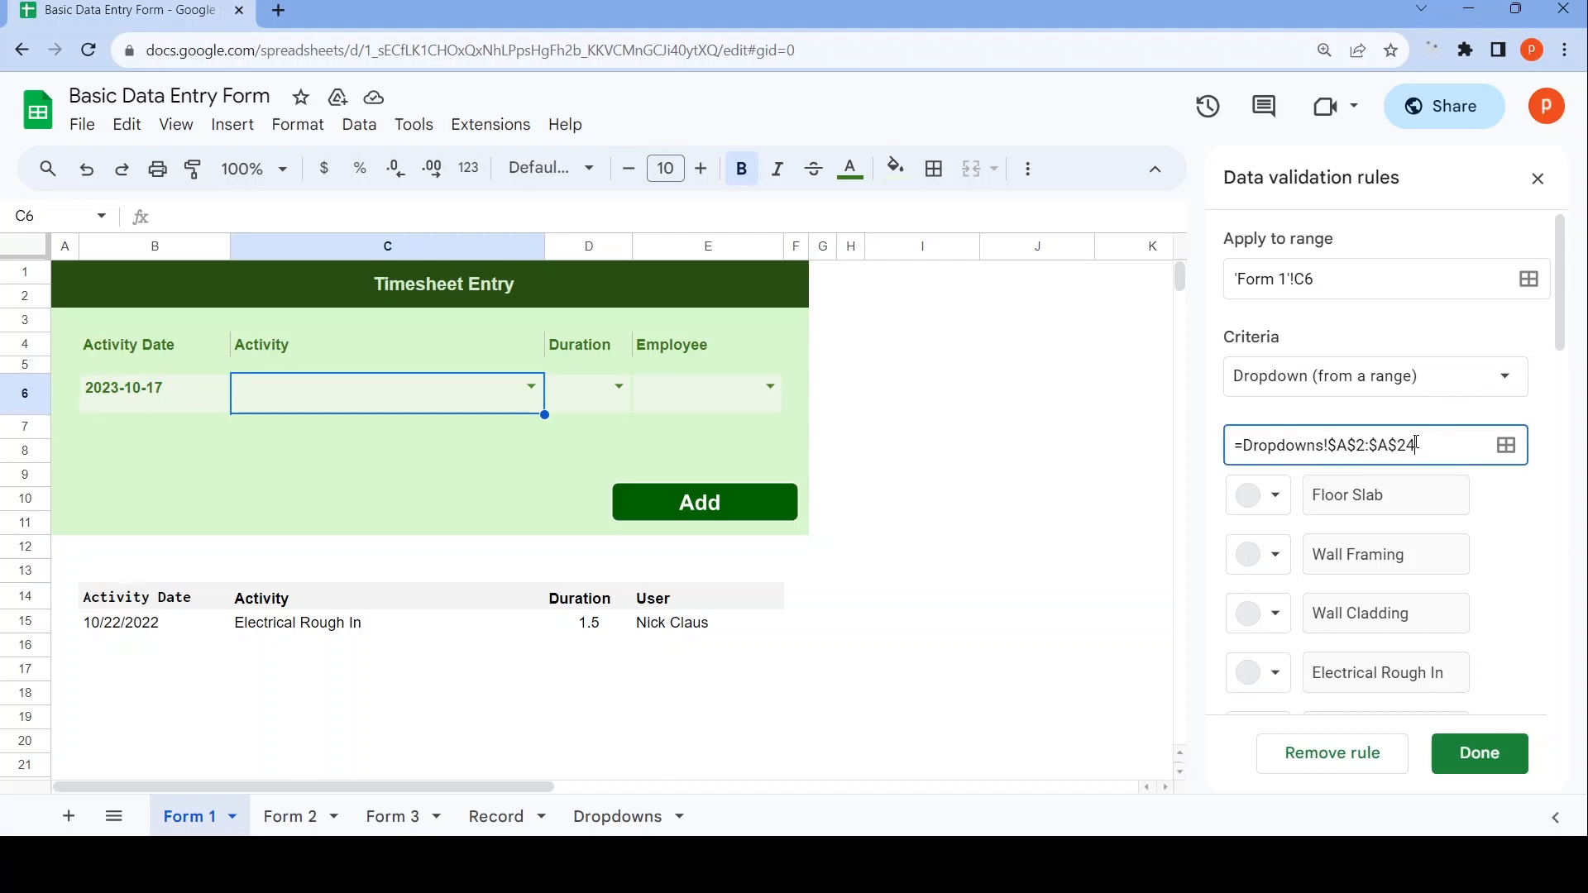
triple_click(1342, 445)
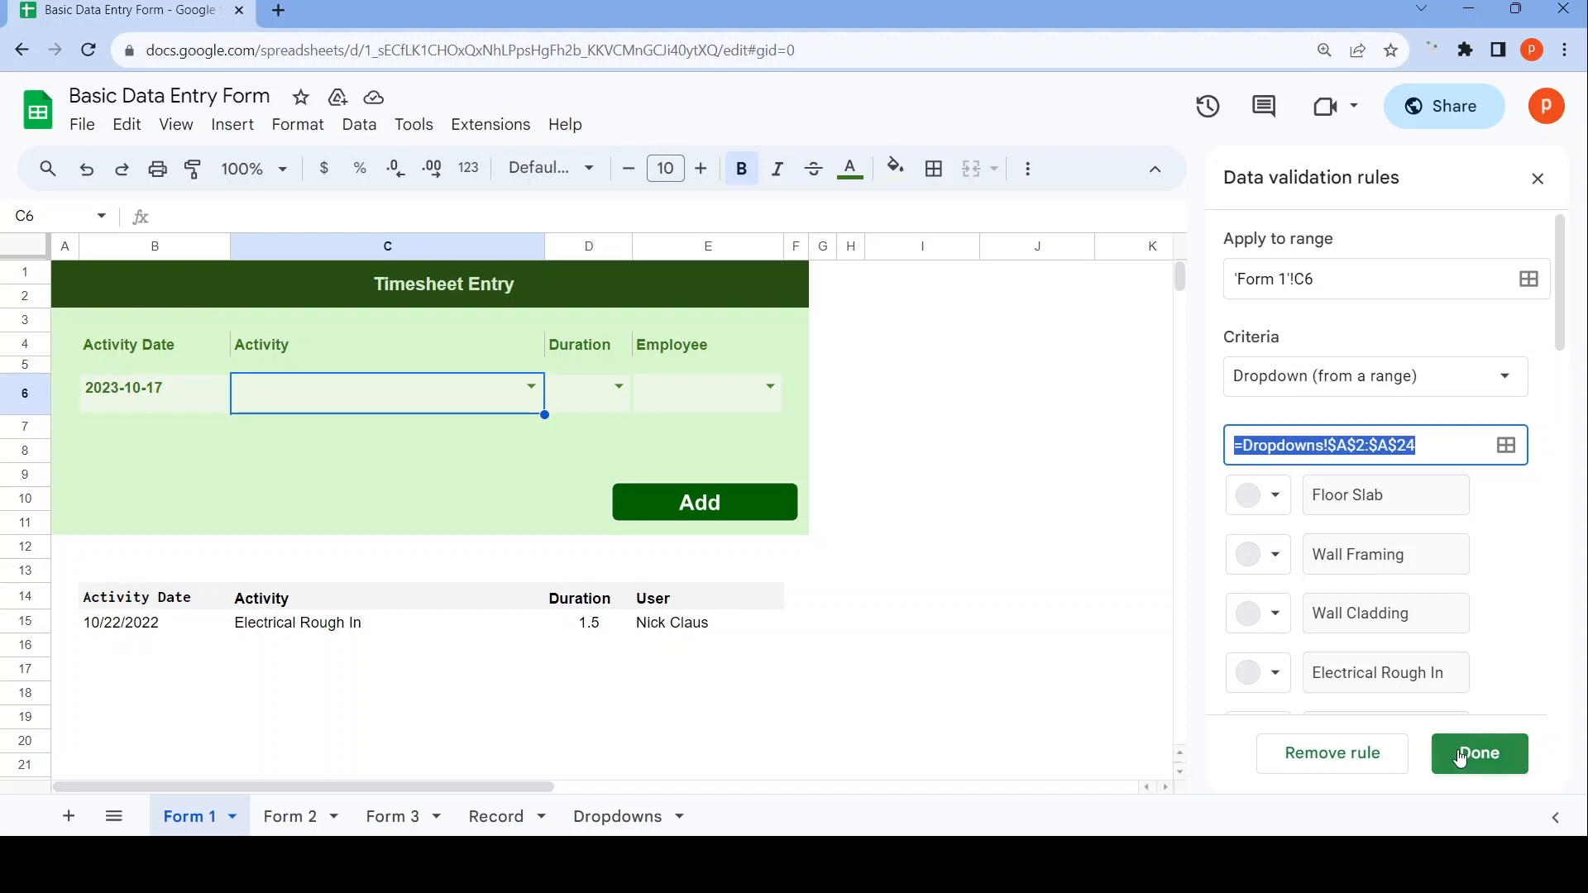
left_click(1479, 753)
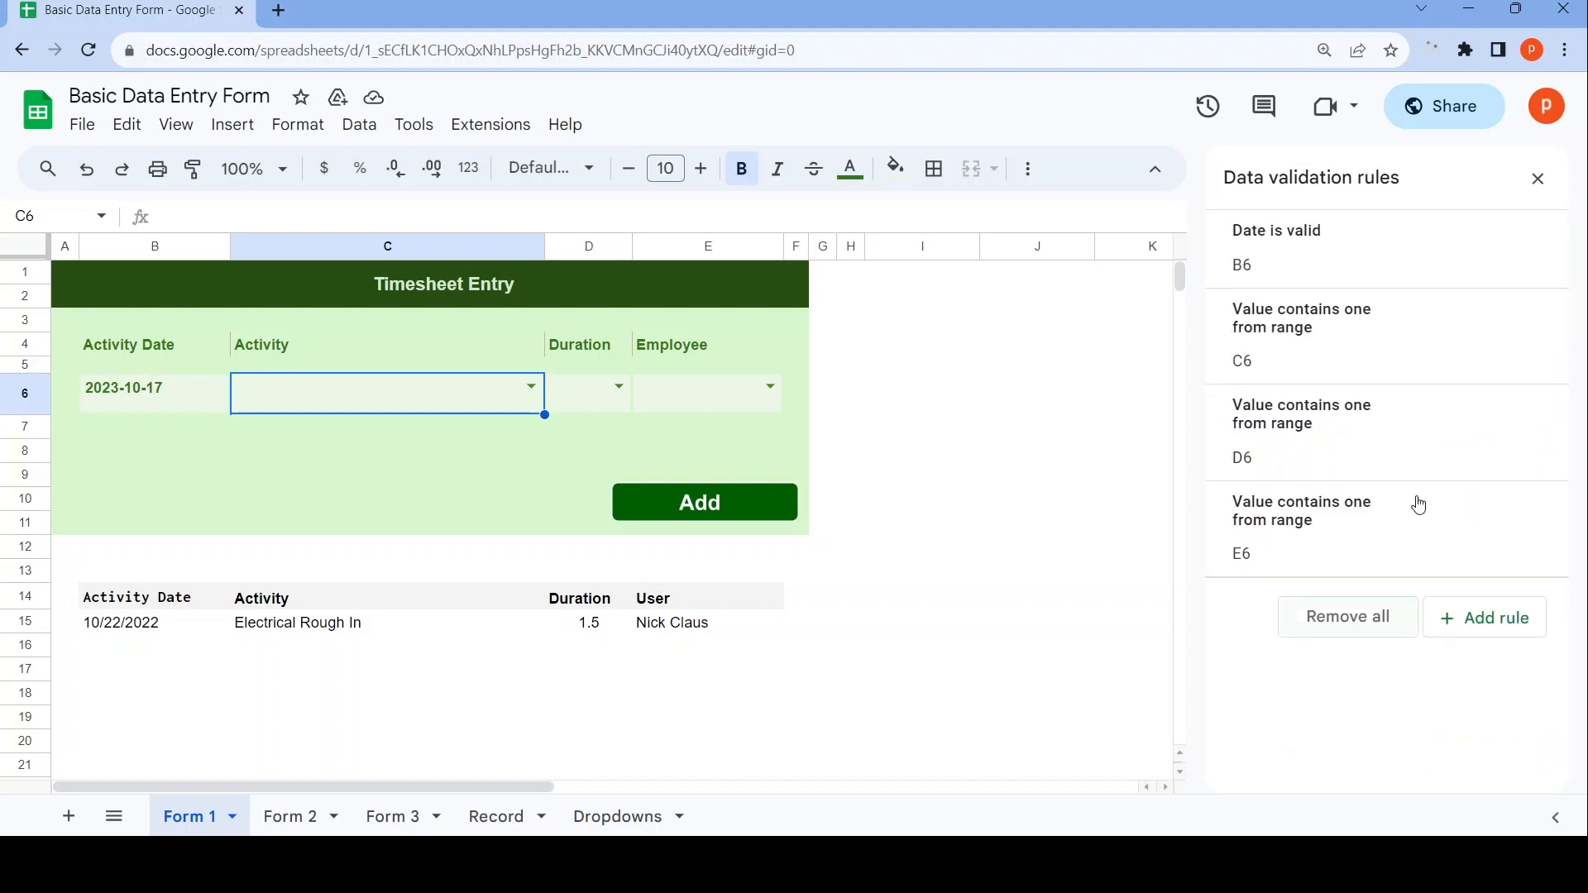
left_click(1537, 178)
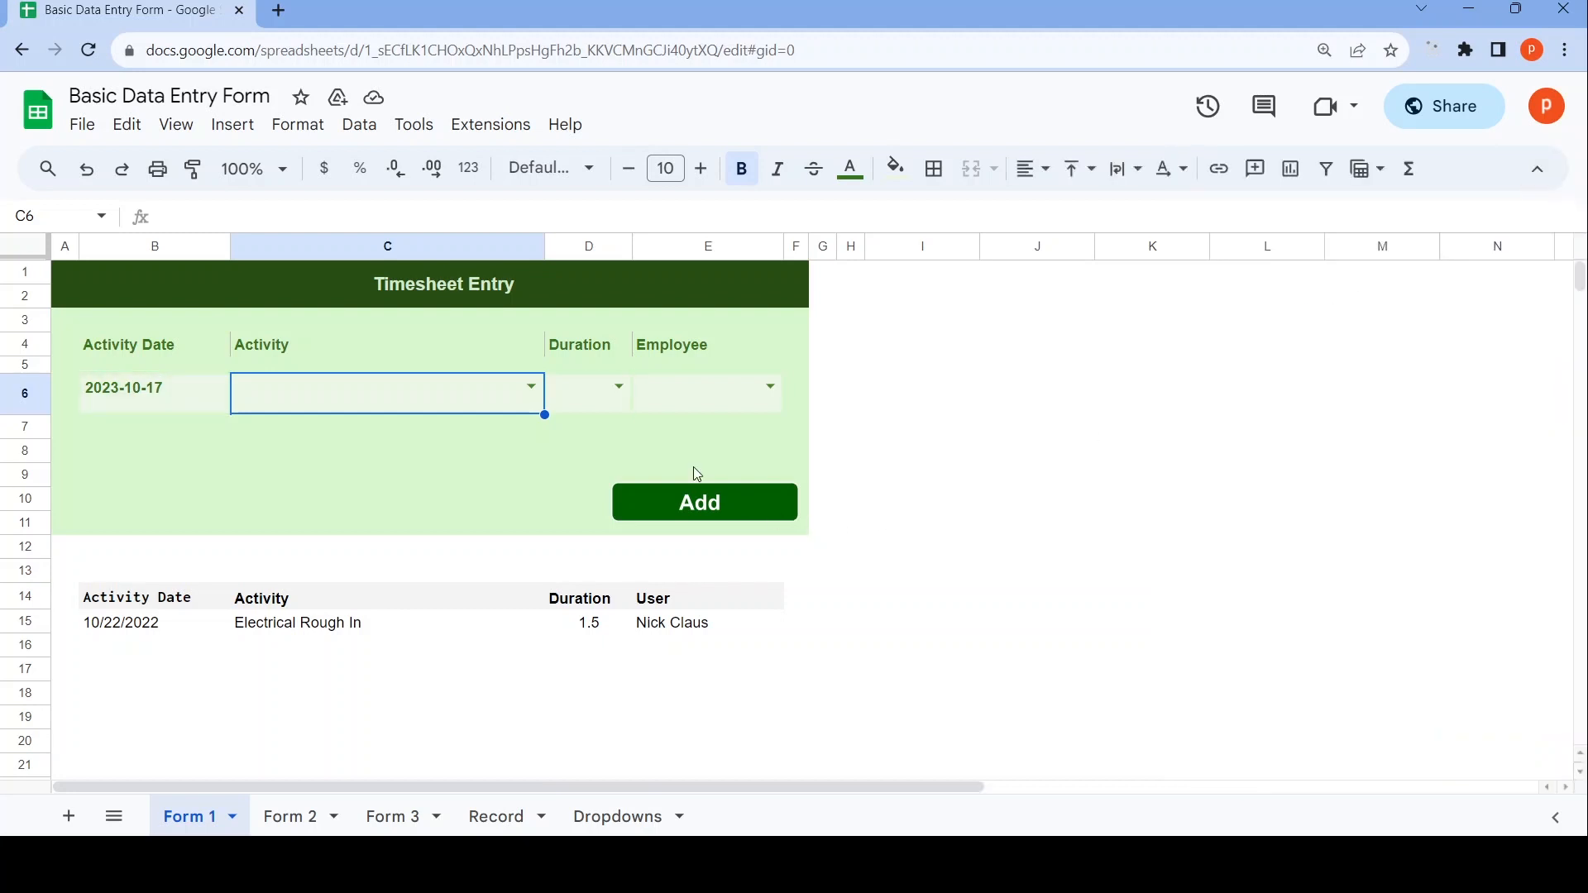
left_click(697, 393)
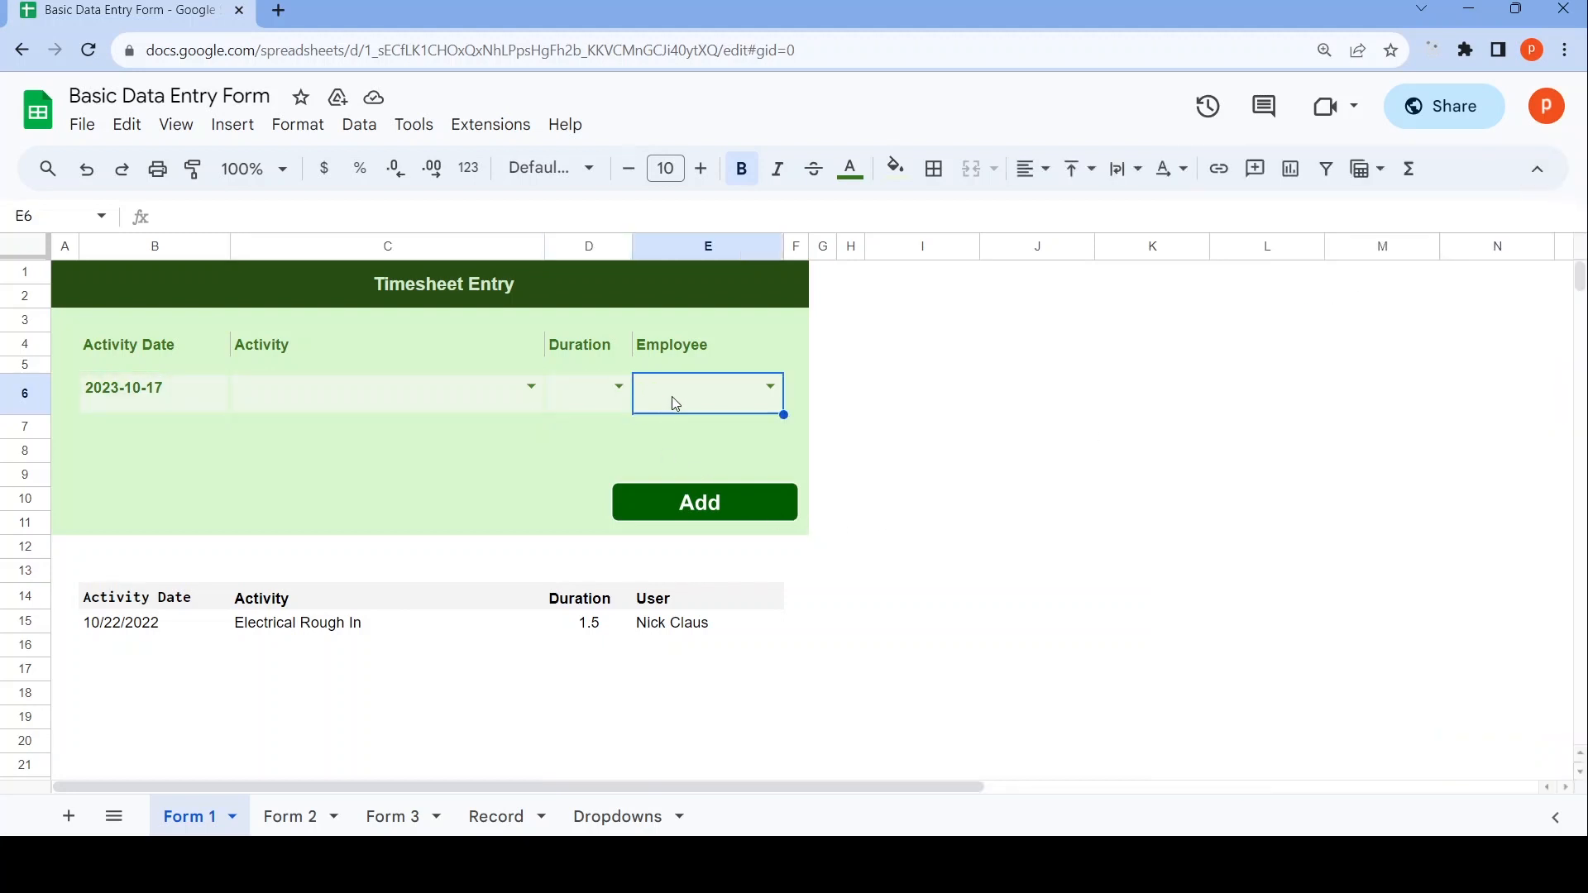
left_click(588, 393)
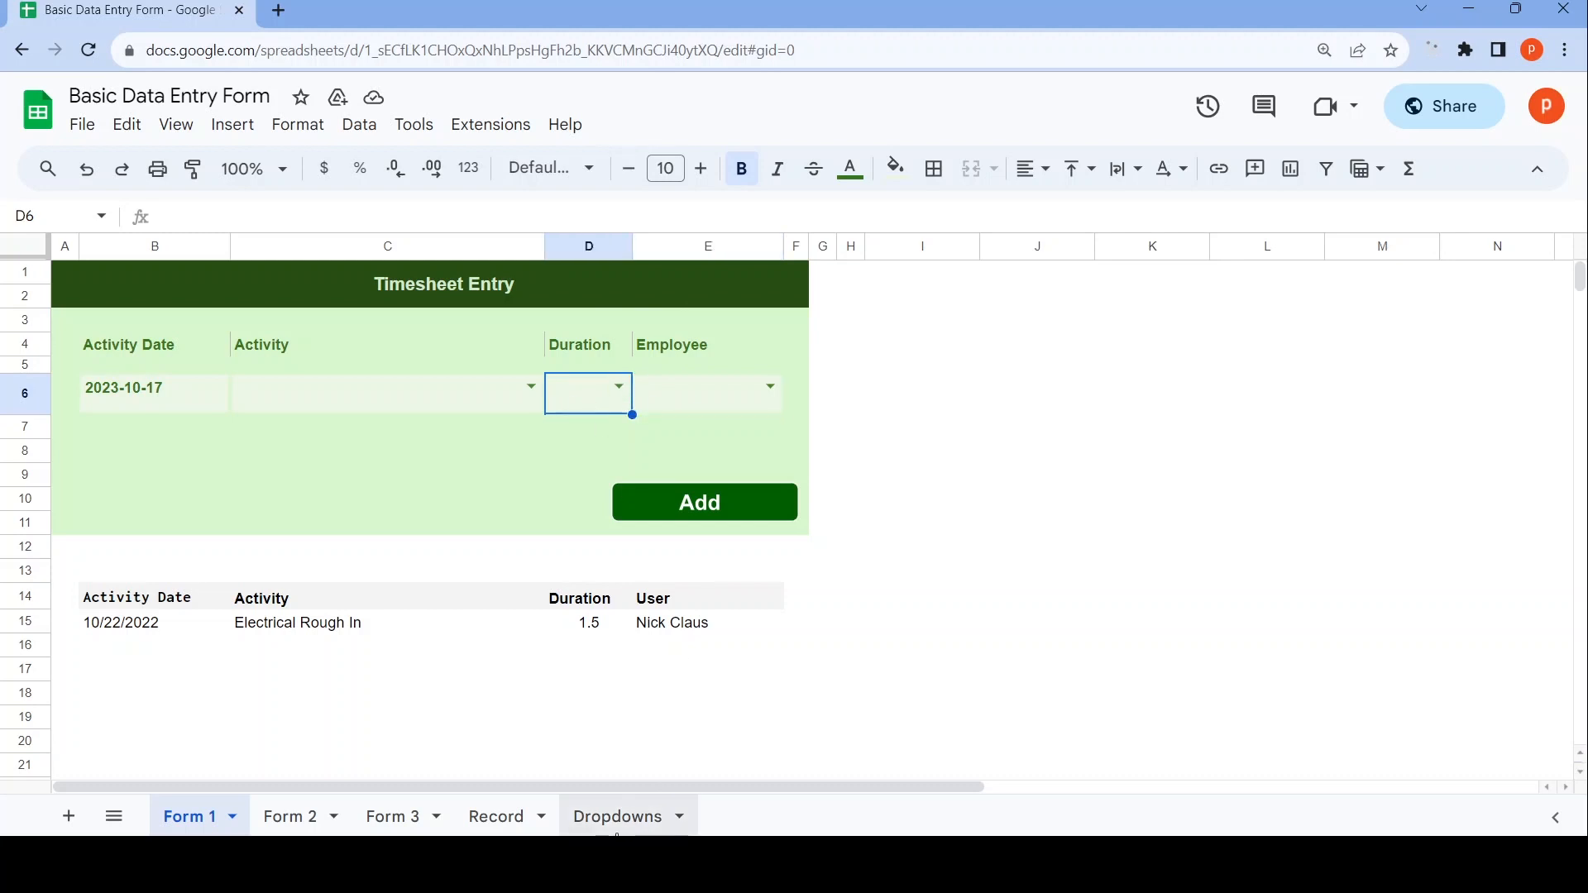
left_click(617, 816)
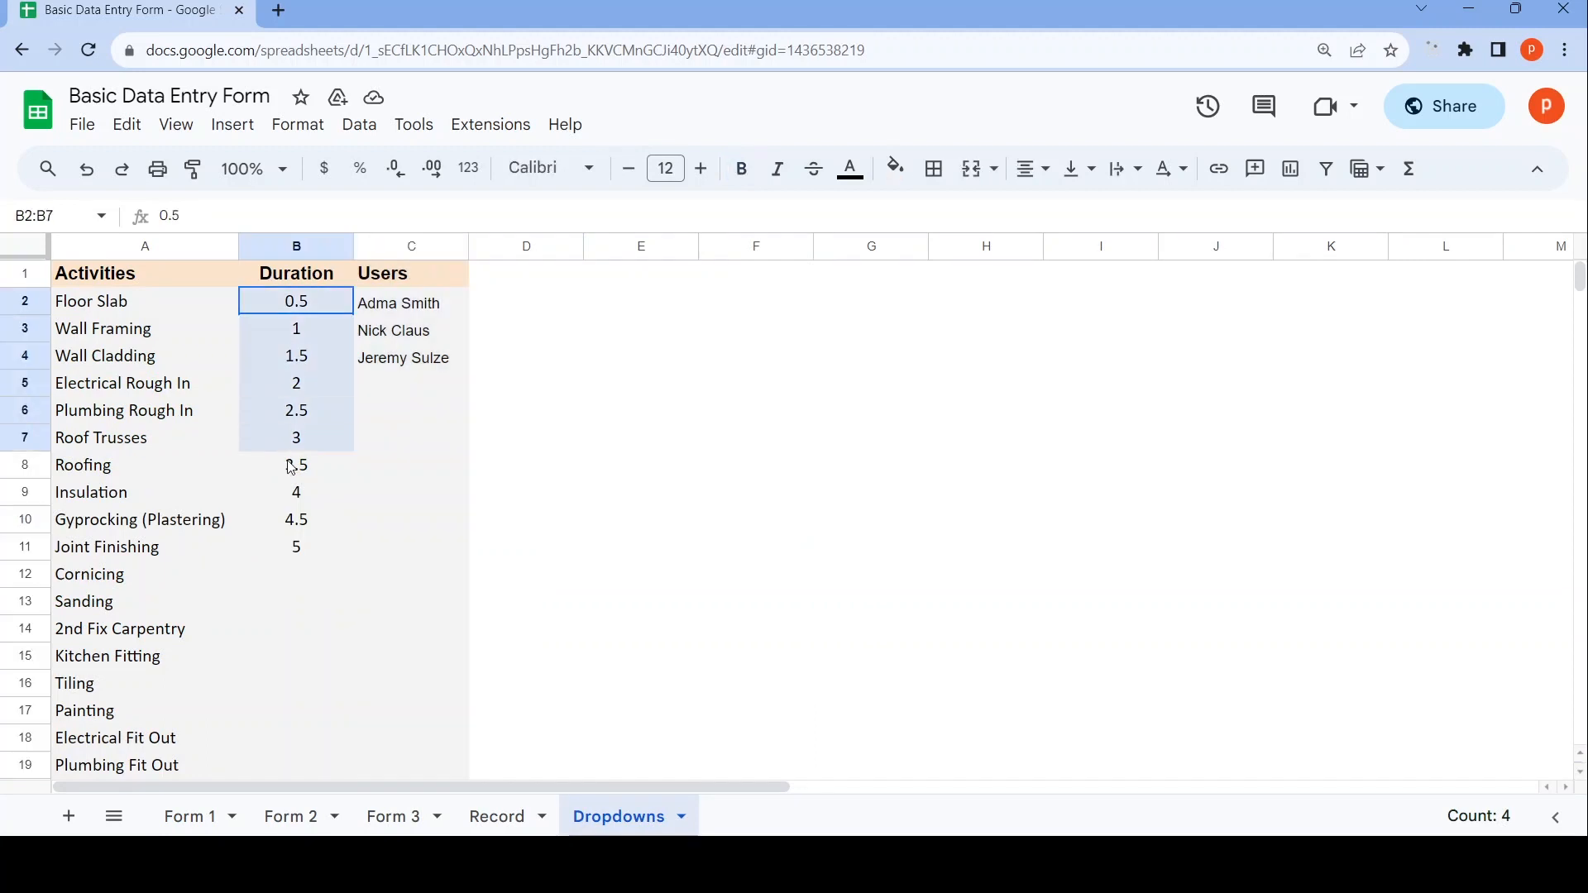
left_click(189, 817)
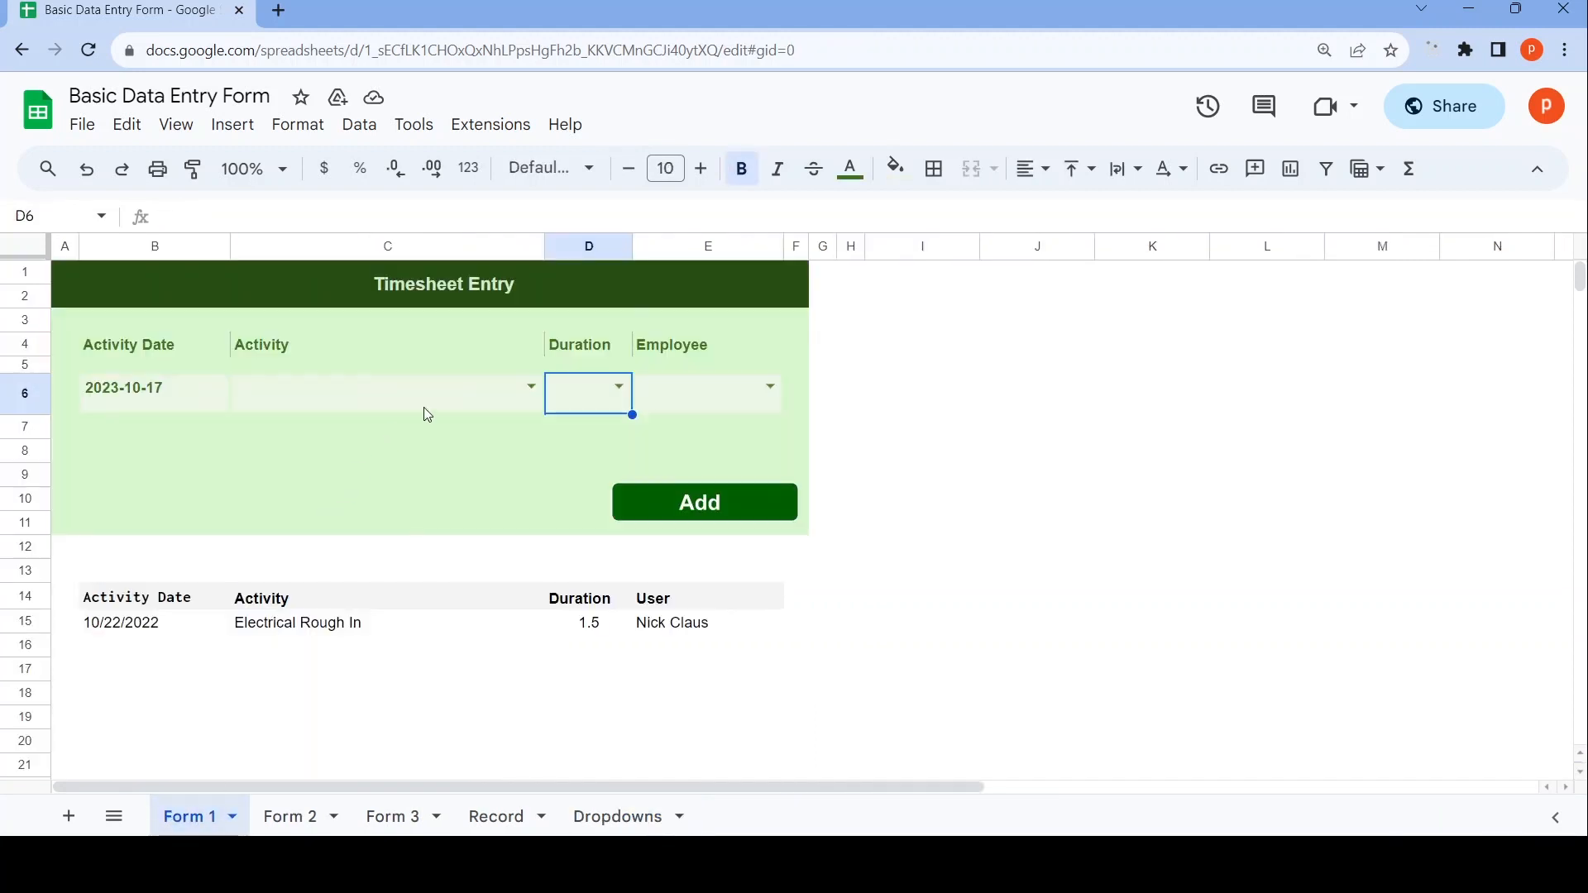
mouse_move(737, 517)
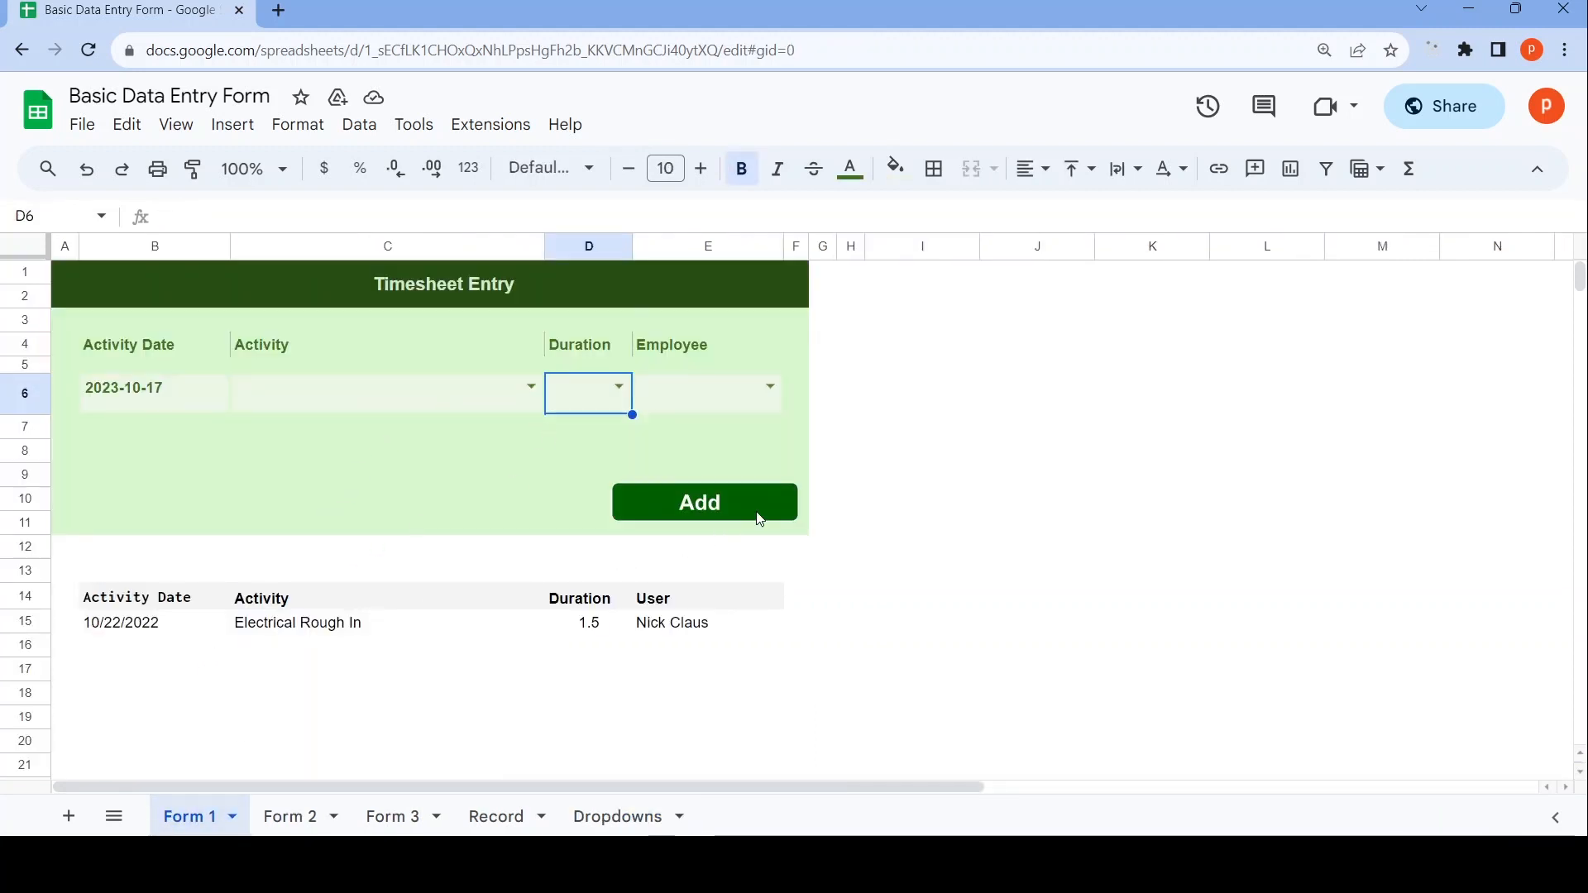
left_click(699, 502)
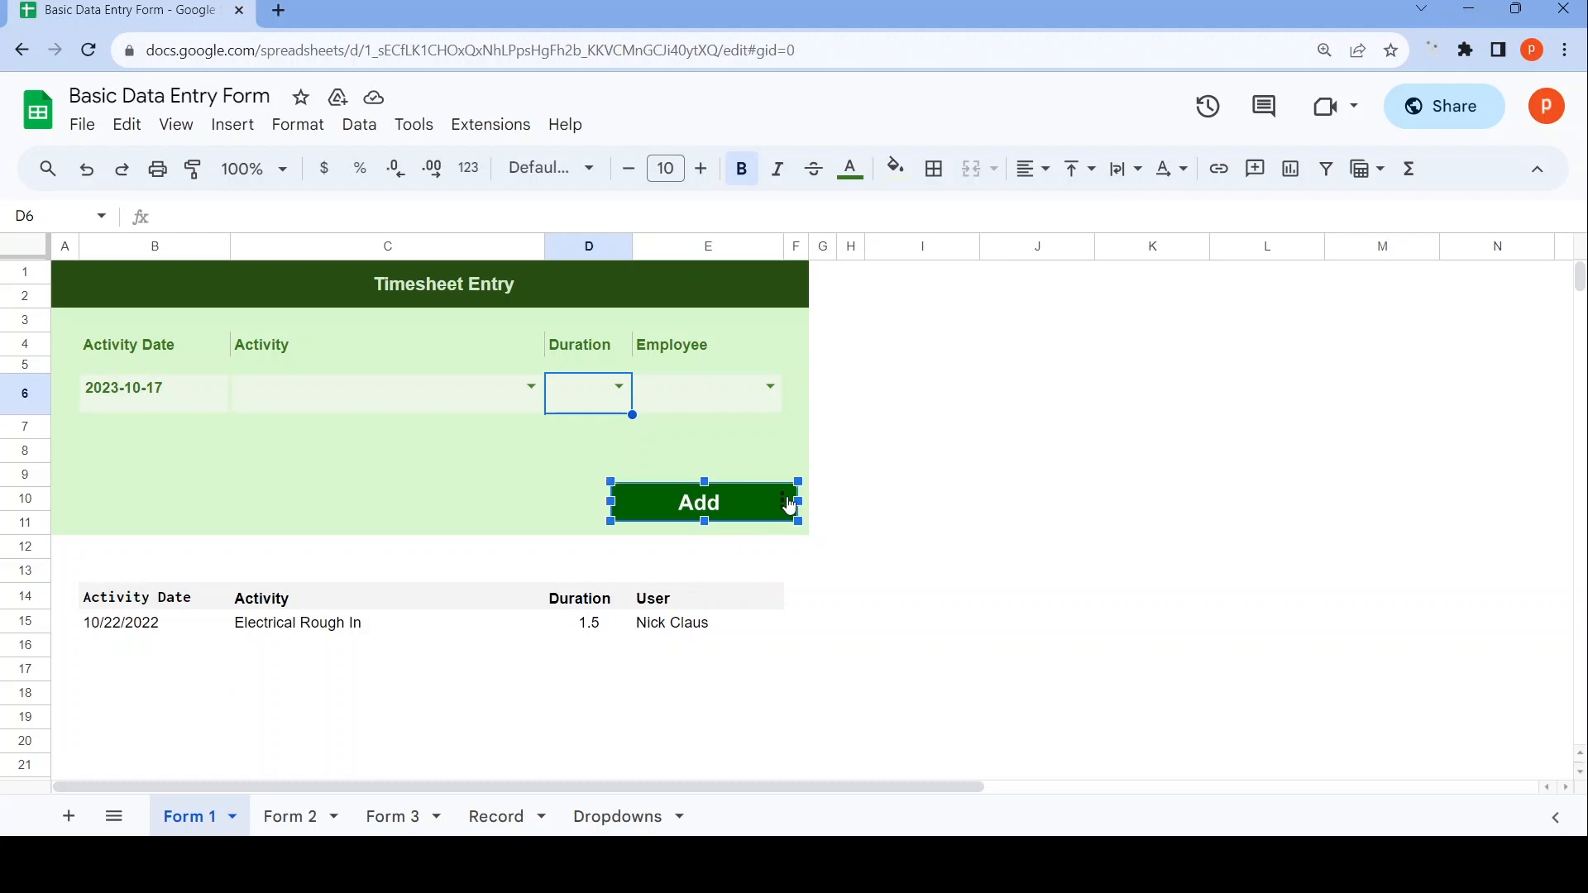
left_click(786, 502)
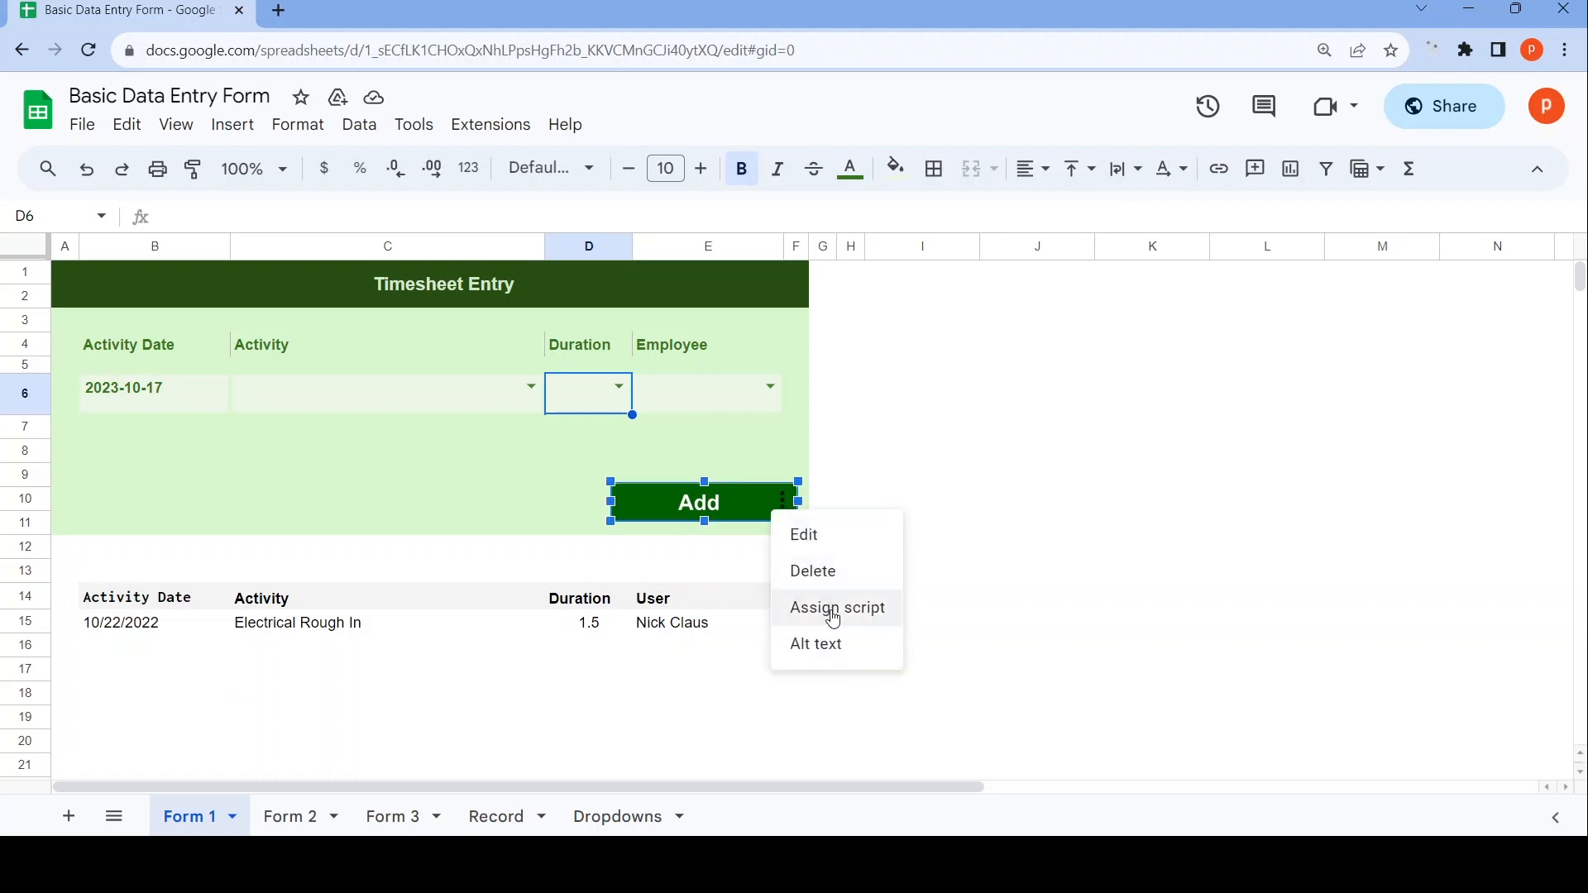
left_click(836, 607)
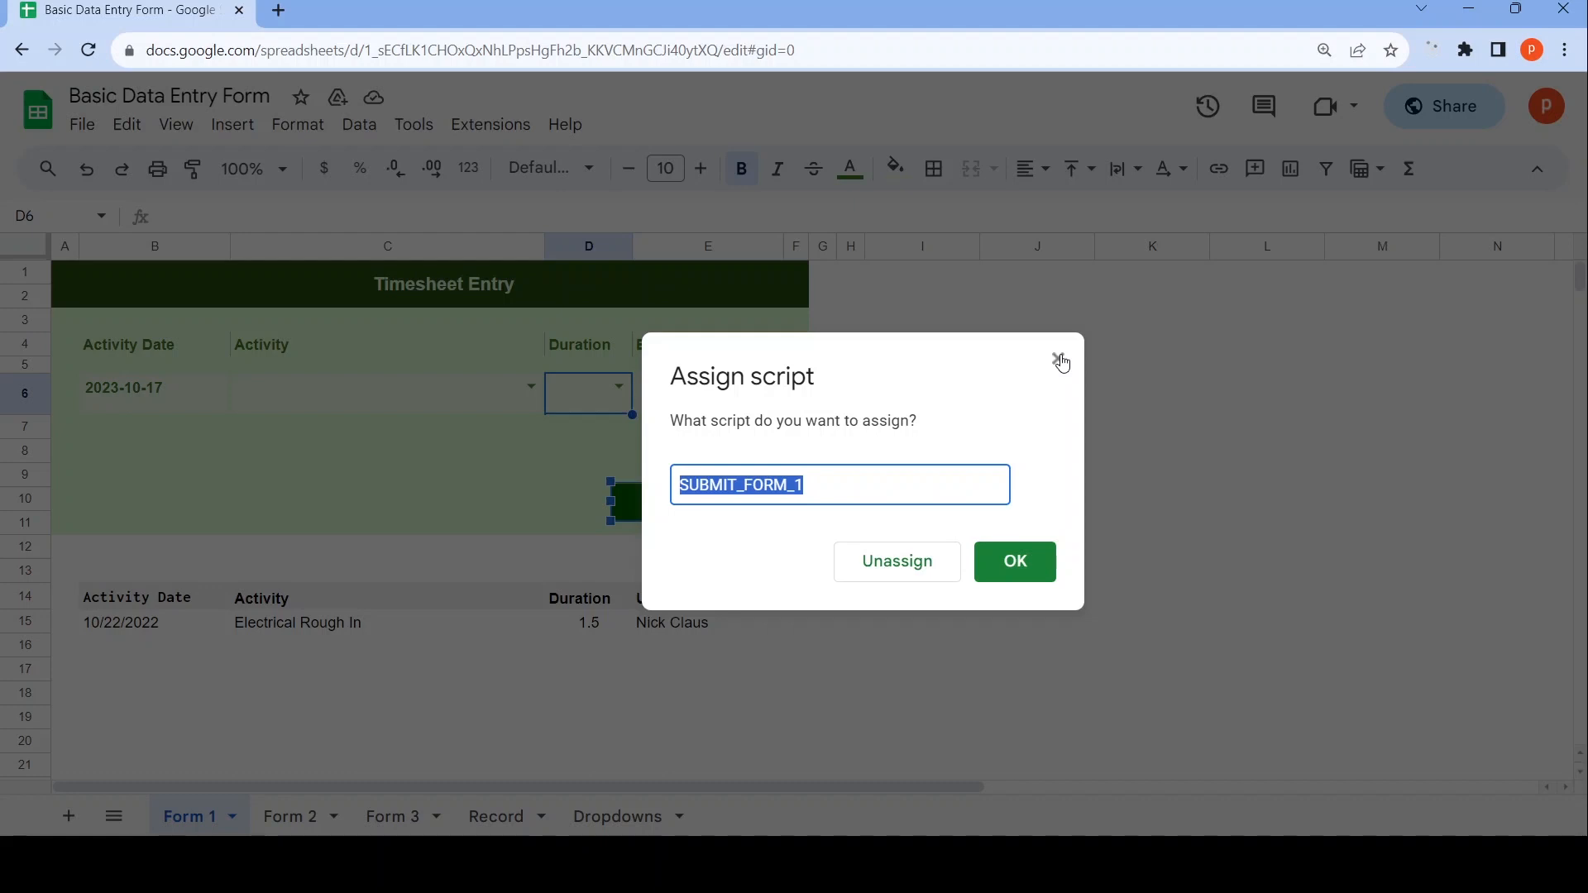
left_click(1059, 360)
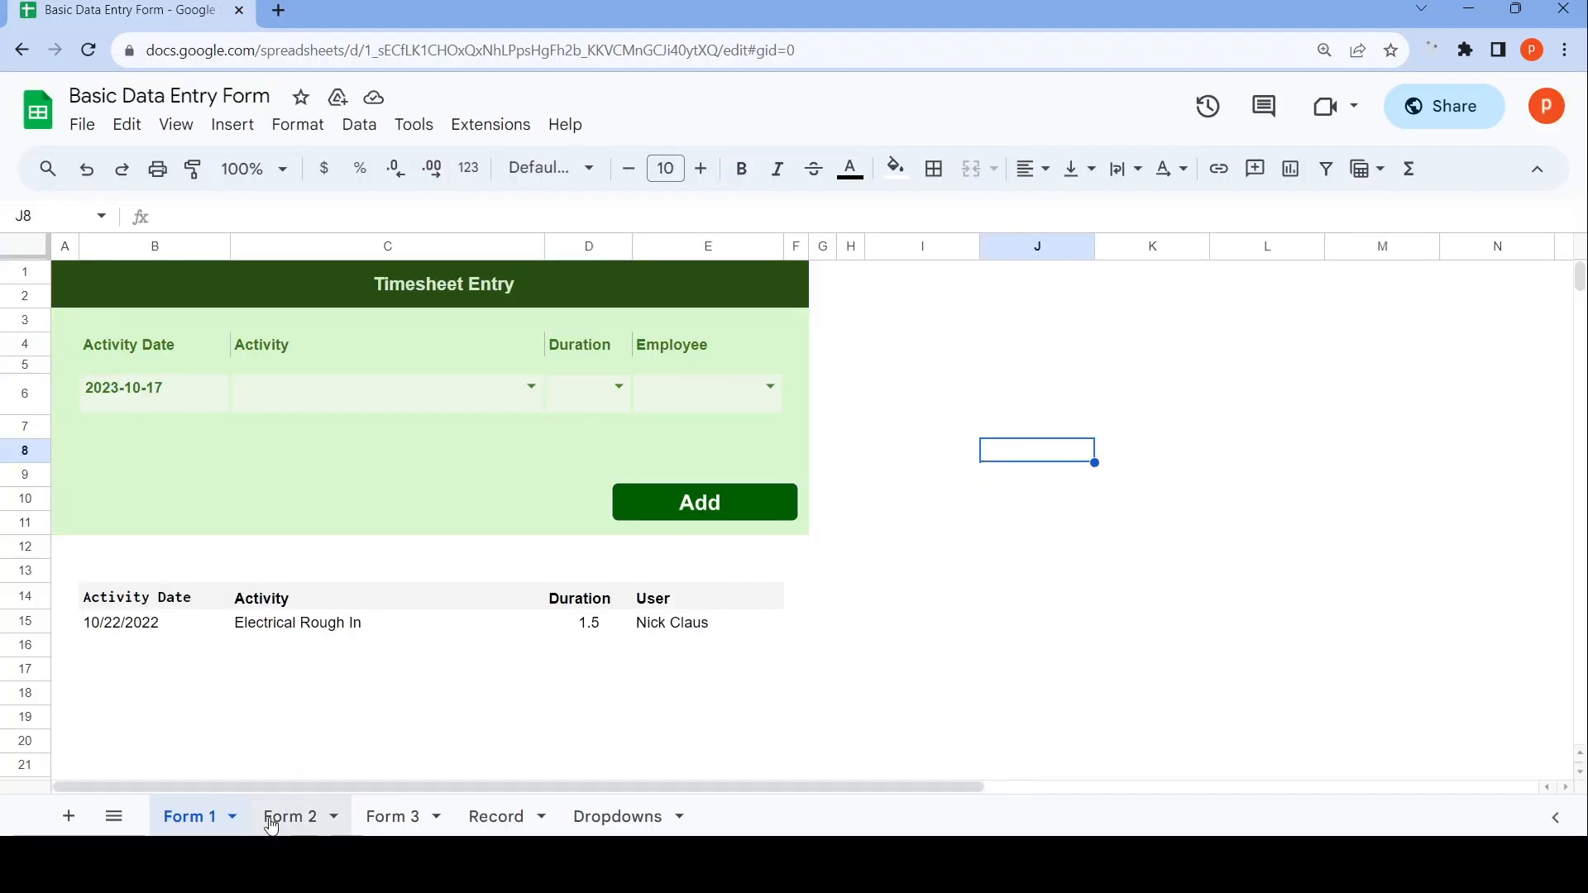
Choose Wall Framing in Form 1's Activity cell C6, glancing at Form 2 and Record.
left_click(291, 817)
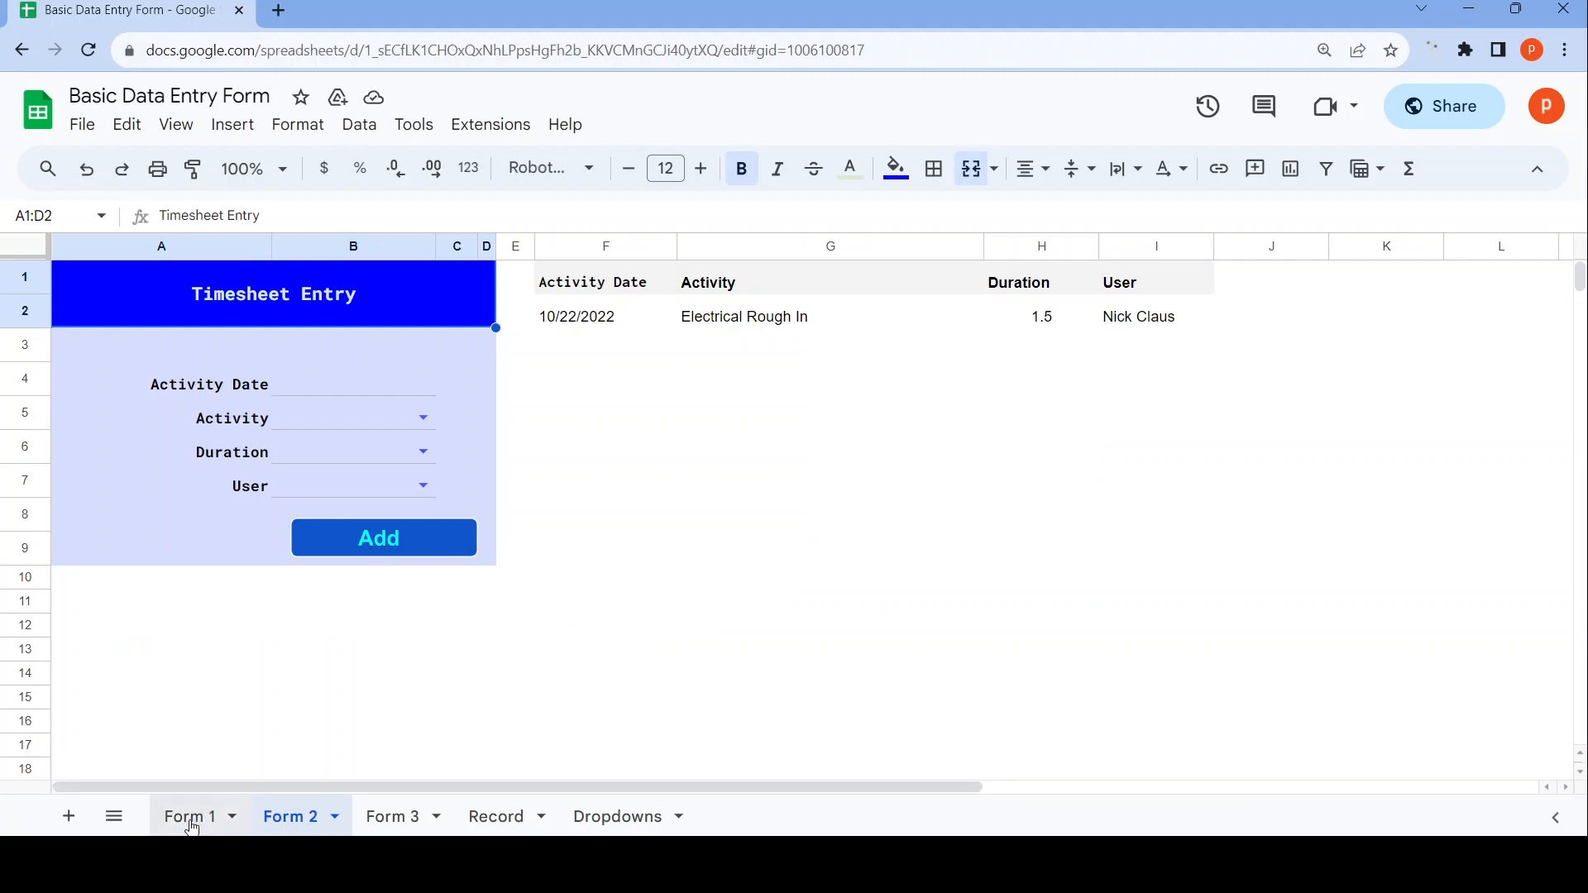
left_click(189, 816)
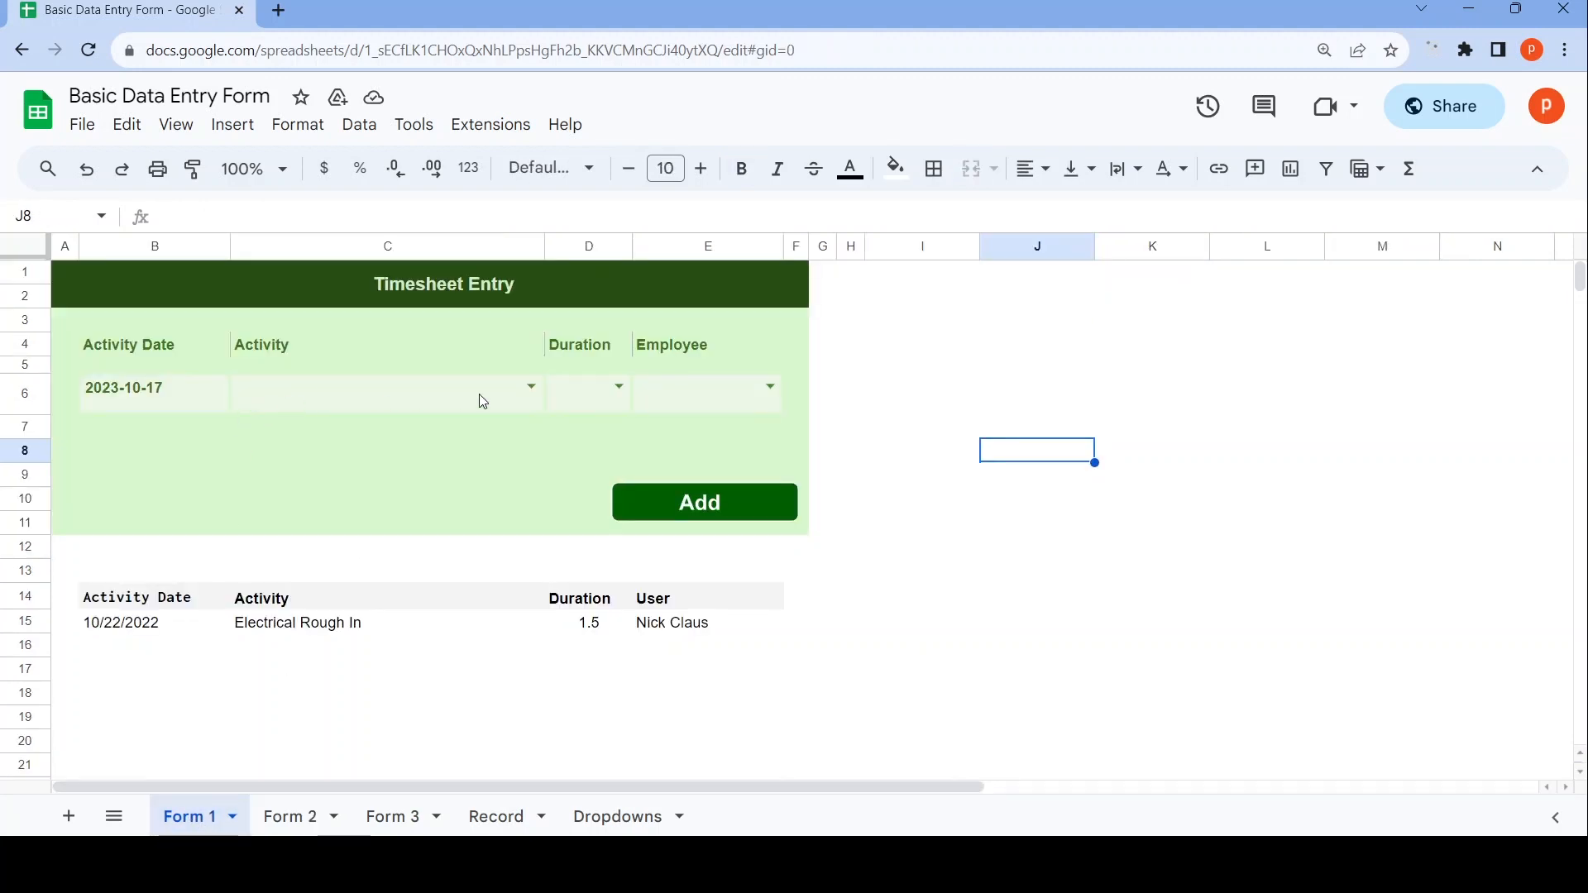
left_click(530, 386)
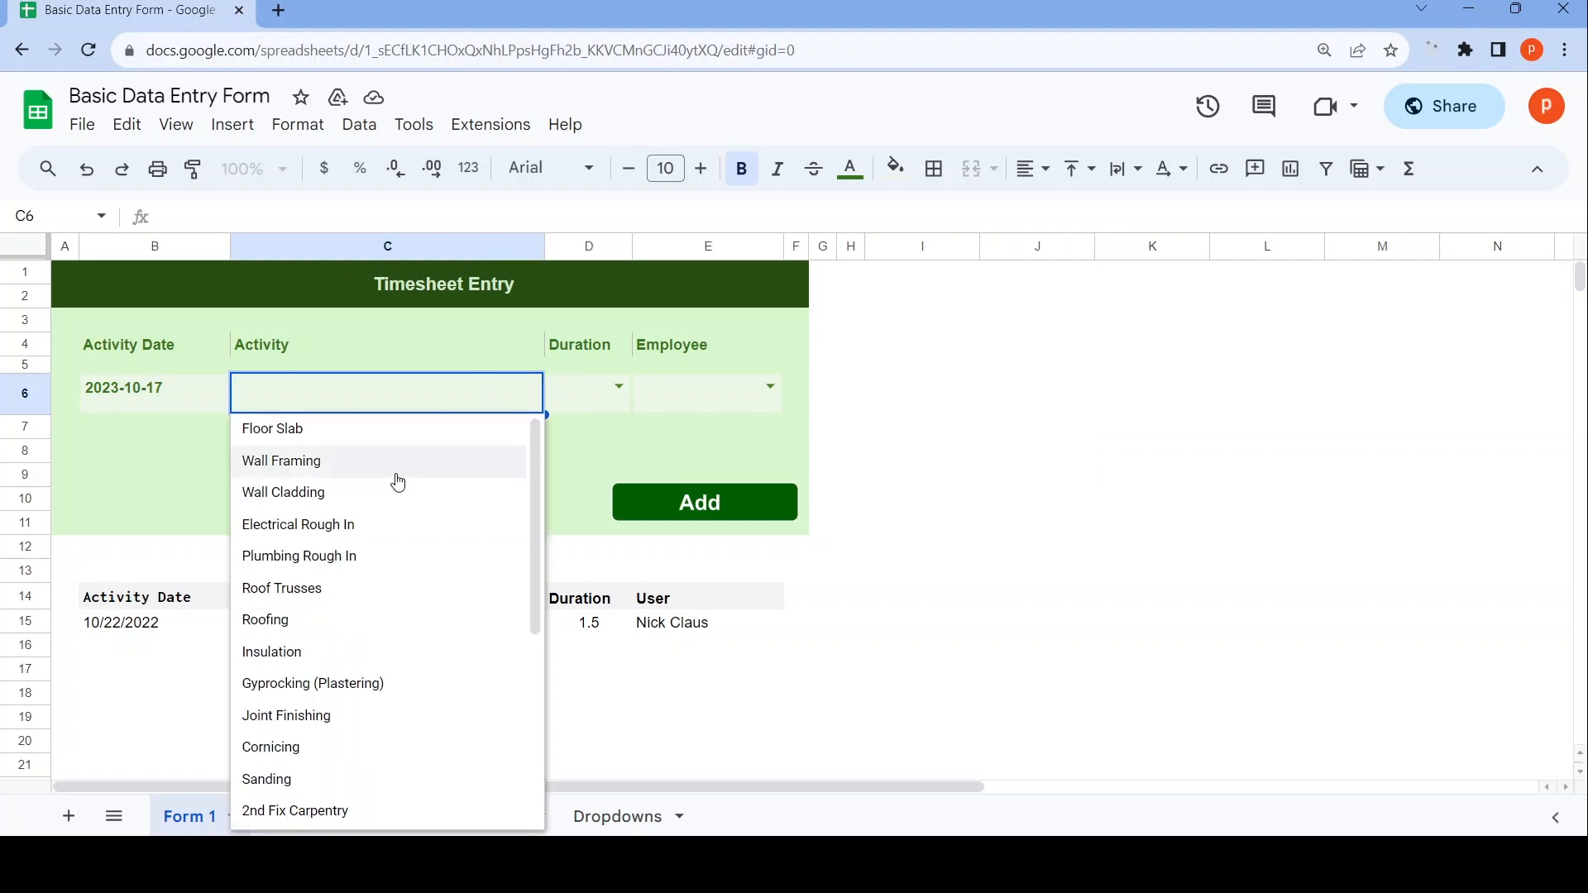
left_click(280, 461)
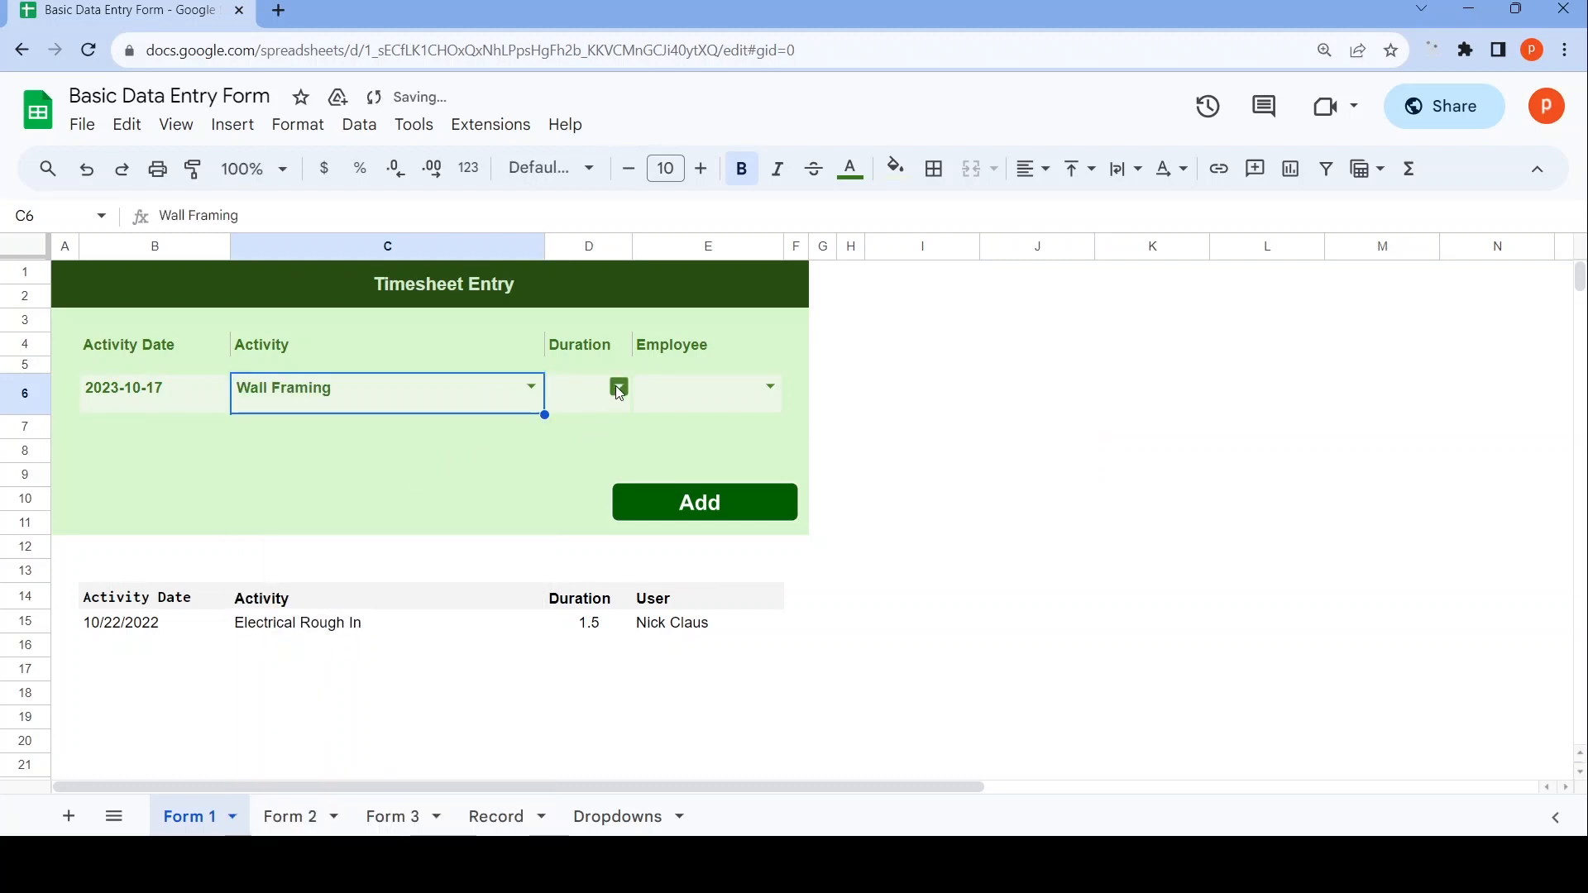
left_click(495, 817)
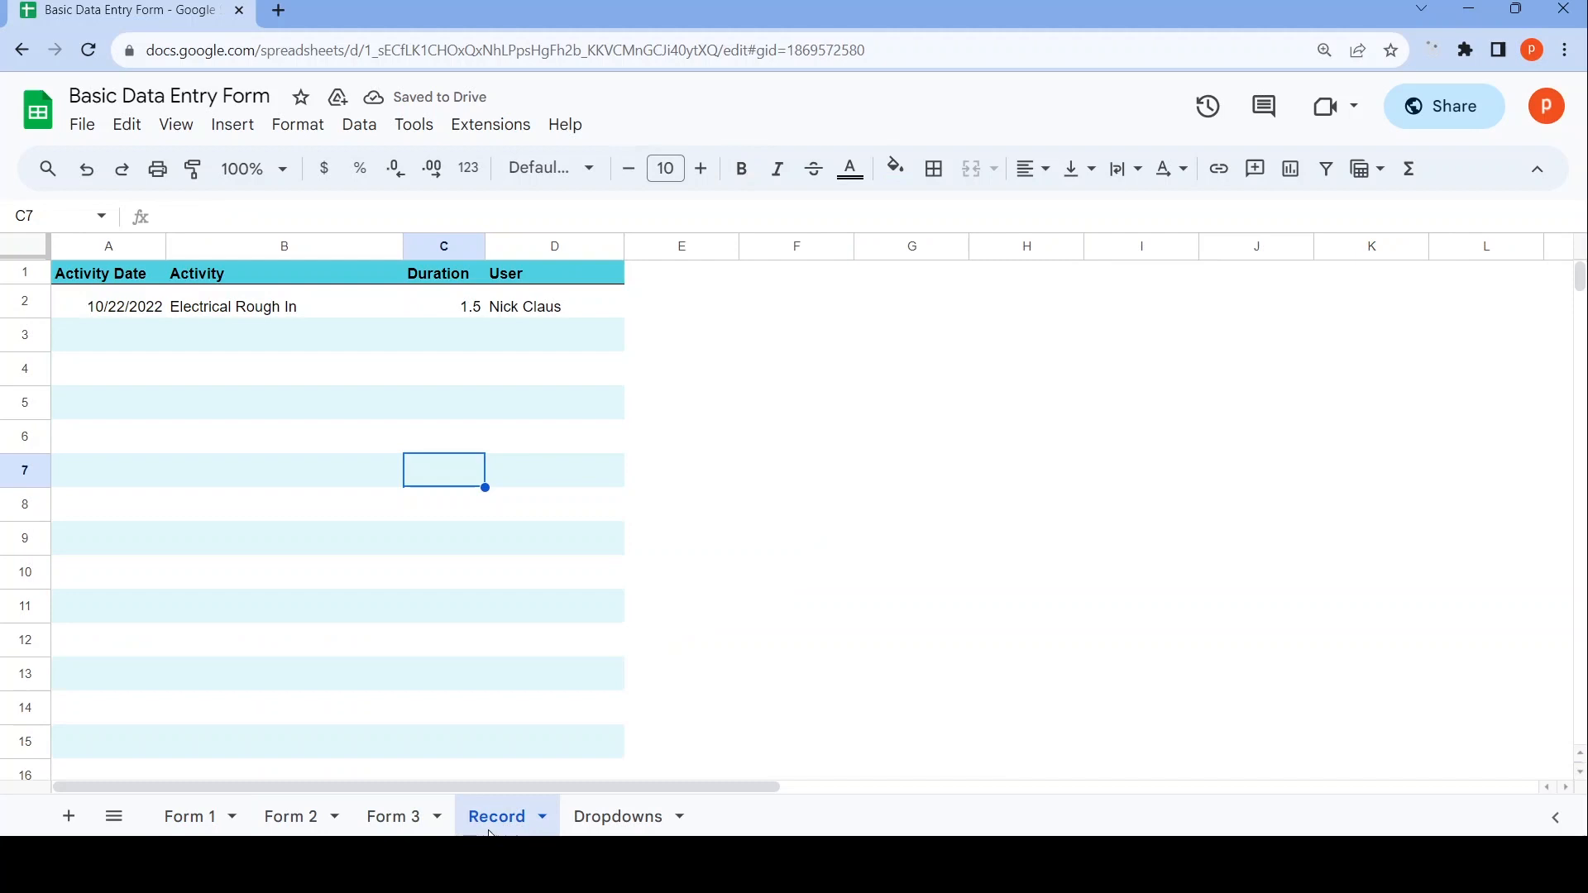
mouse_move(171, 821)
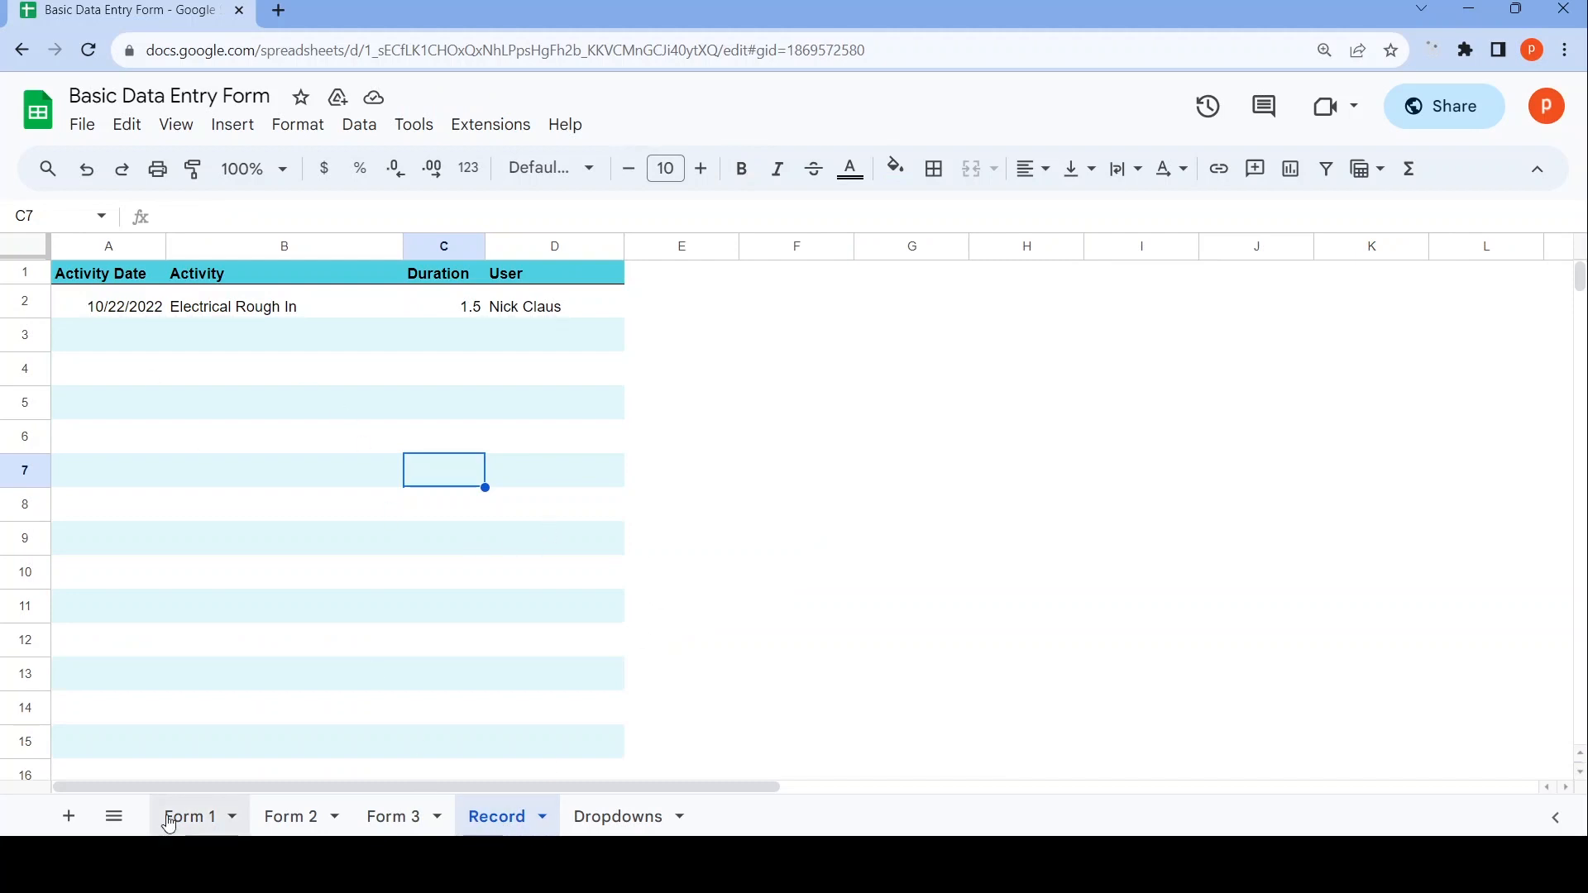
left_click(189, 816)
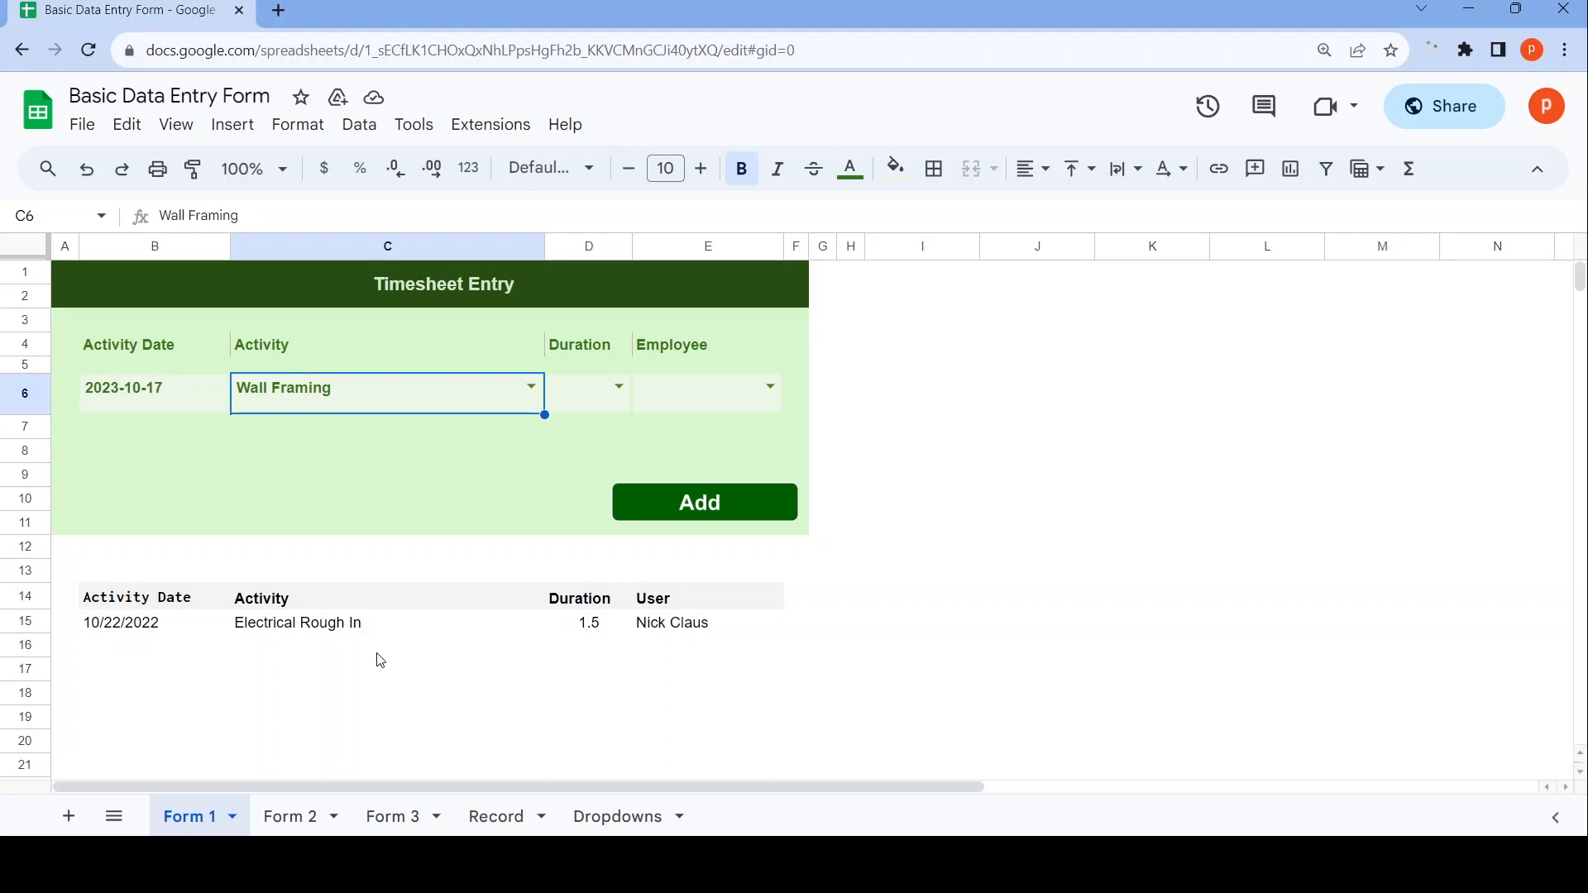
mouse_move(522, 455)
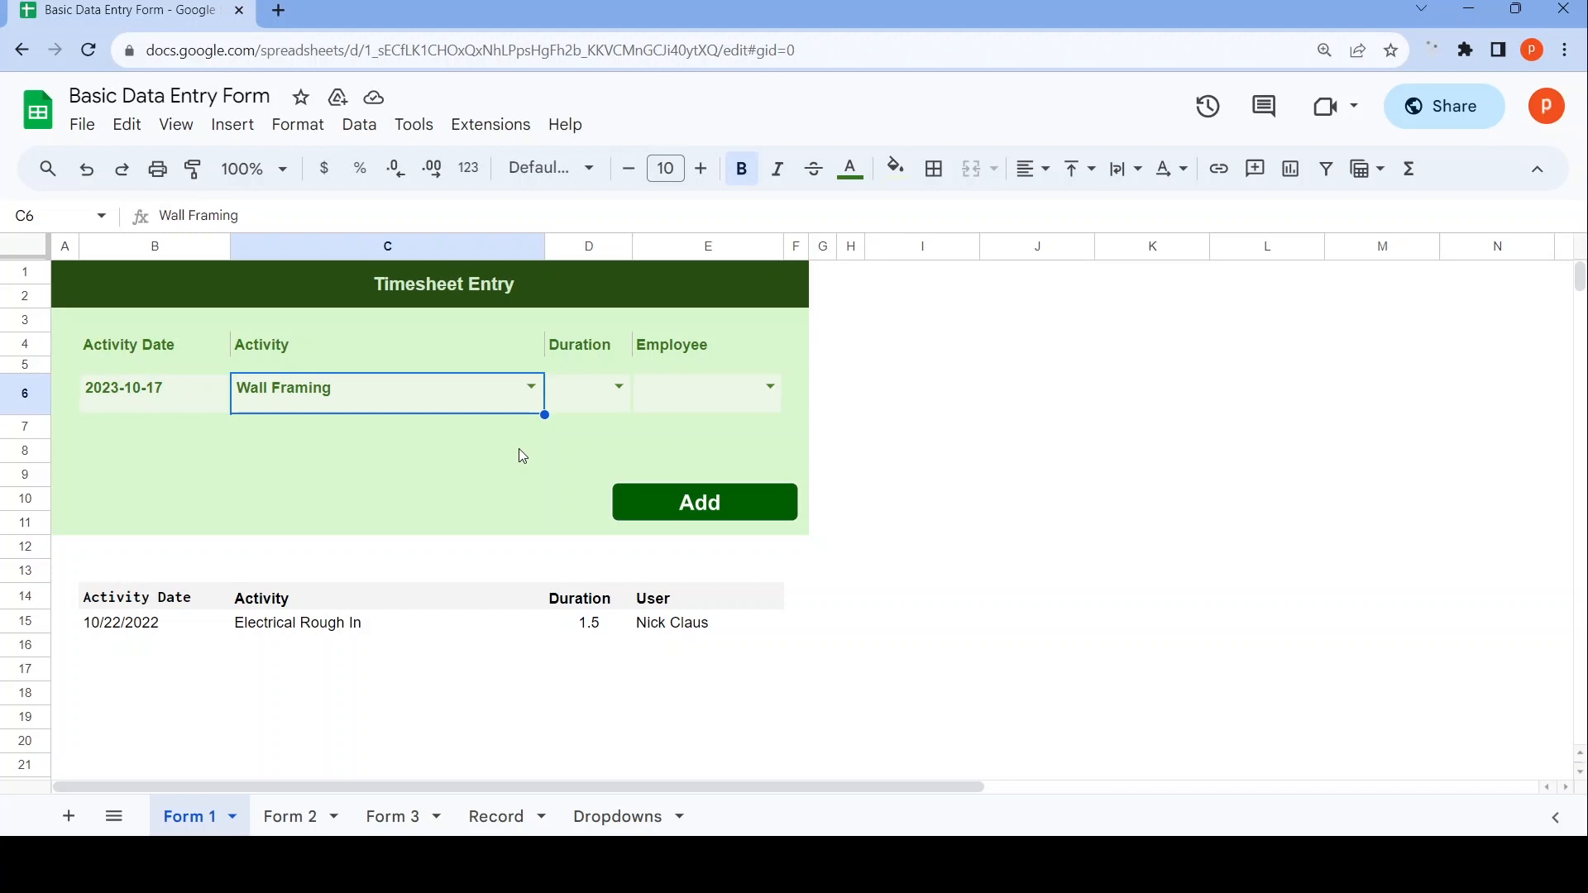
mouse_move(434, 532)
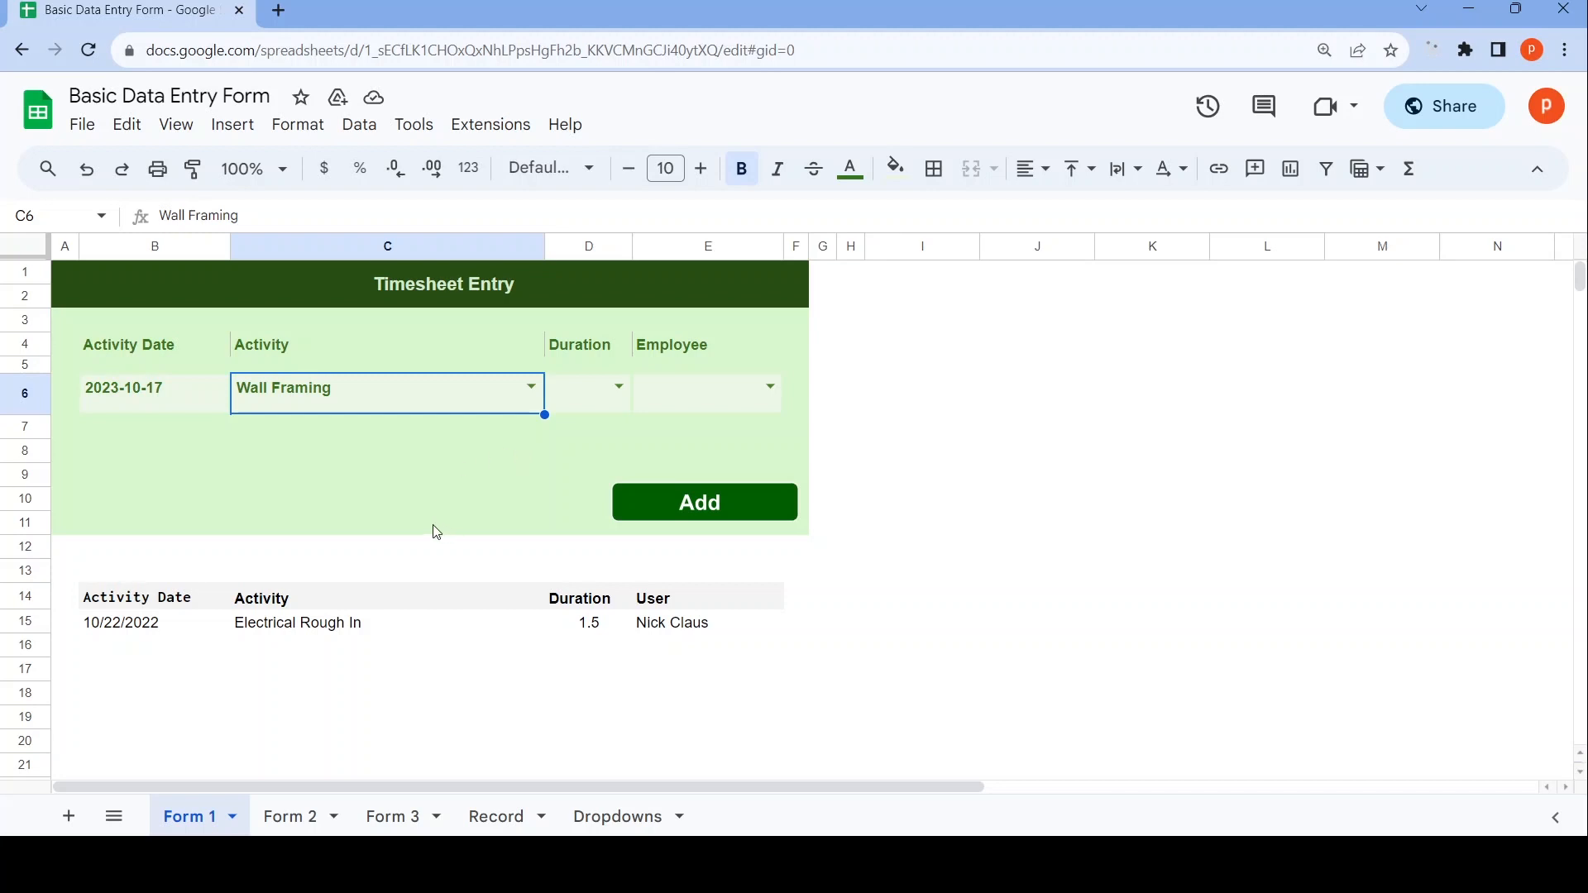
mouse_move(595, 400)
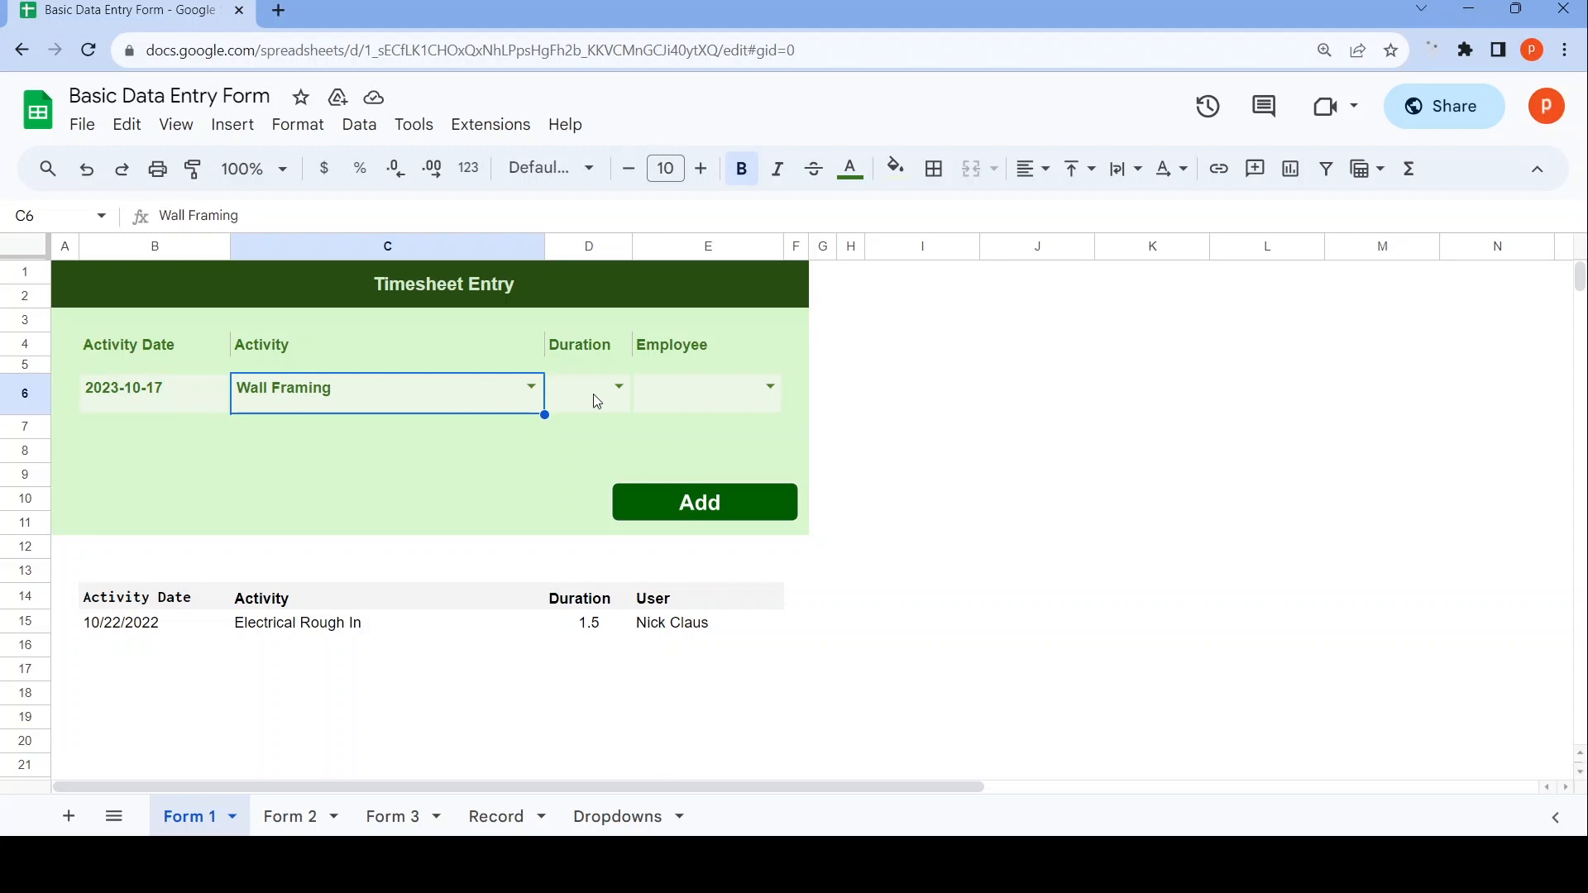
left_click(618, 384)
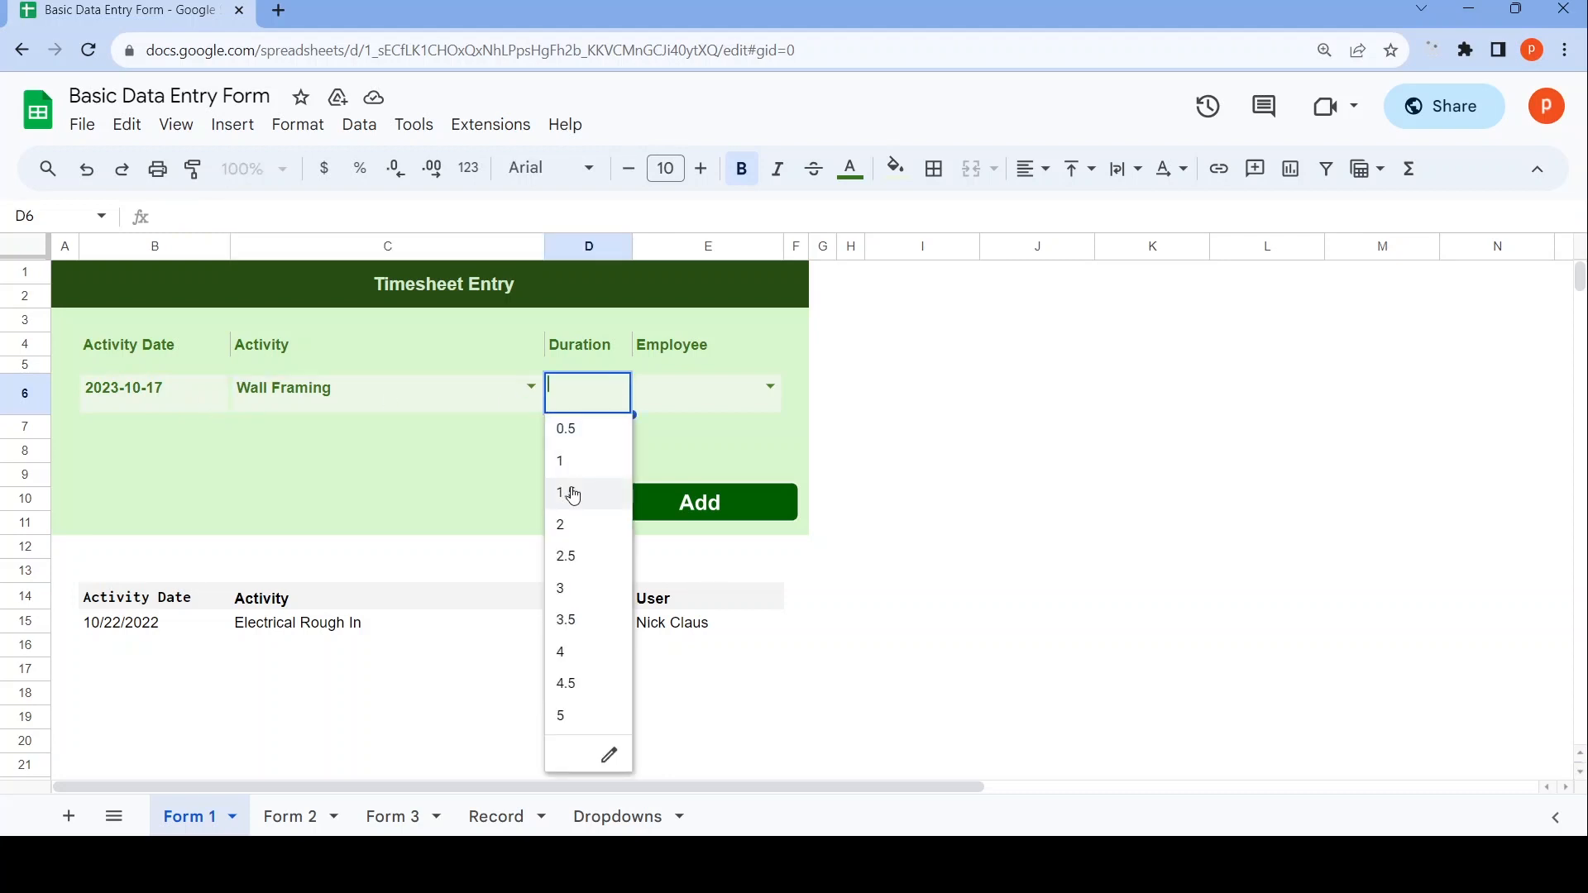
left_click(561, 492)
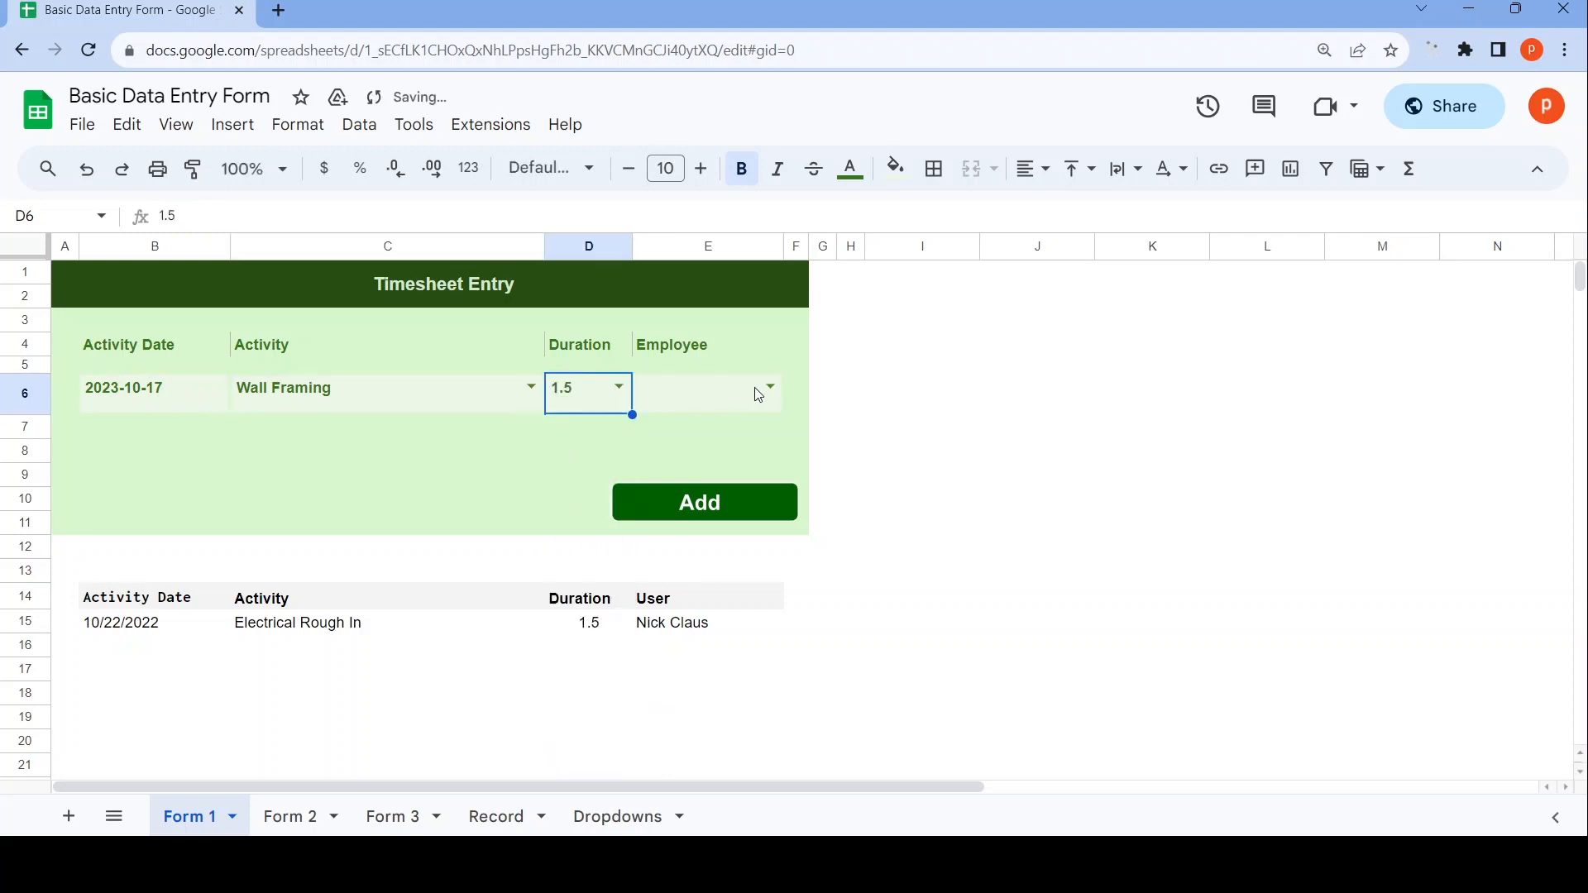
left_click(707, 393)
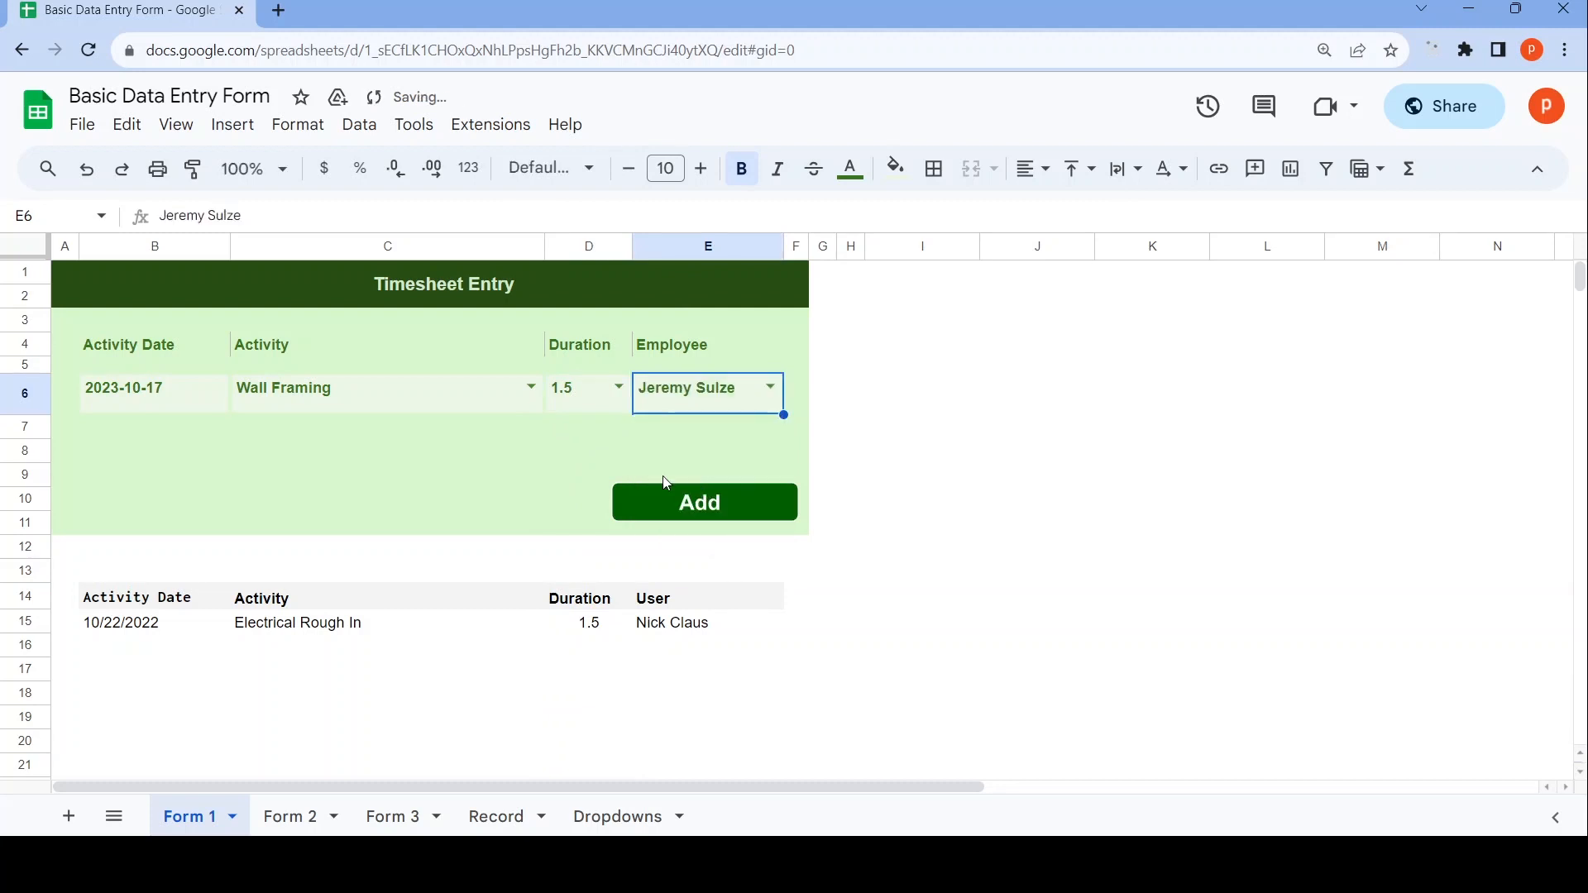
left_click(705, 502)
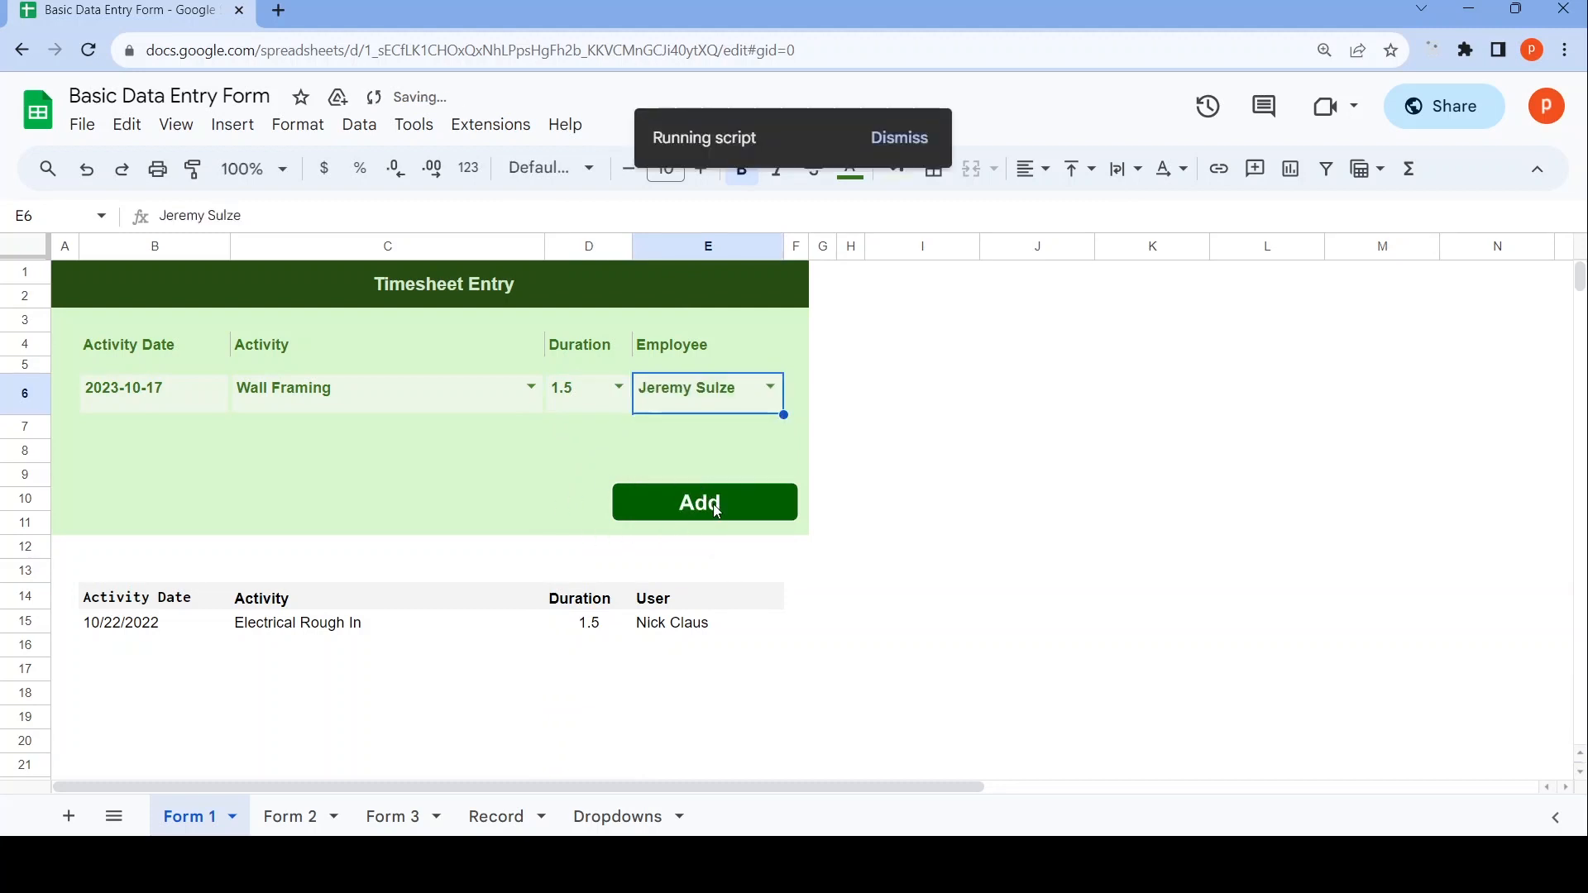
left_click(704, 502)
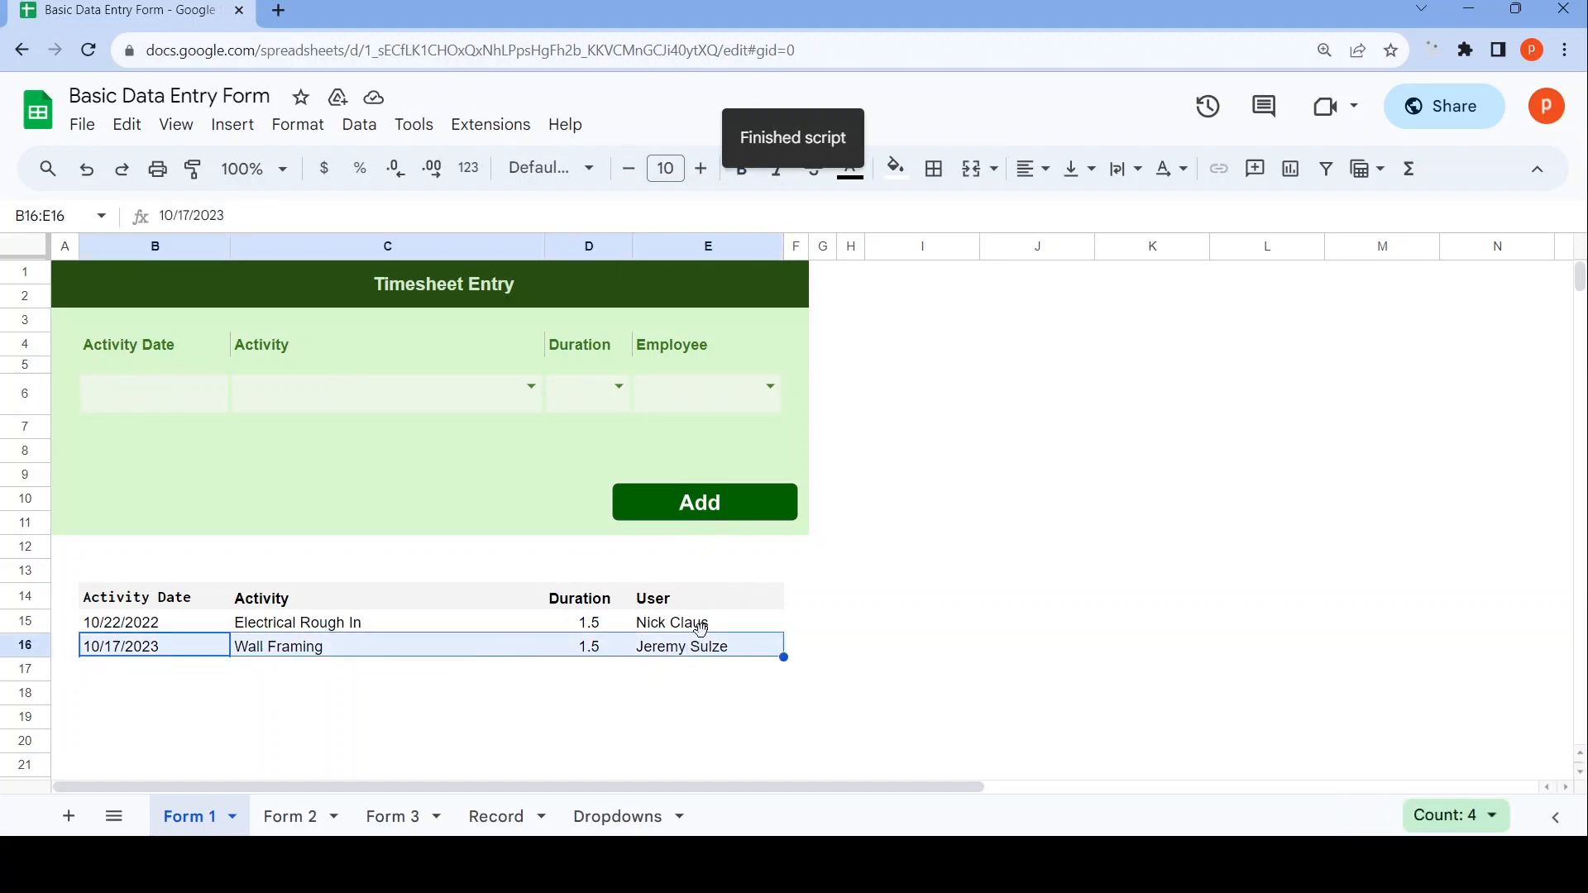
left_click(289, 817)
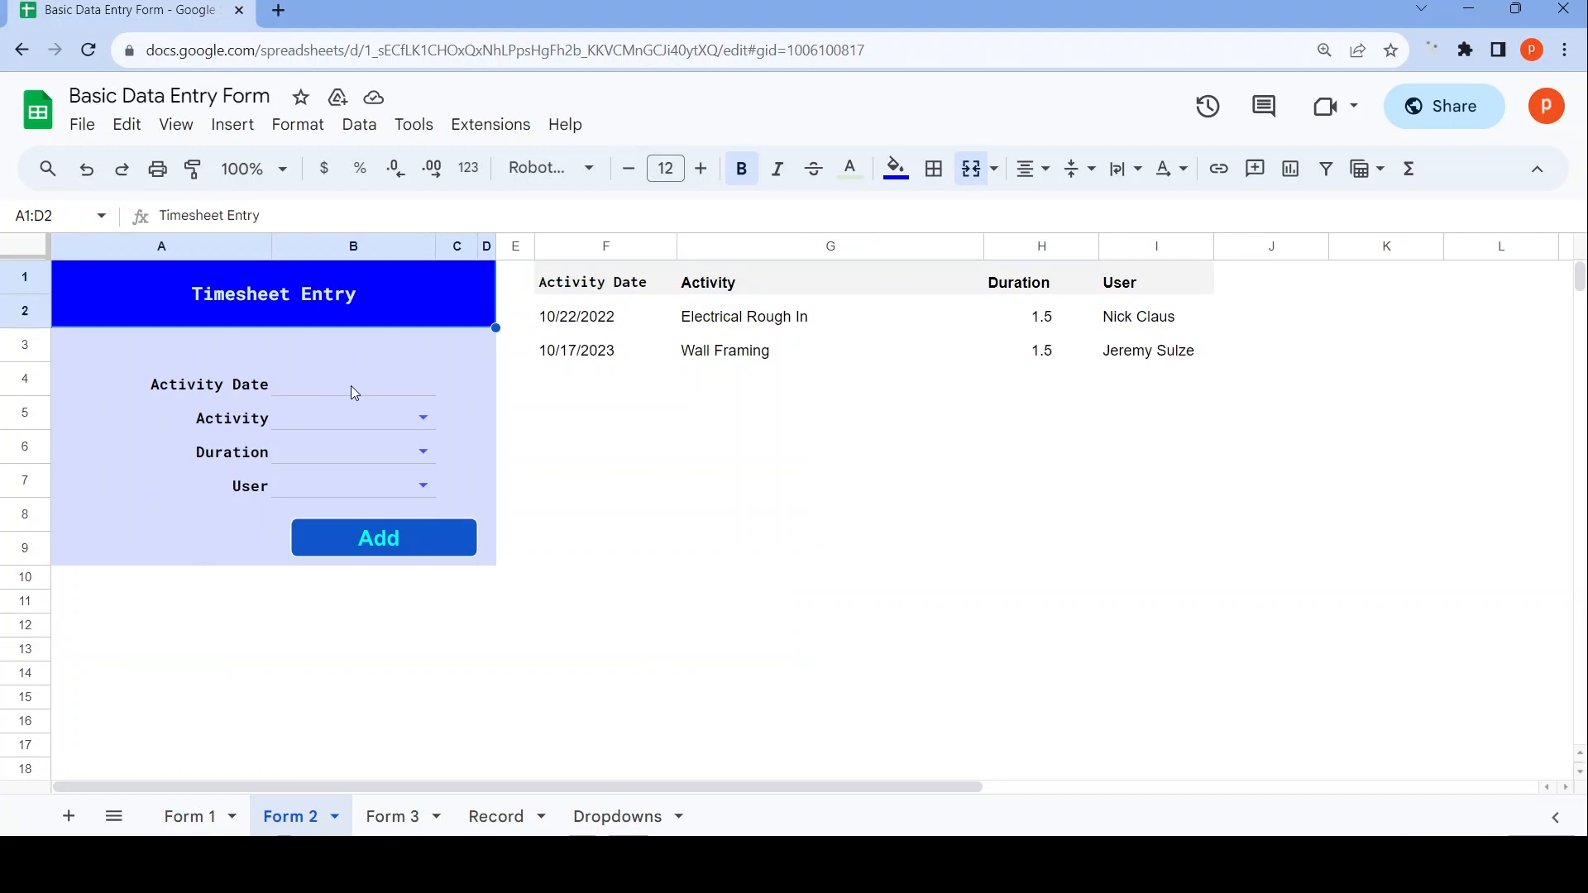
Enter date 2023-10-12 on Form 2 and Add the Wall Cladding entry to Record.
type("2023-10-12")
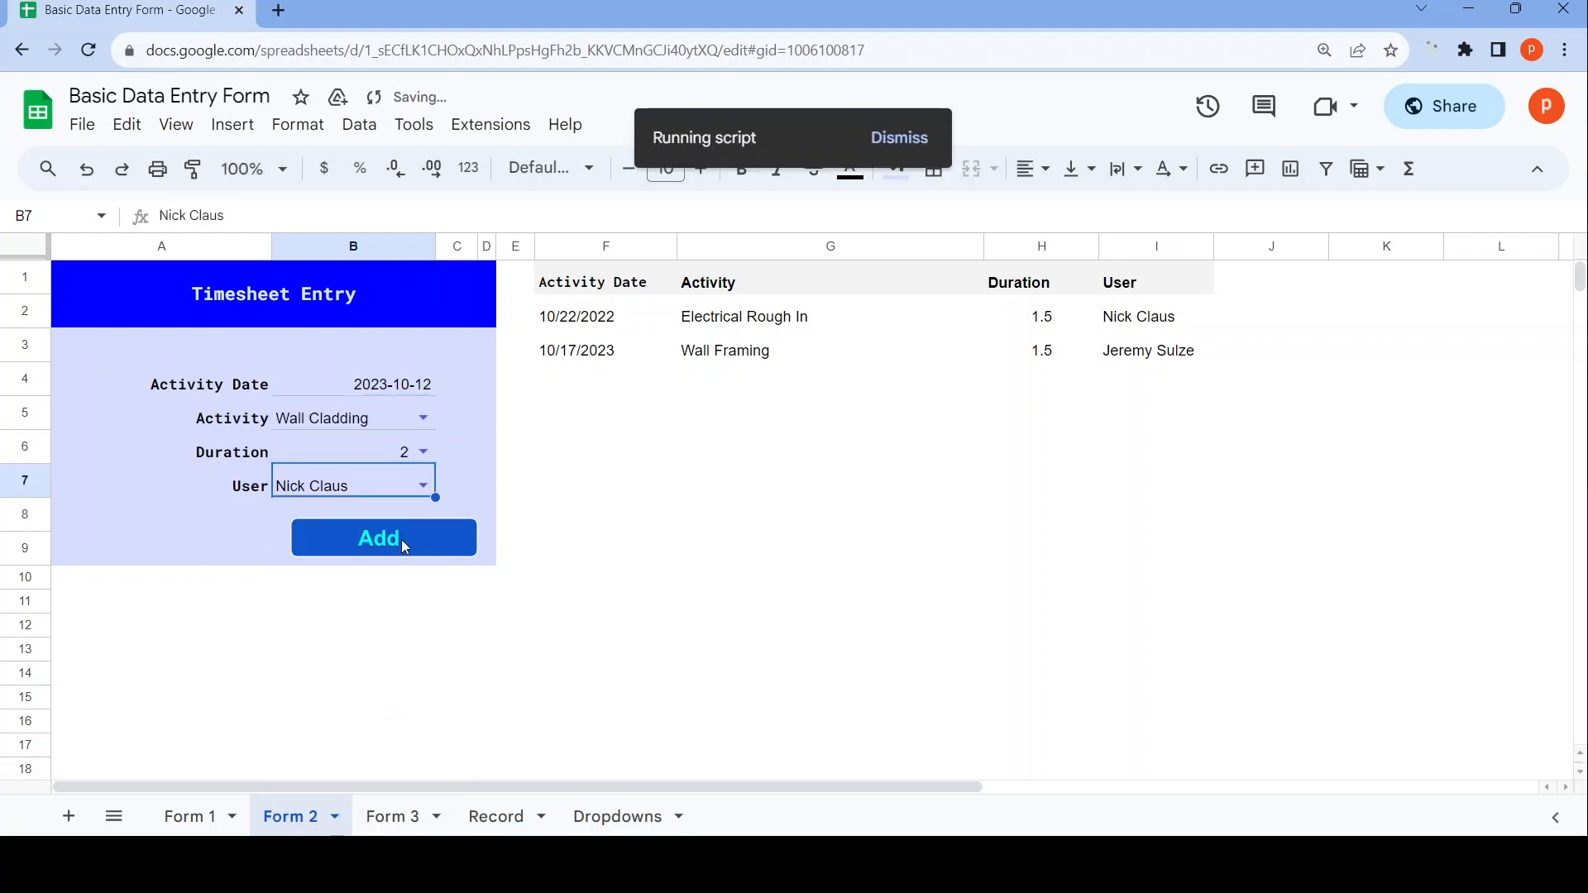
left_click(383, 537)
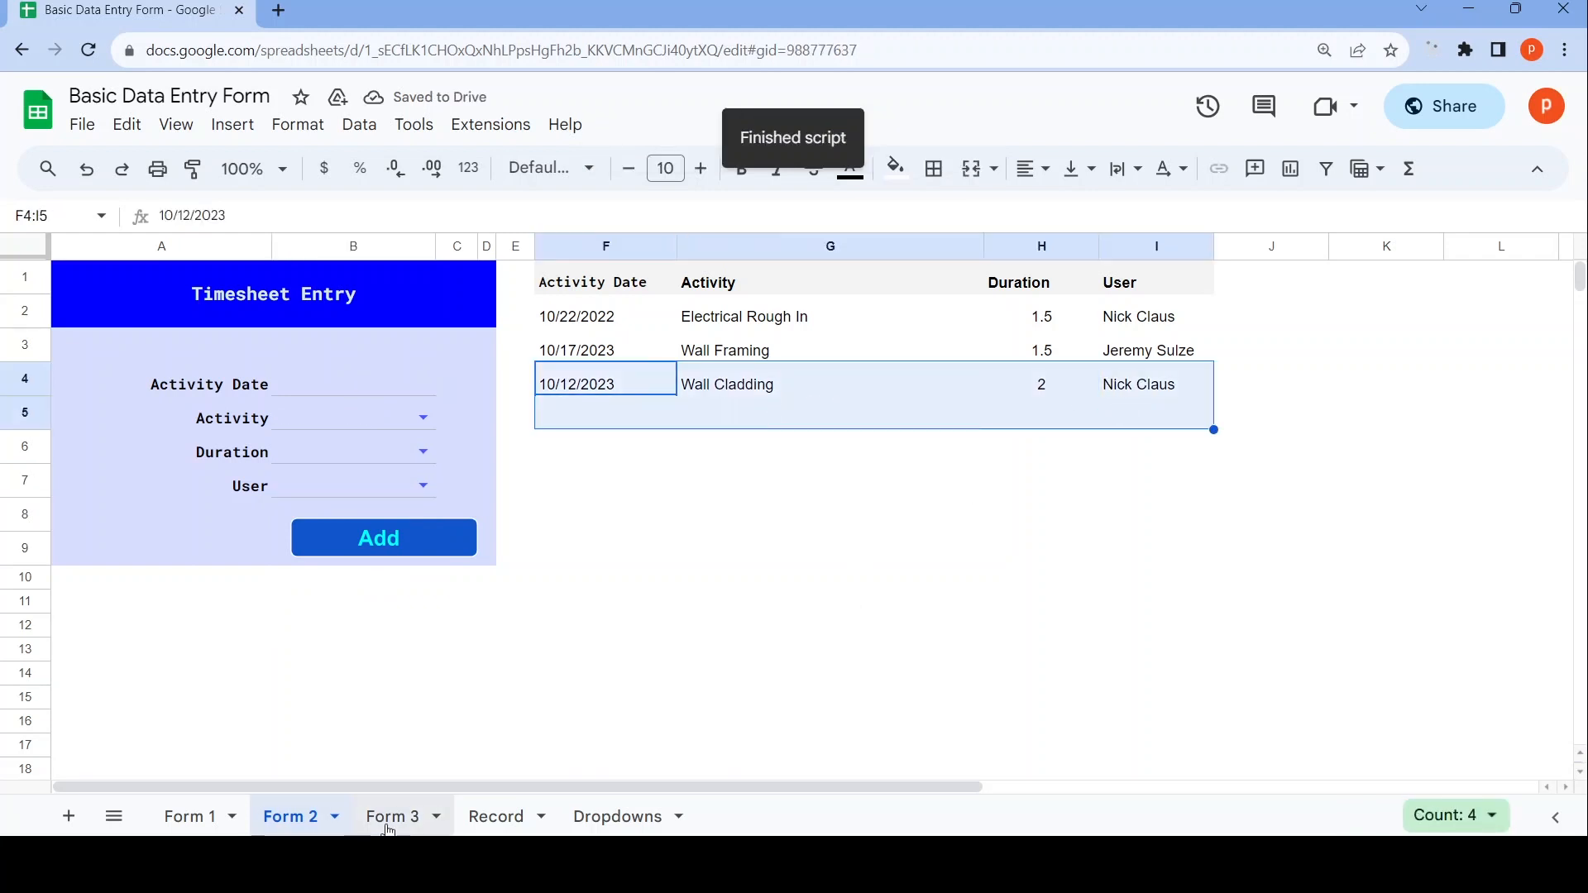
left_click(391, 816)
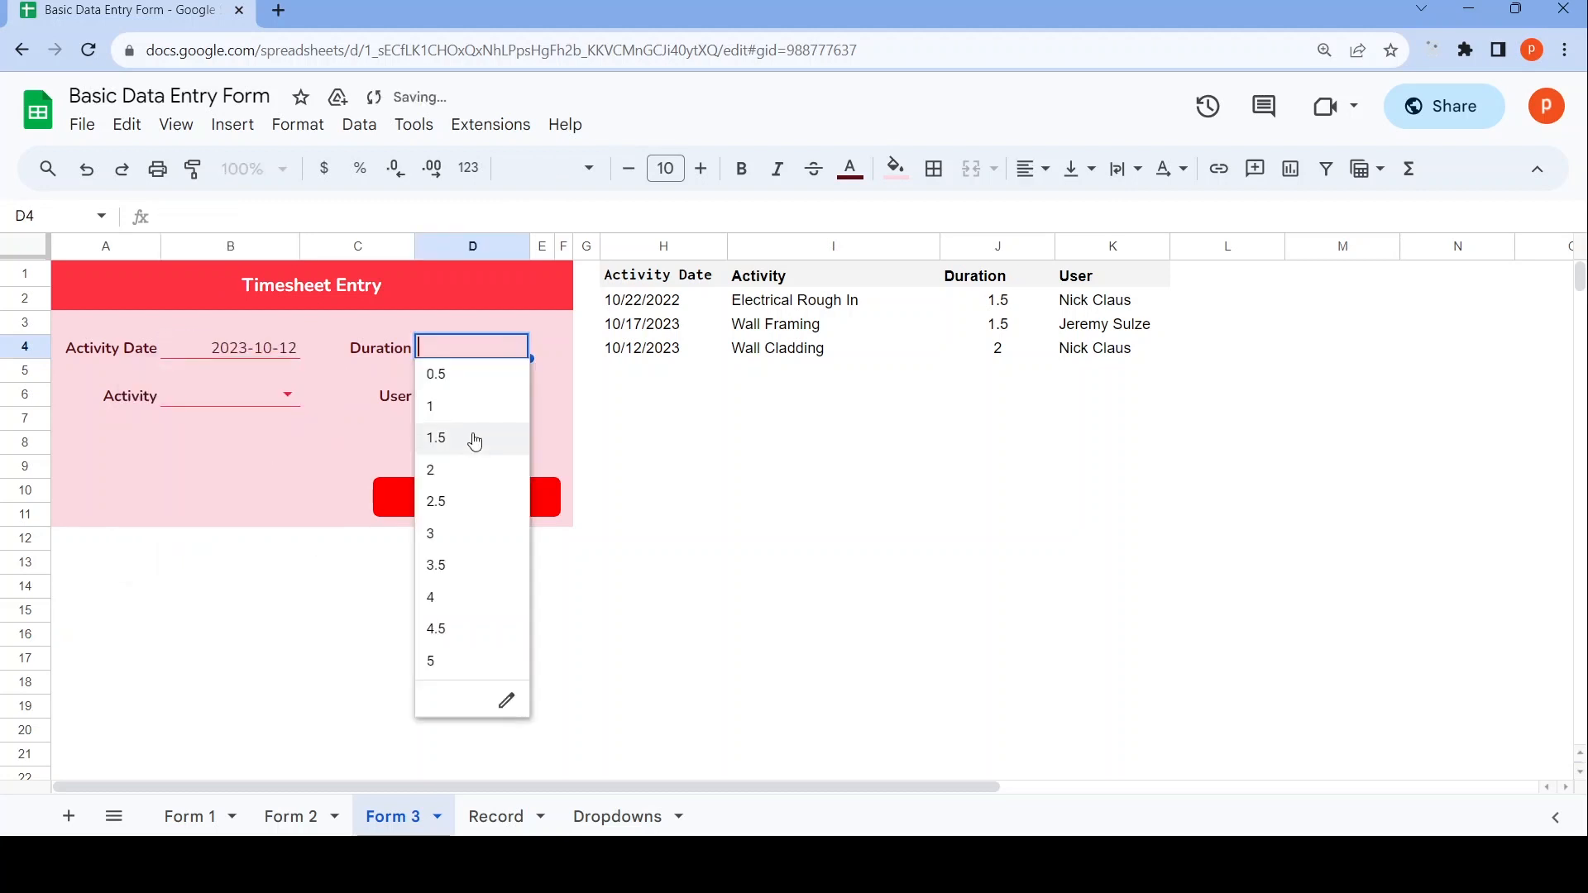
left_click(435, 438)
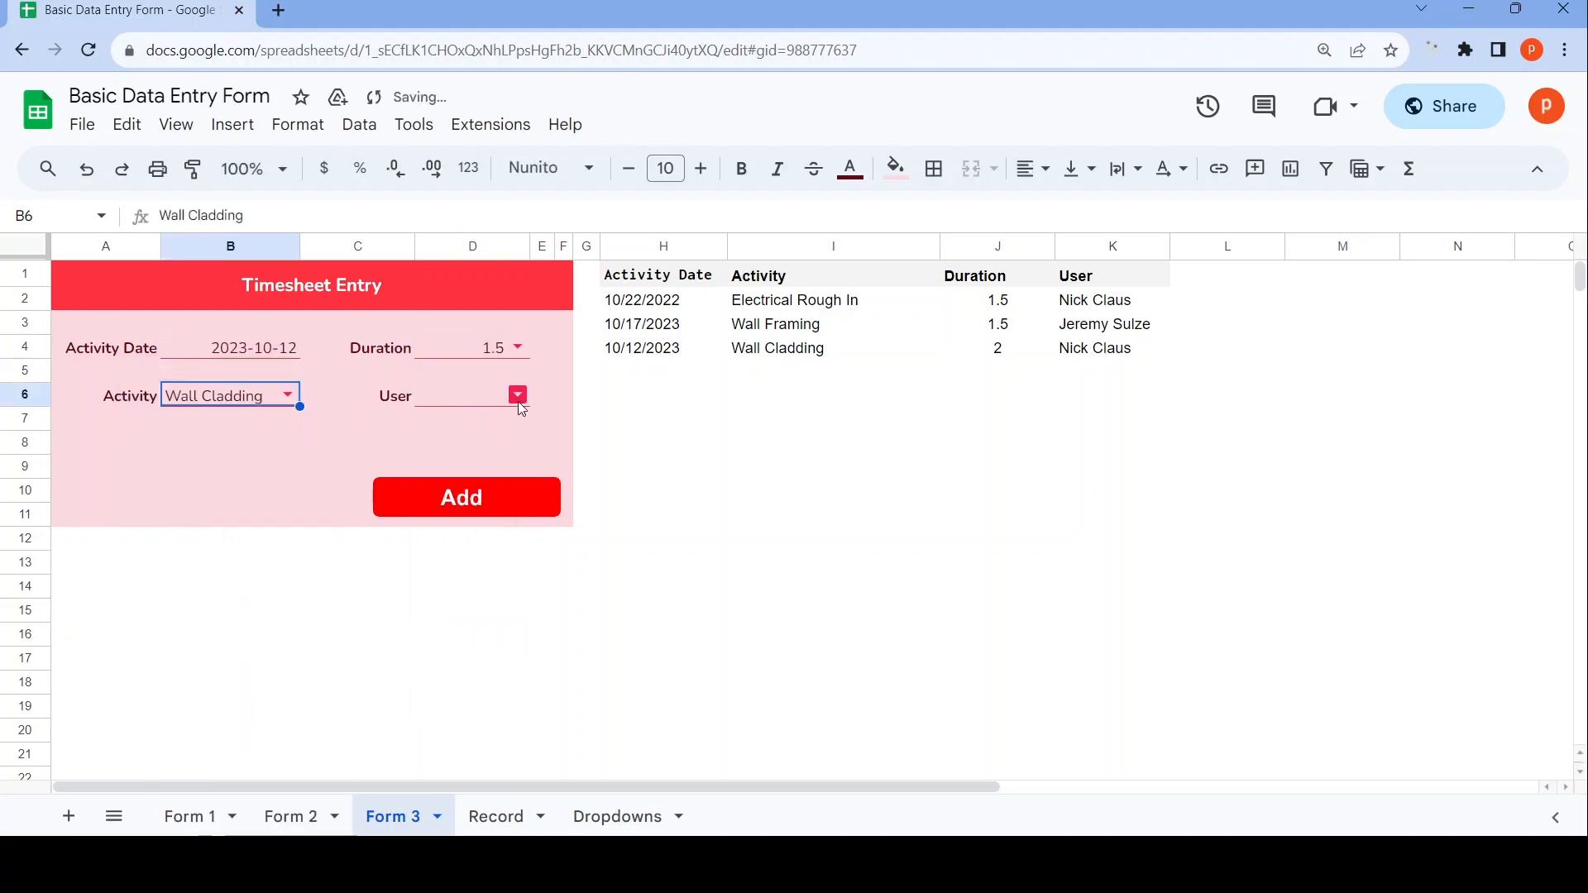
left_click(466, 497)
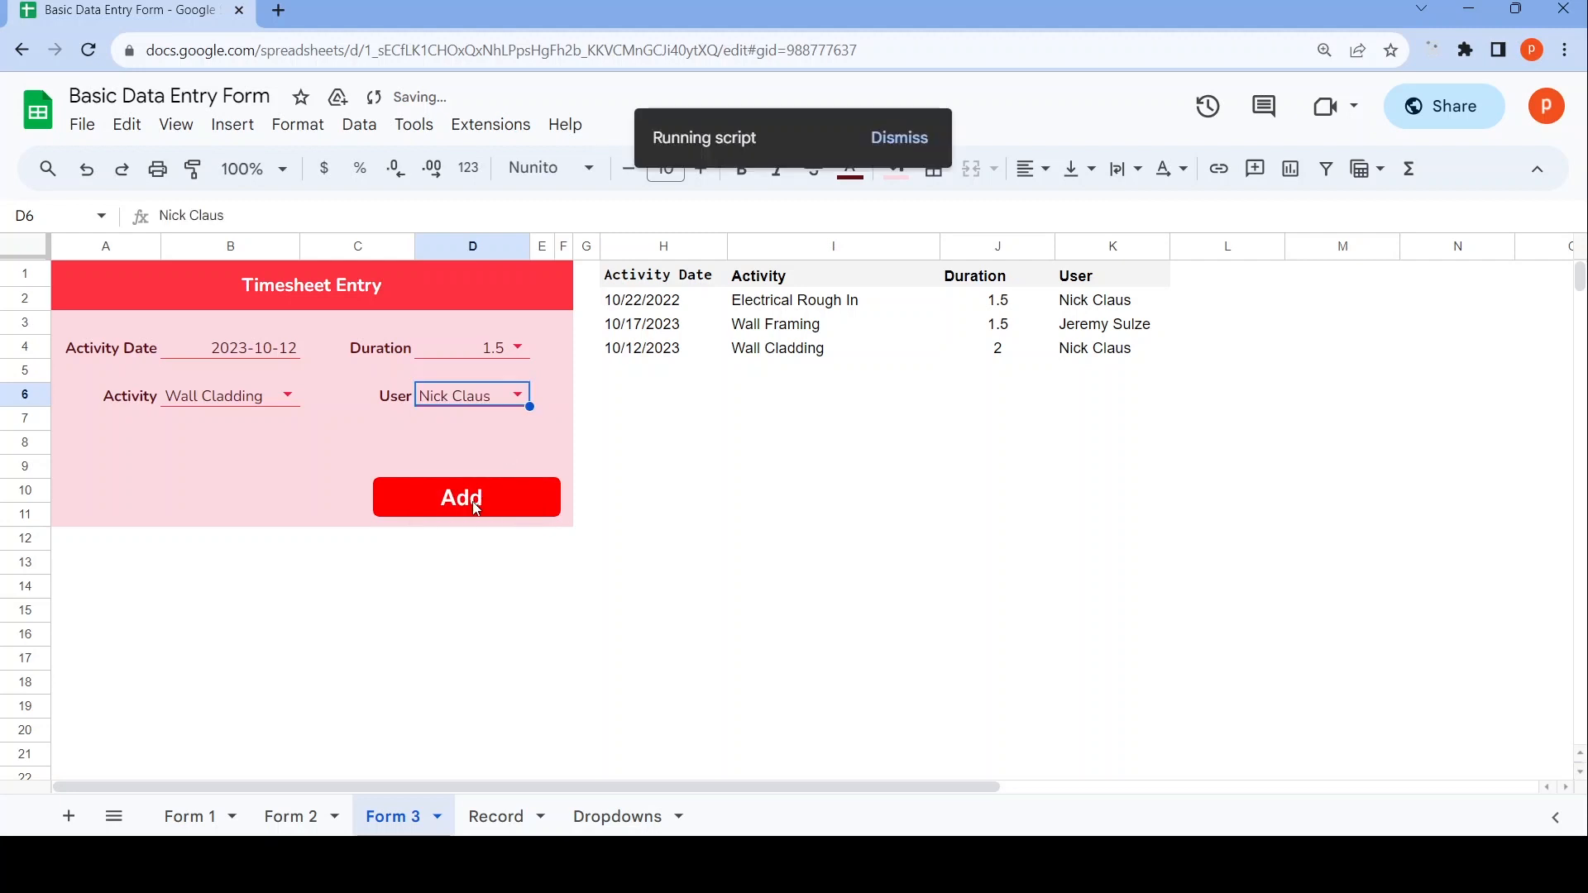
left_click(464, 497)
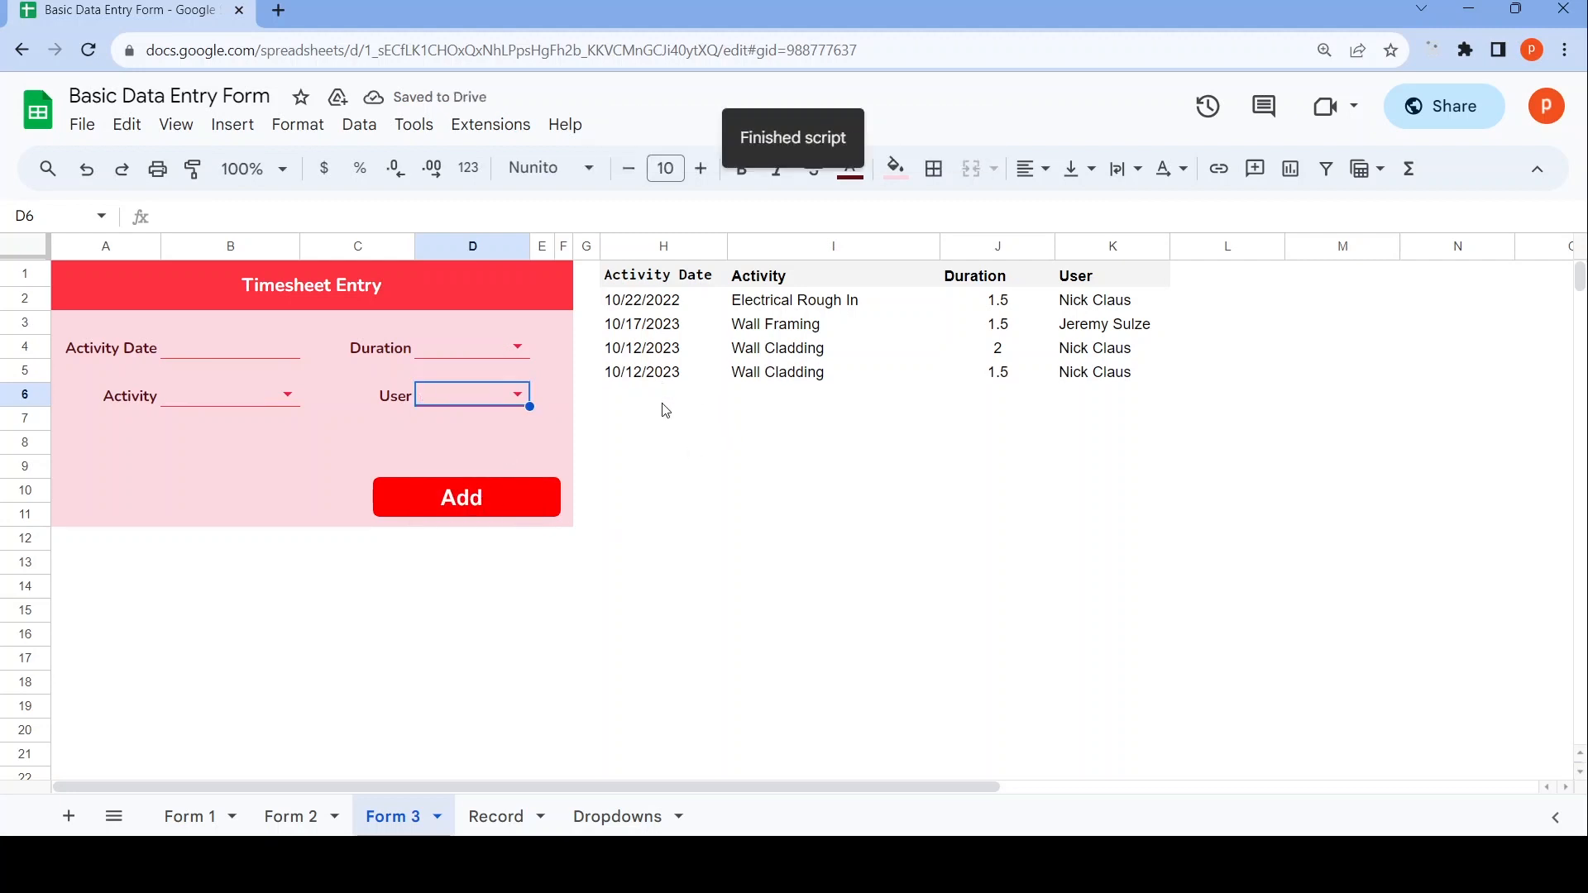
mouse_move(631, 387)
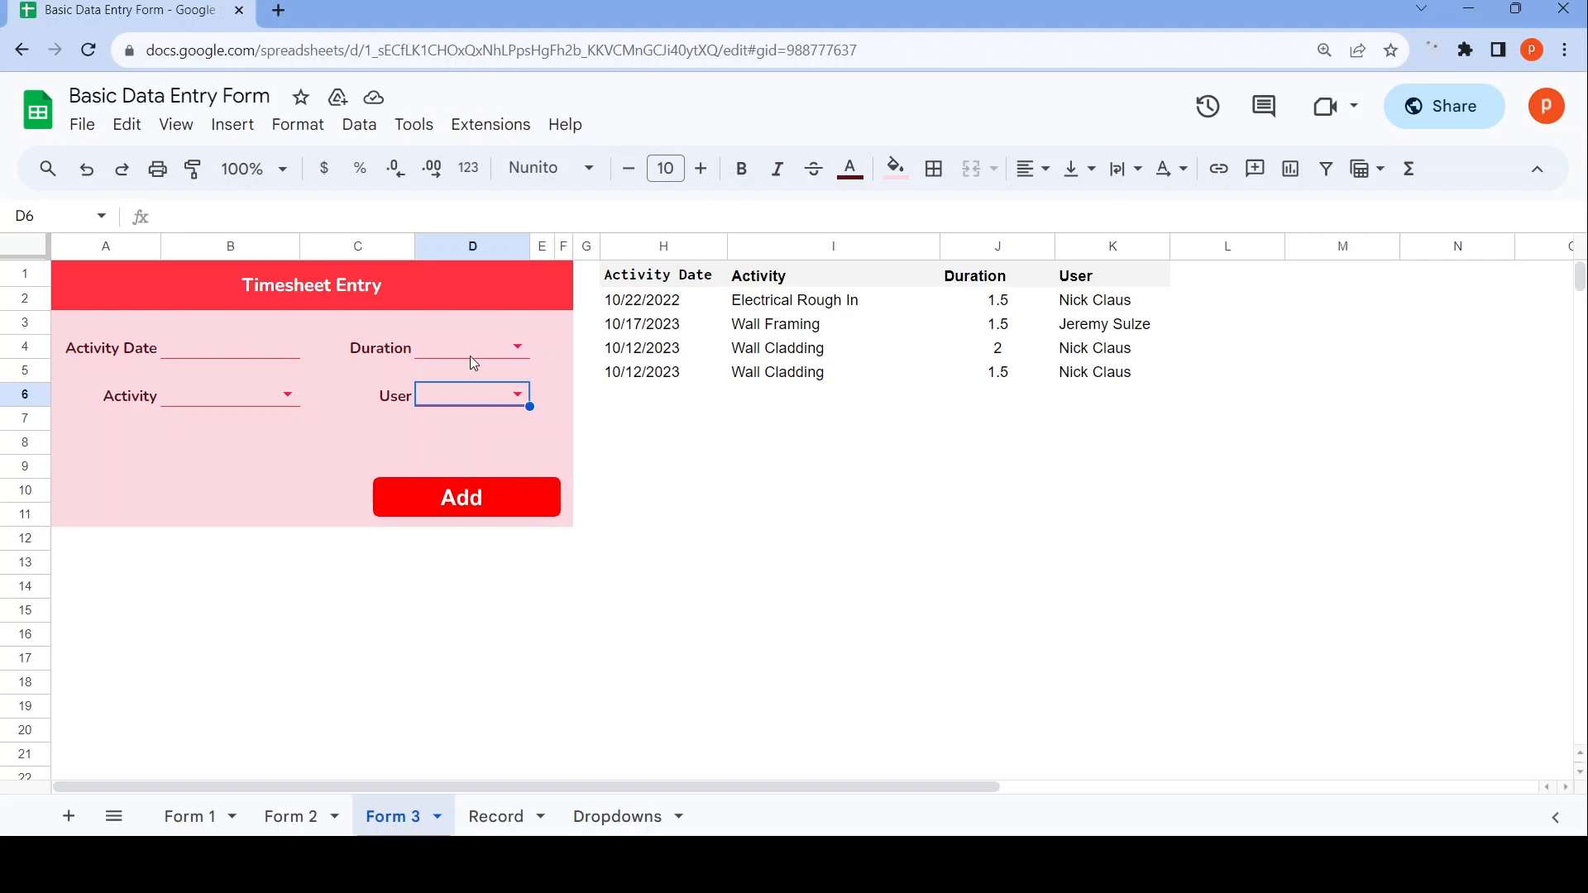
mouse_move(265, 559)
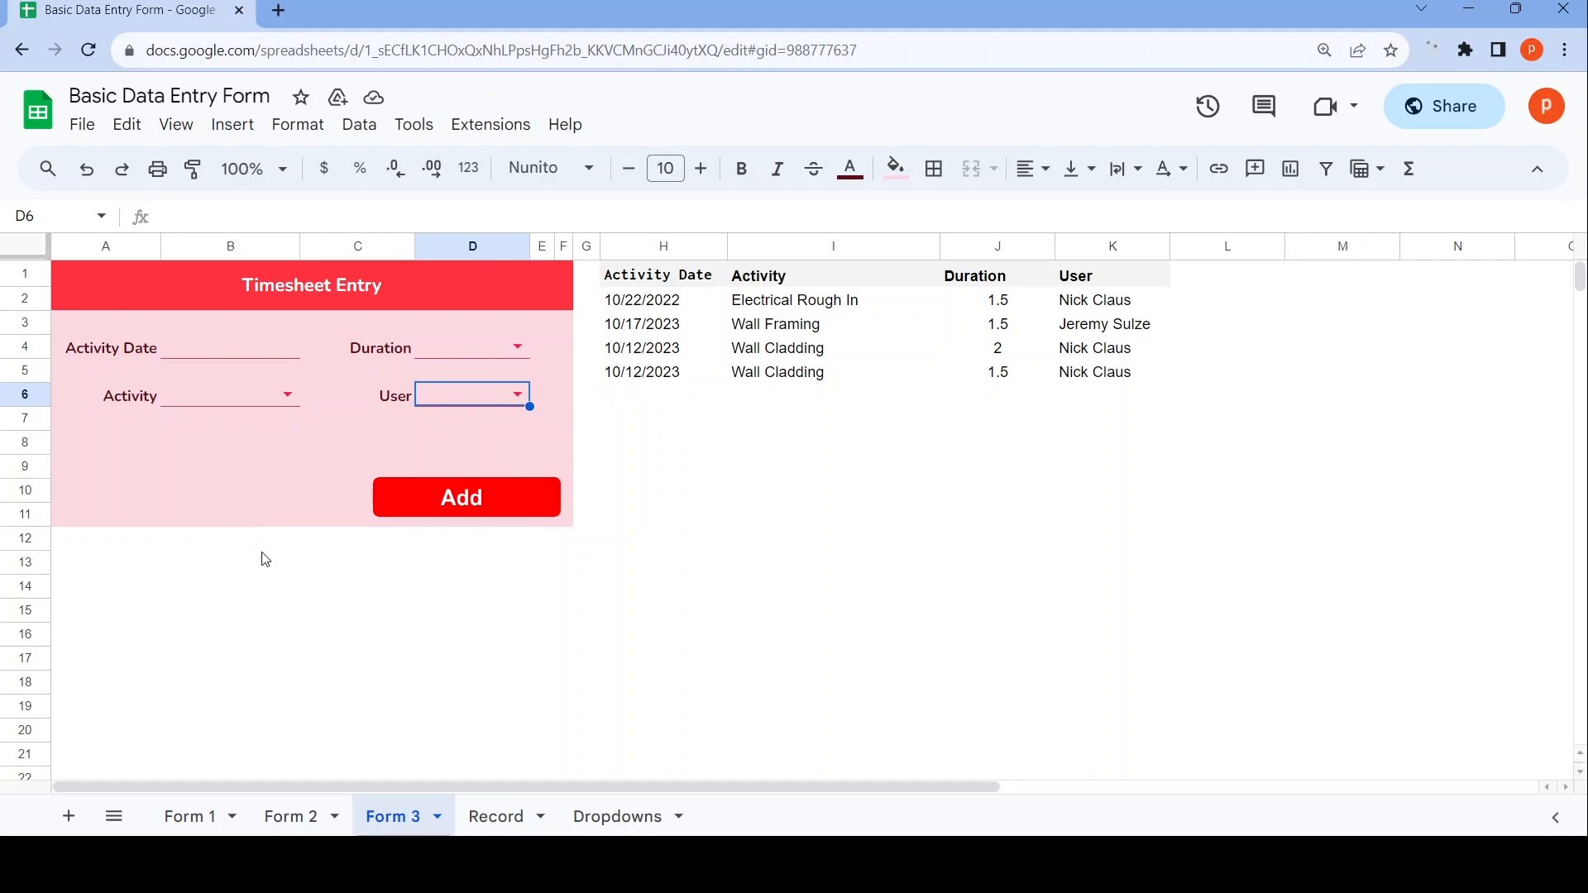
mouse_move(269, 549)
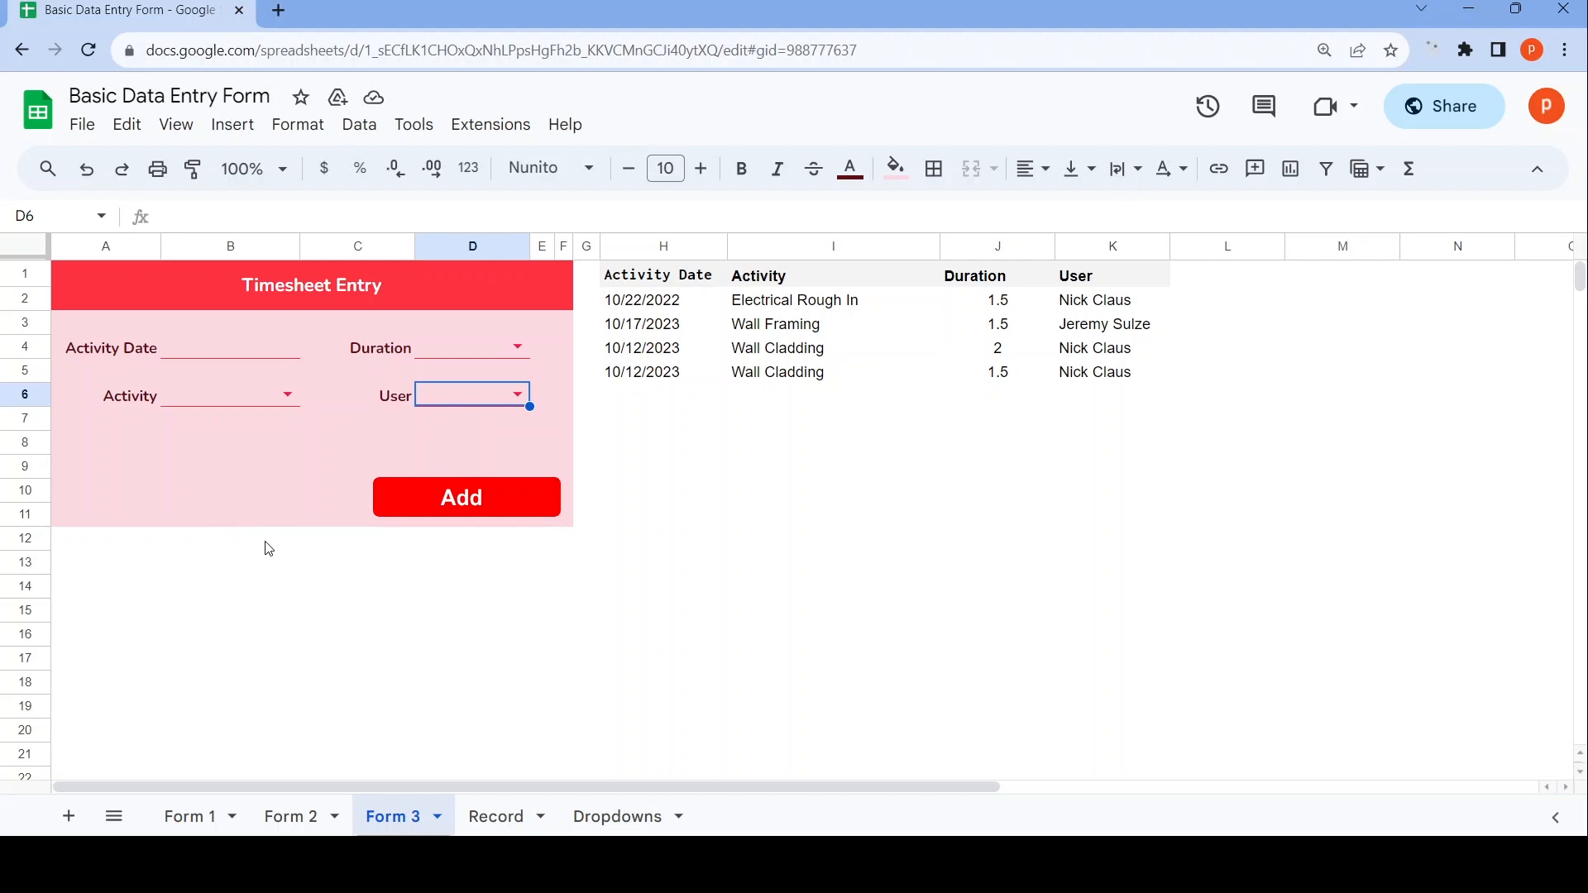
mouse_move(273, 539)
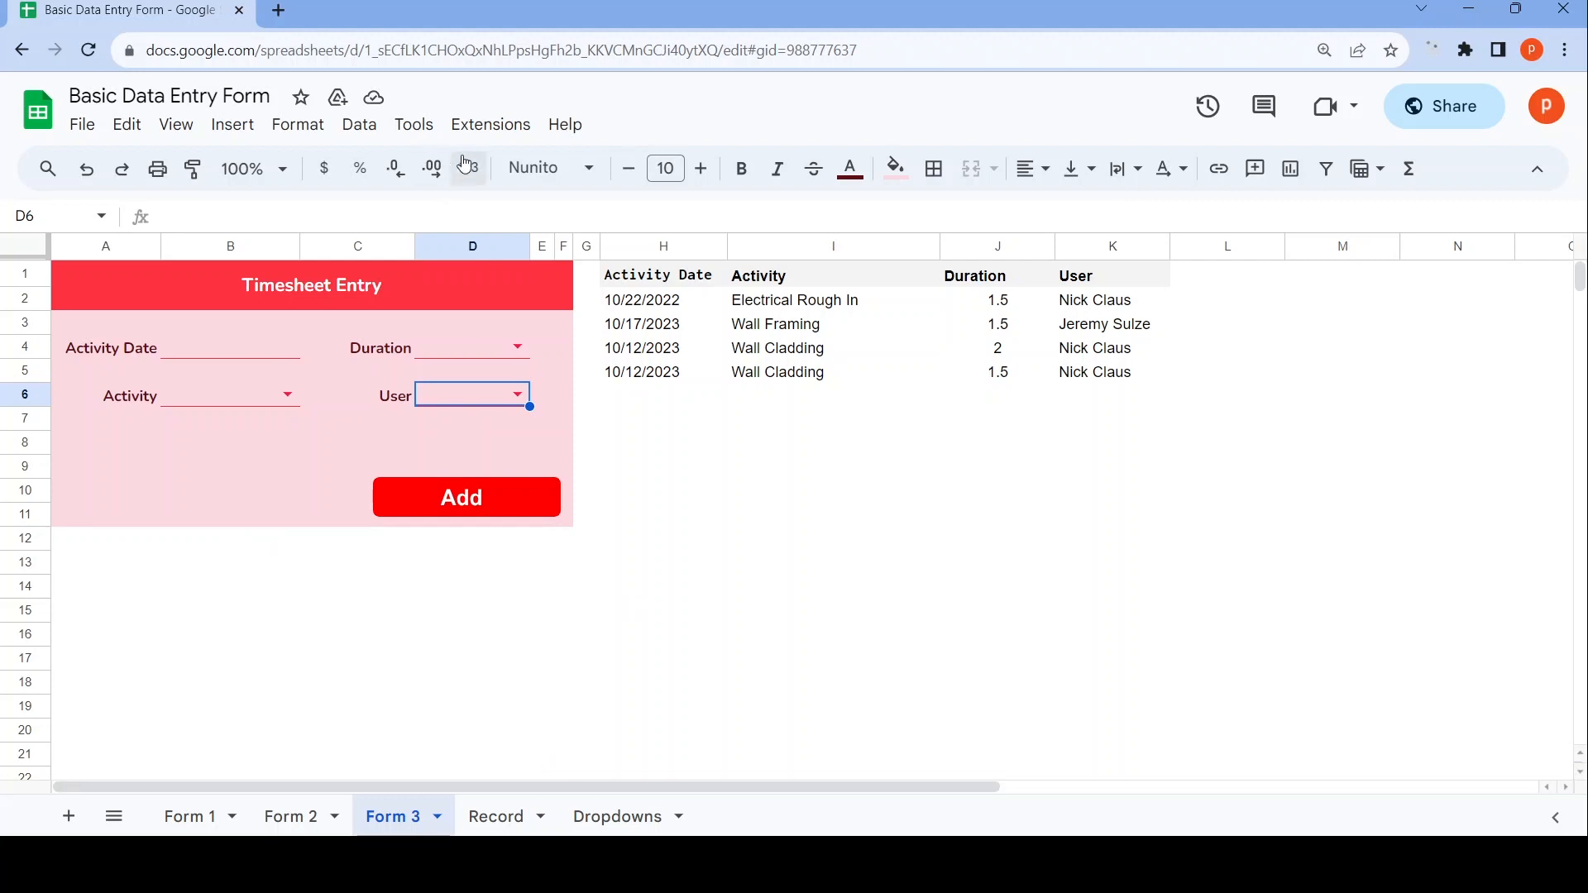
left_click(189, 816)
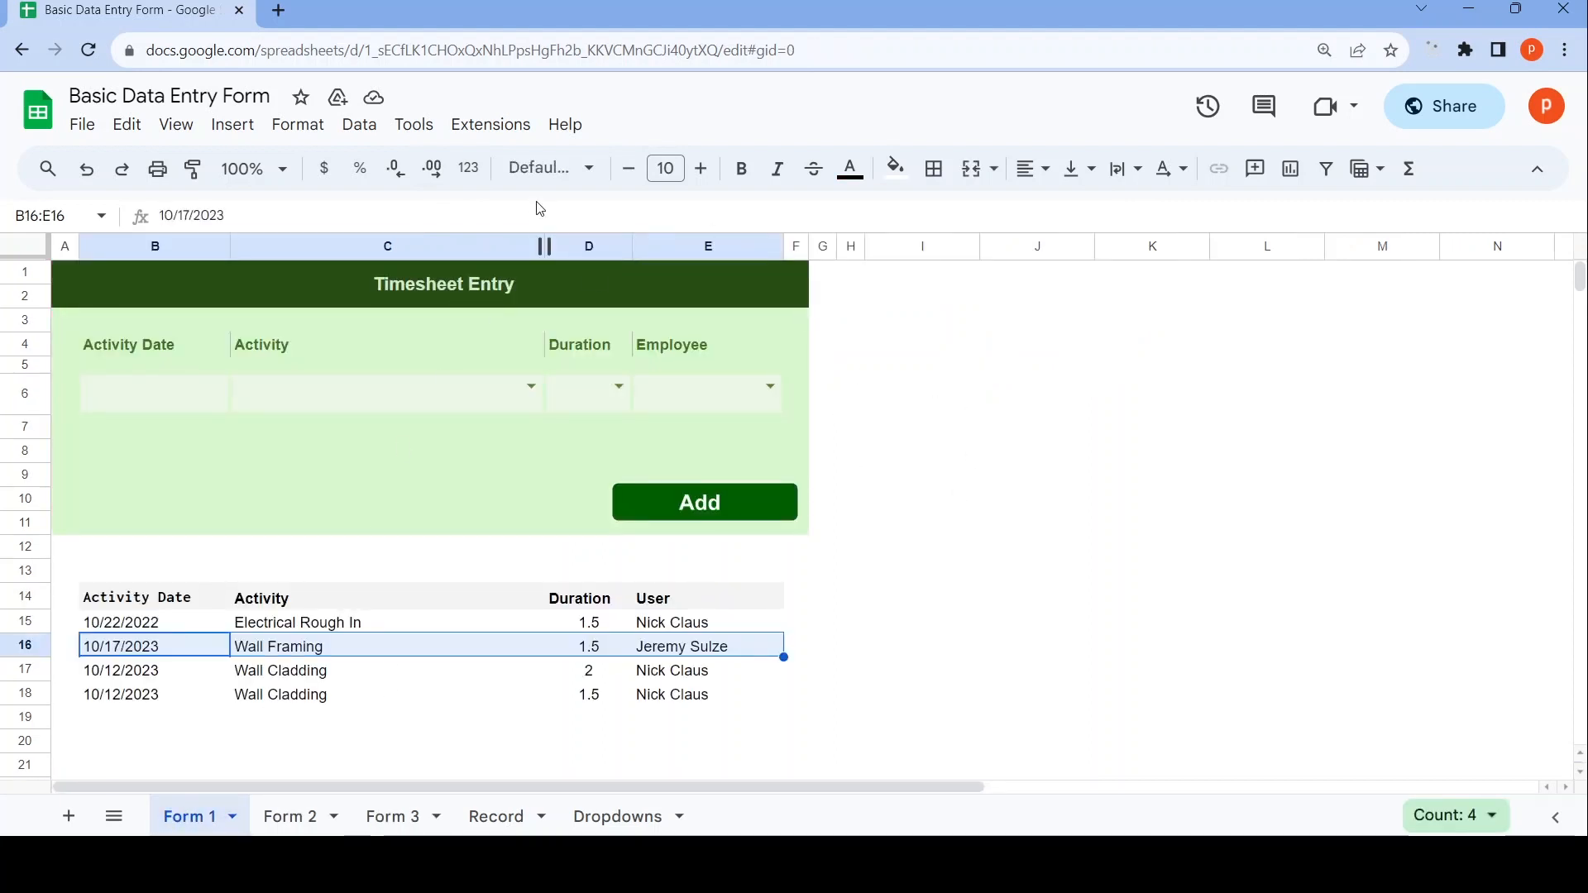
Launch the BasicDataEntryForm Apps Script project via Extensions > Apps Script.
left_click(490, 124)
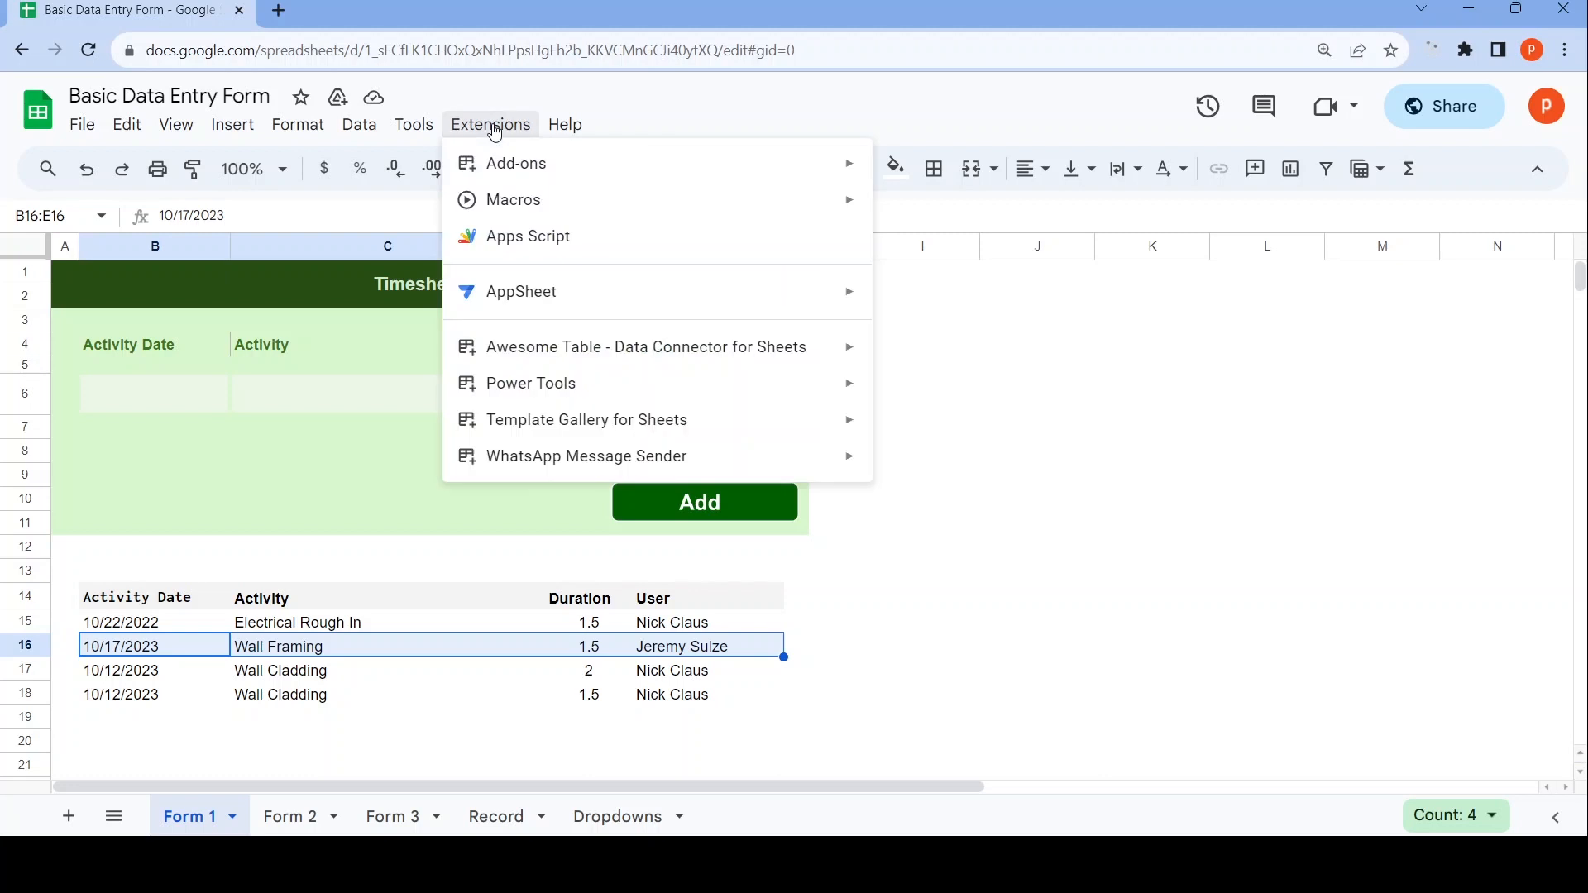
mouse_move(522, 243)
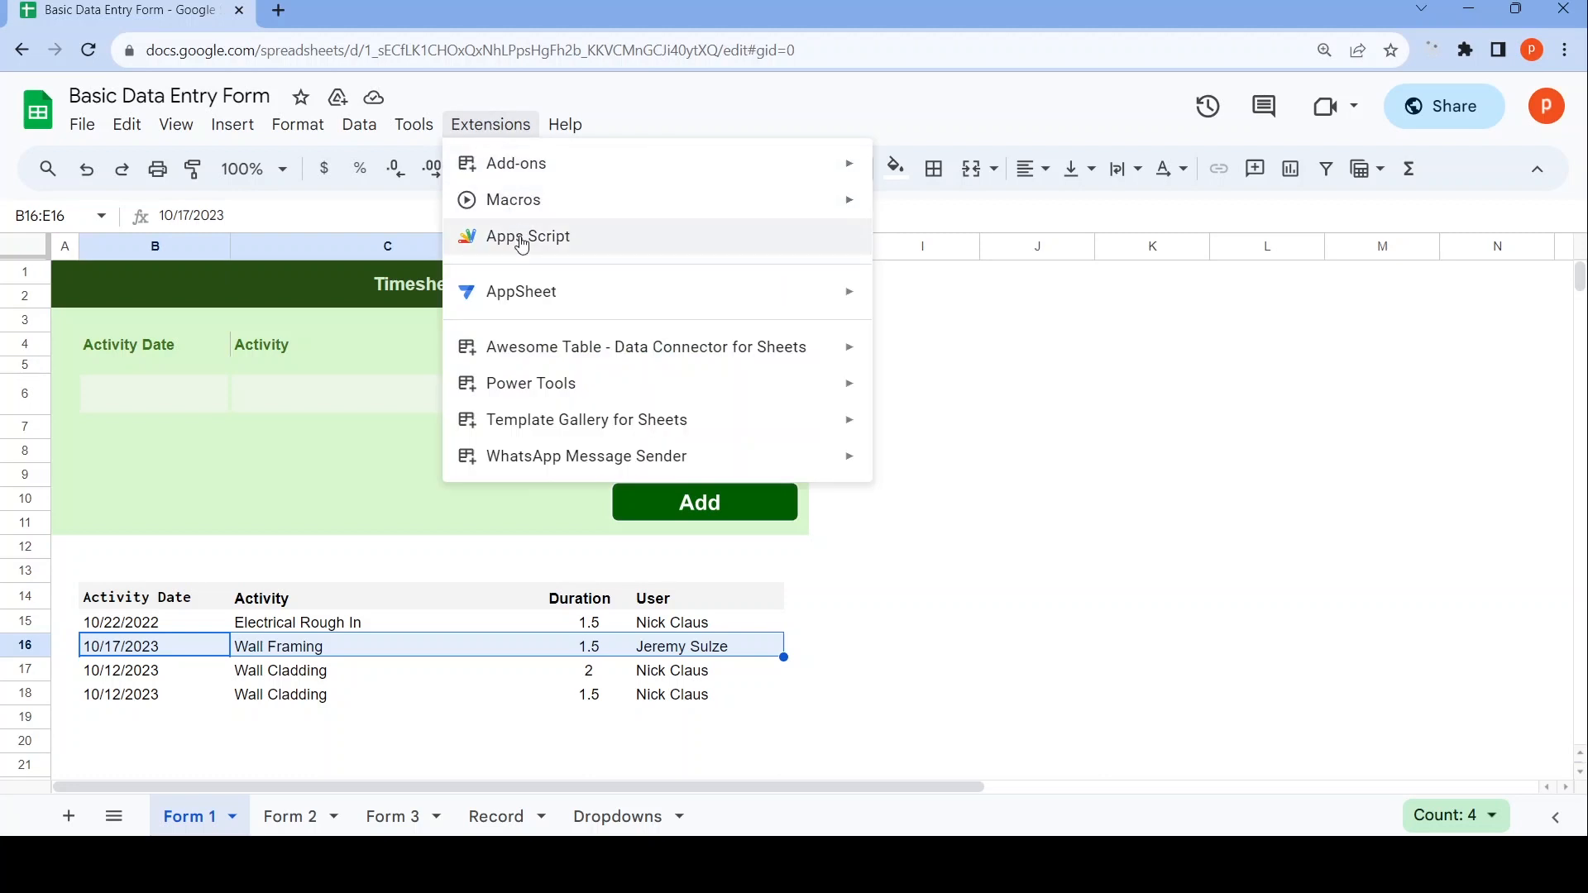
left_click(528, 238)
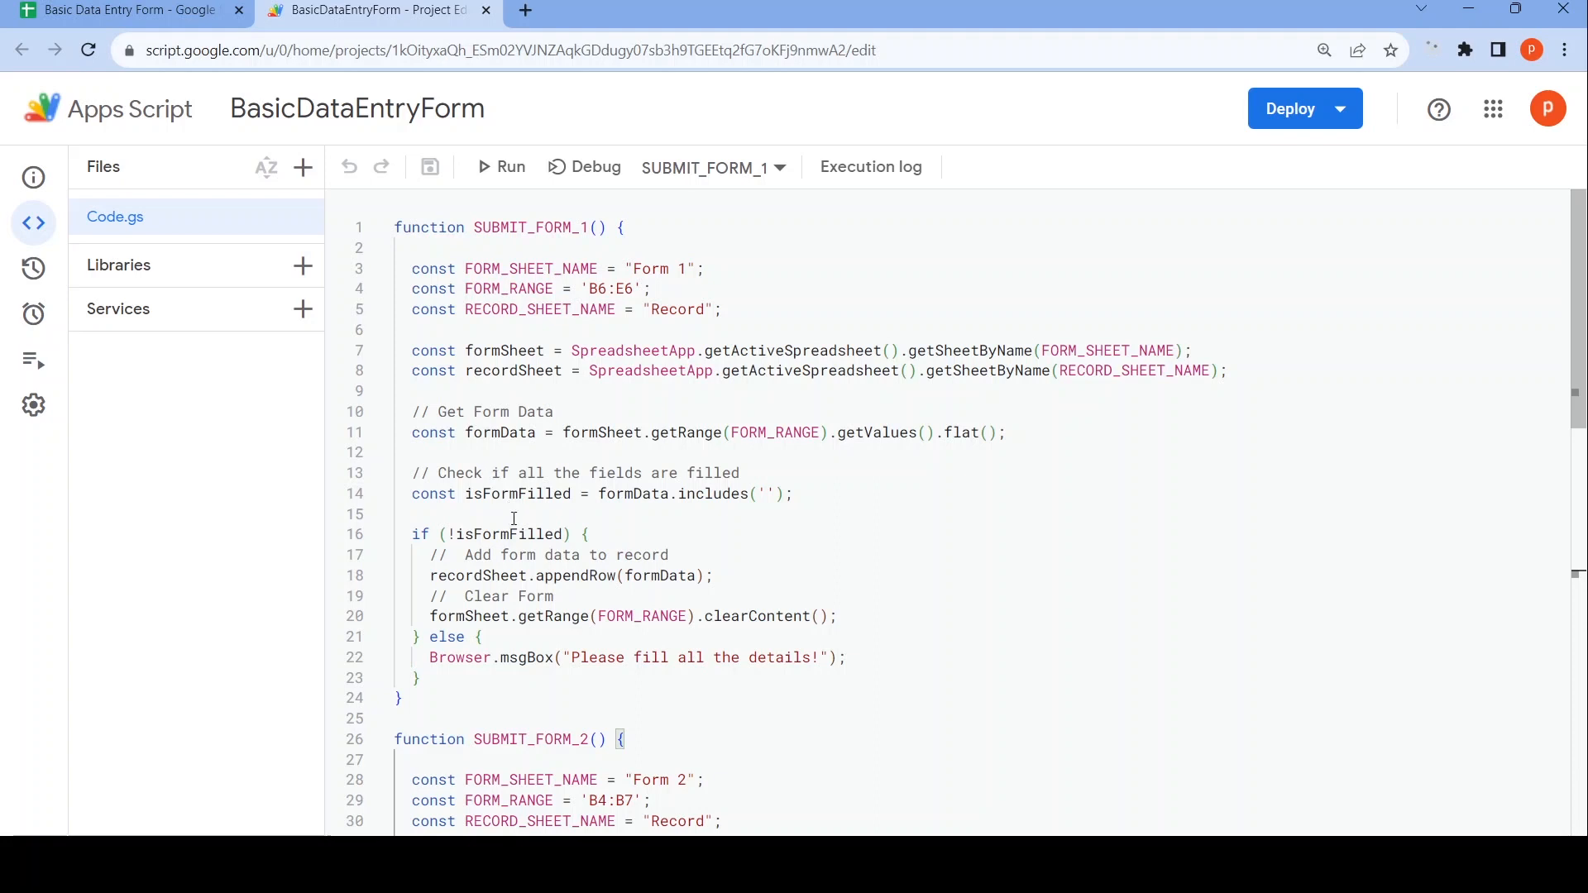
mouse_move(412, 268)
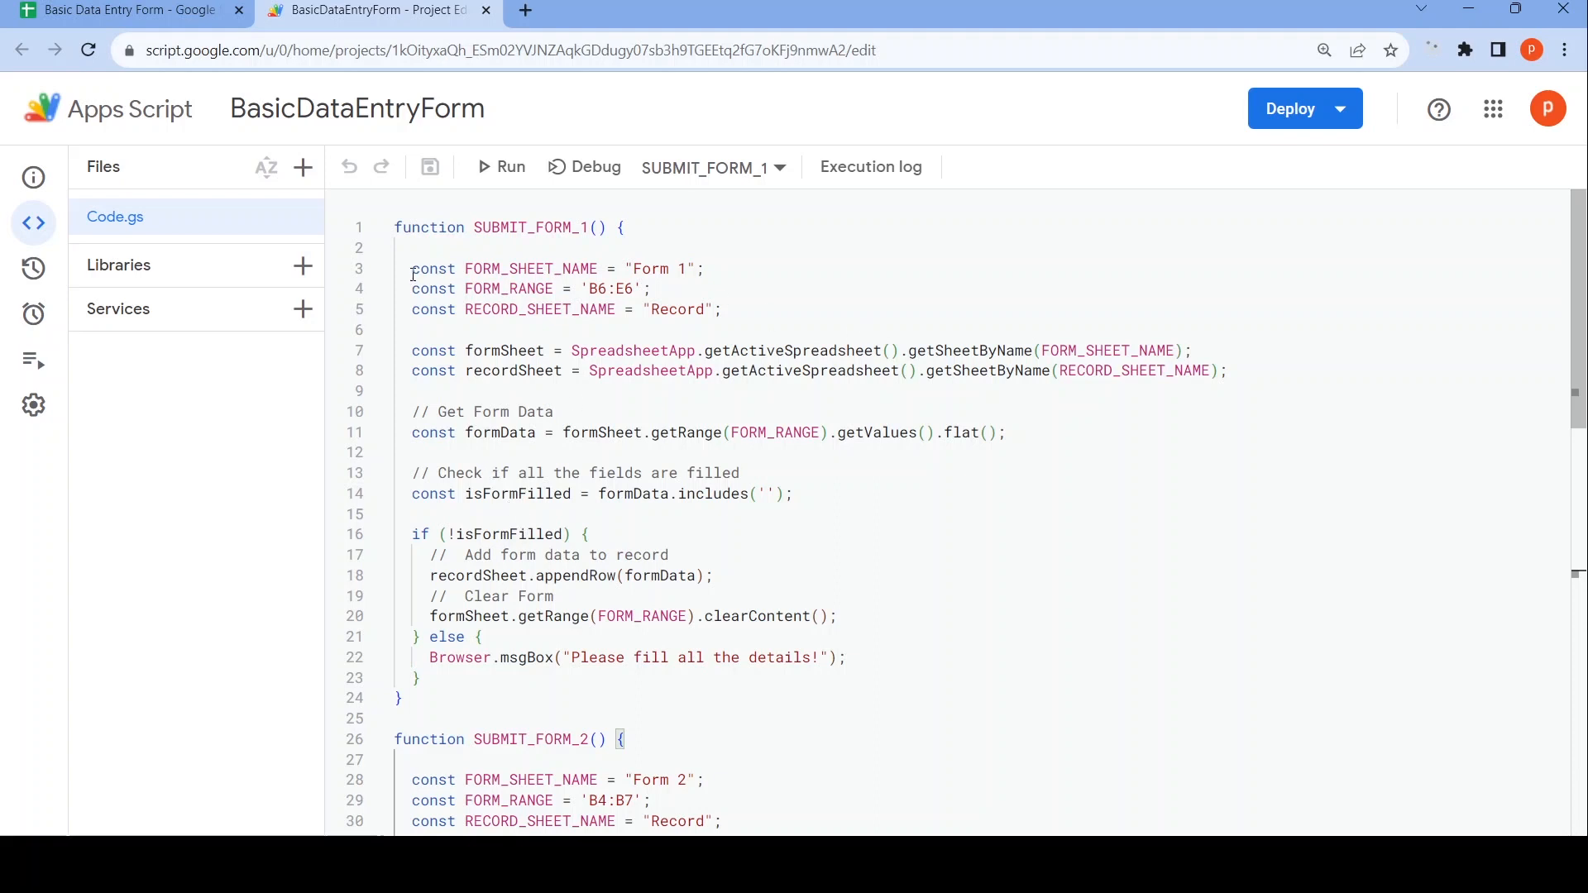
left_click_drag(410, 268, 499, 308)
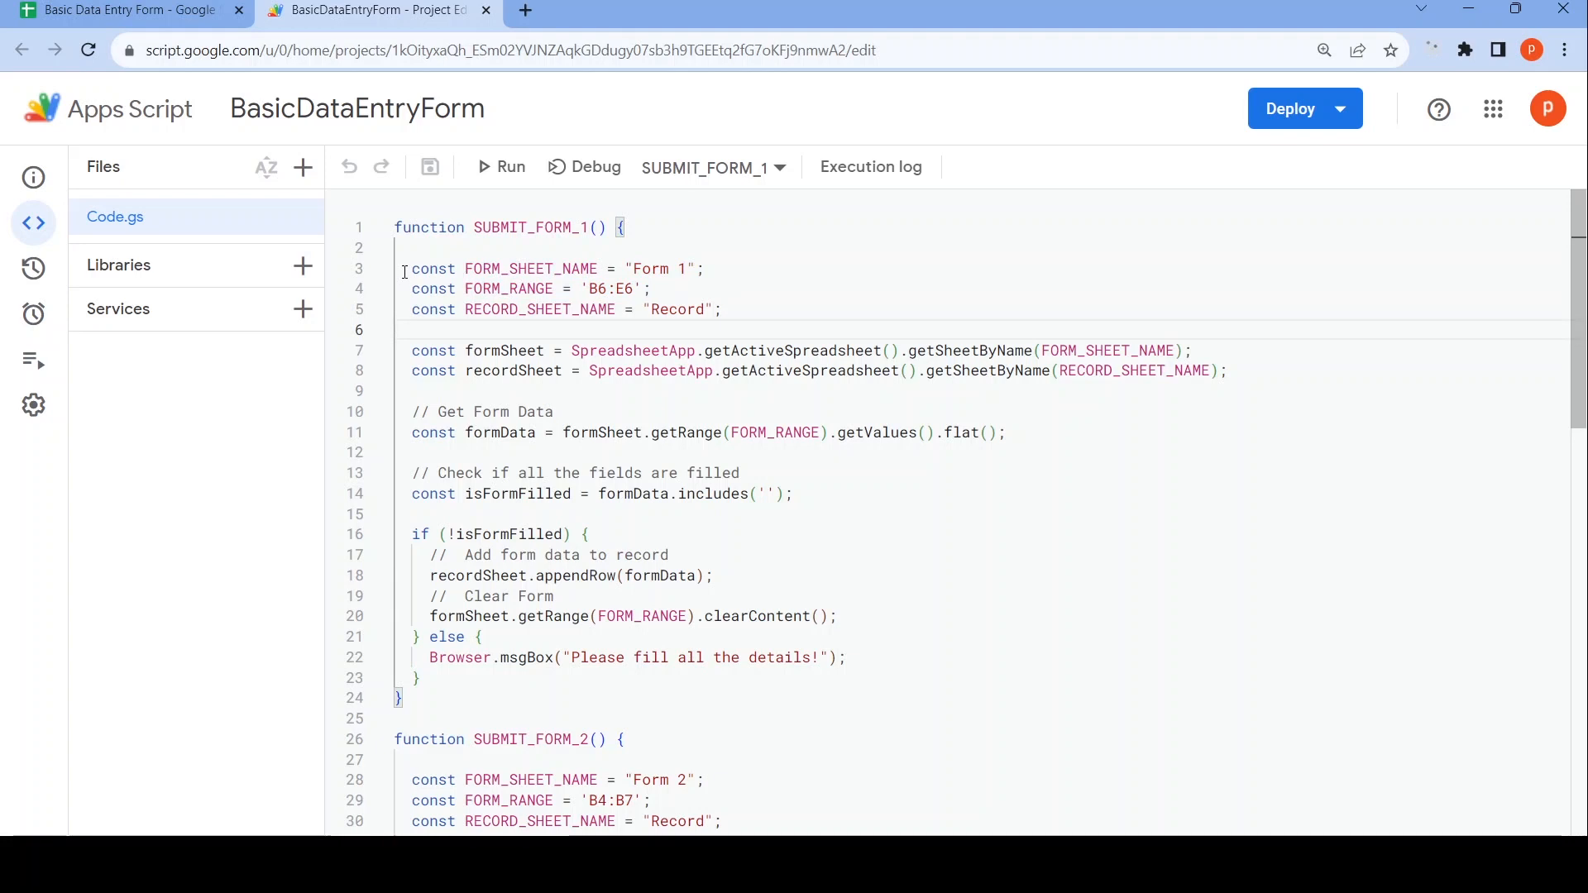
left_click(411, 268)
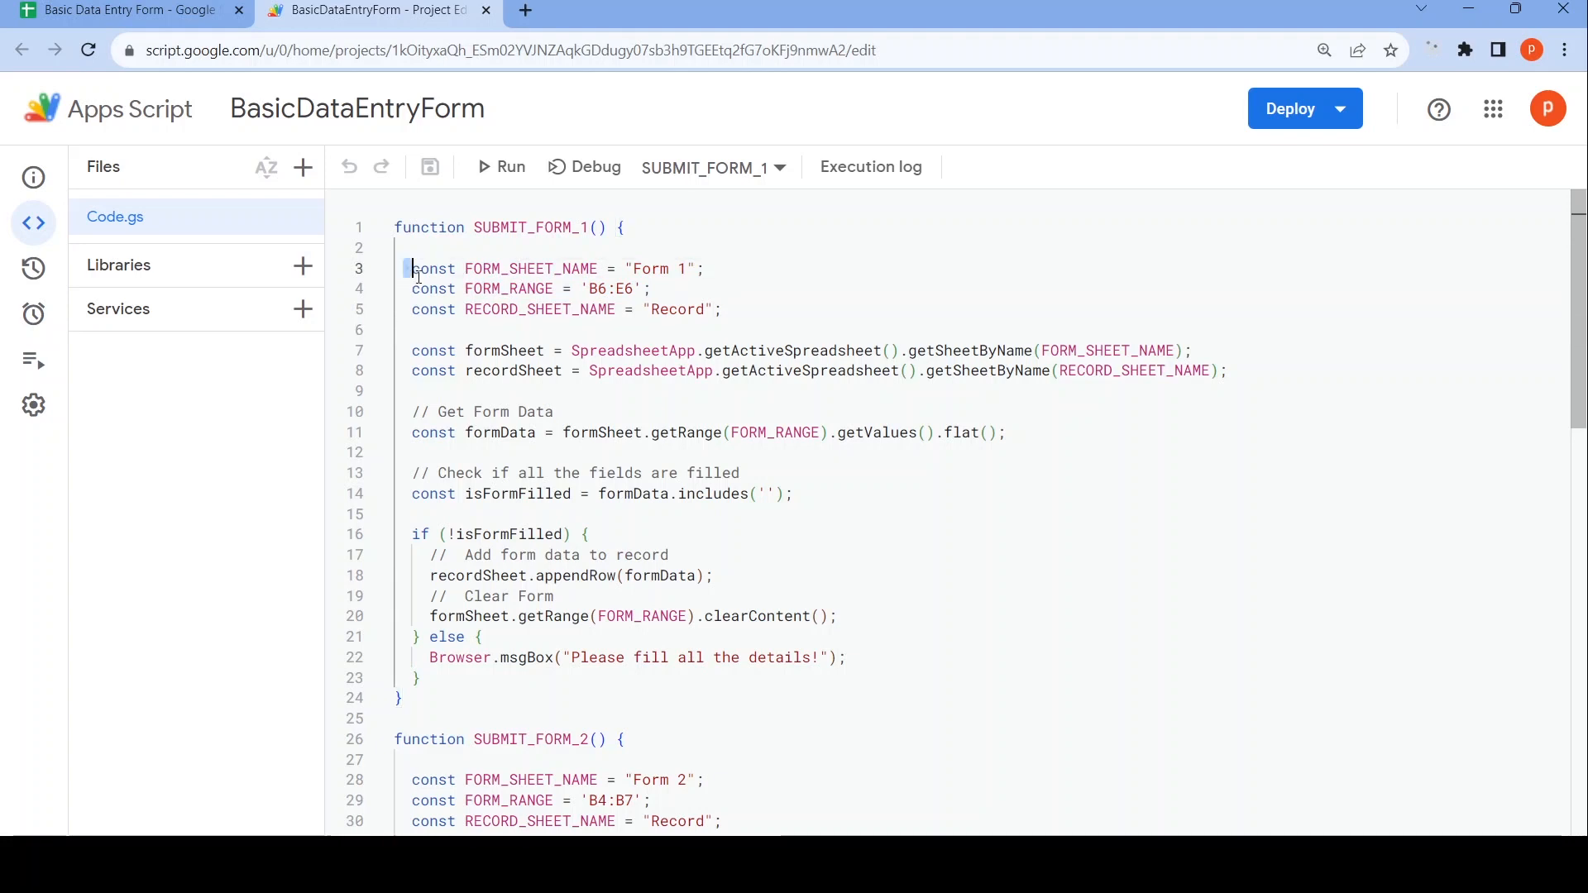
left_click_drag(412, 268, 562, 308)
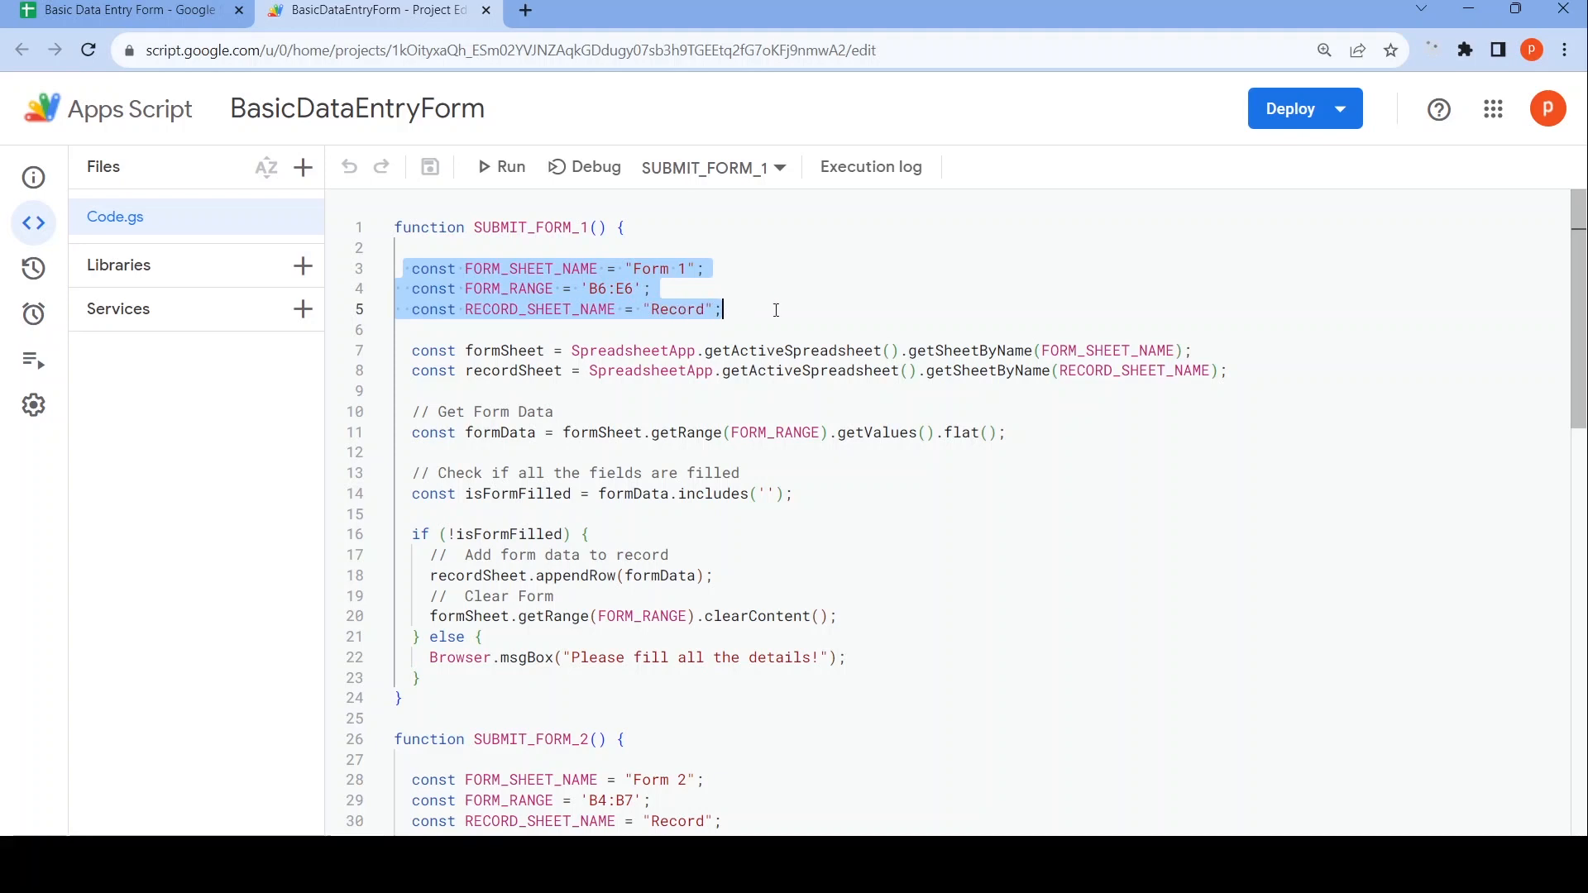
scroll("down", 3)
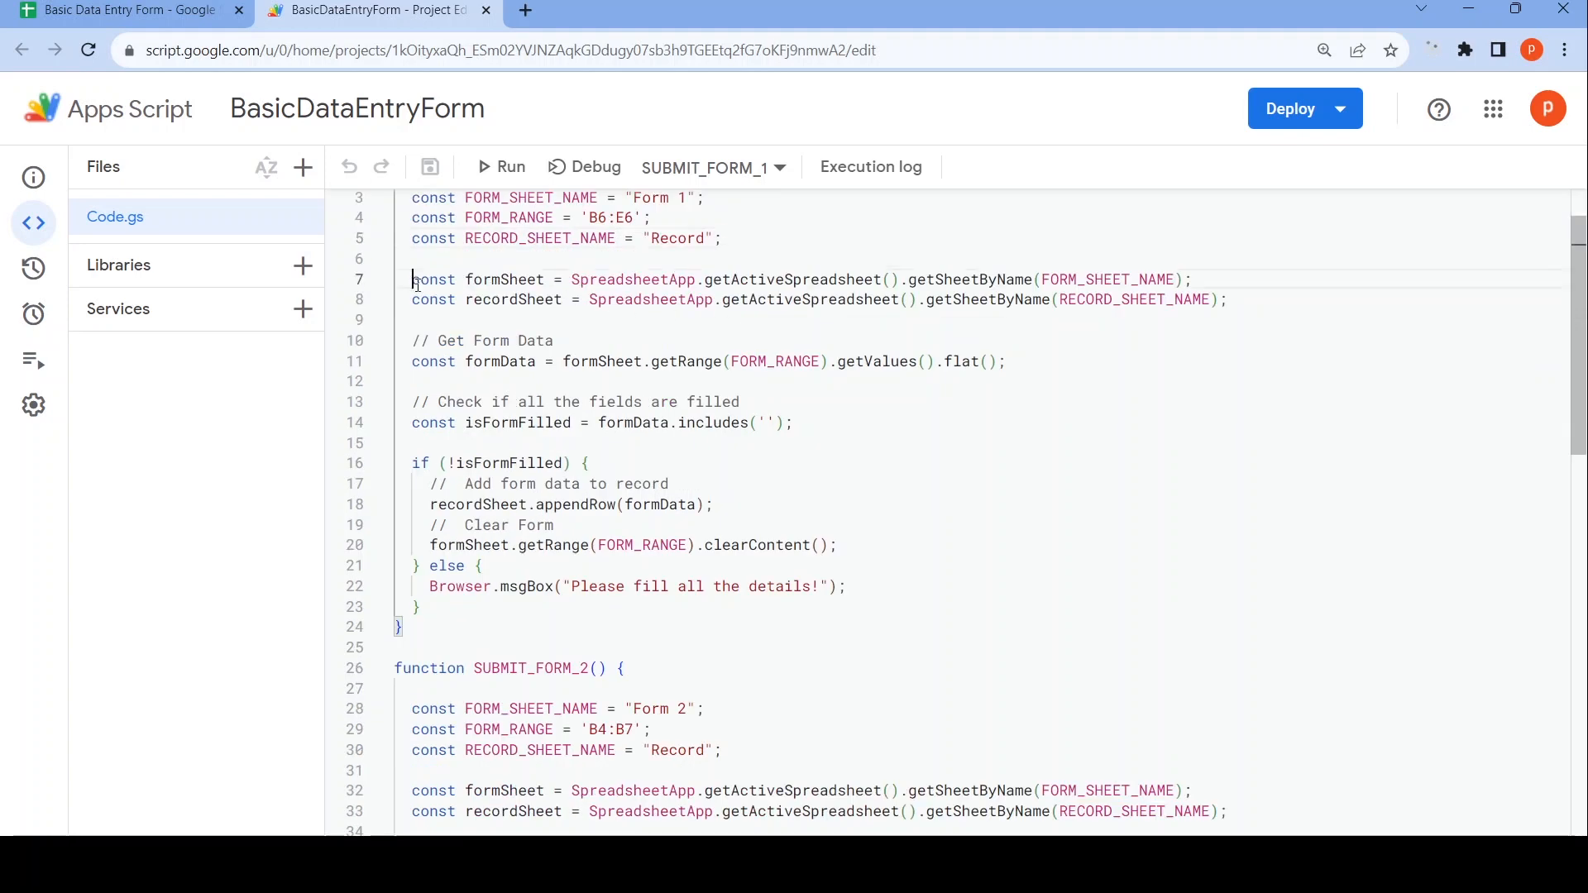
left_click_drag(411, 279, 1225, 299)
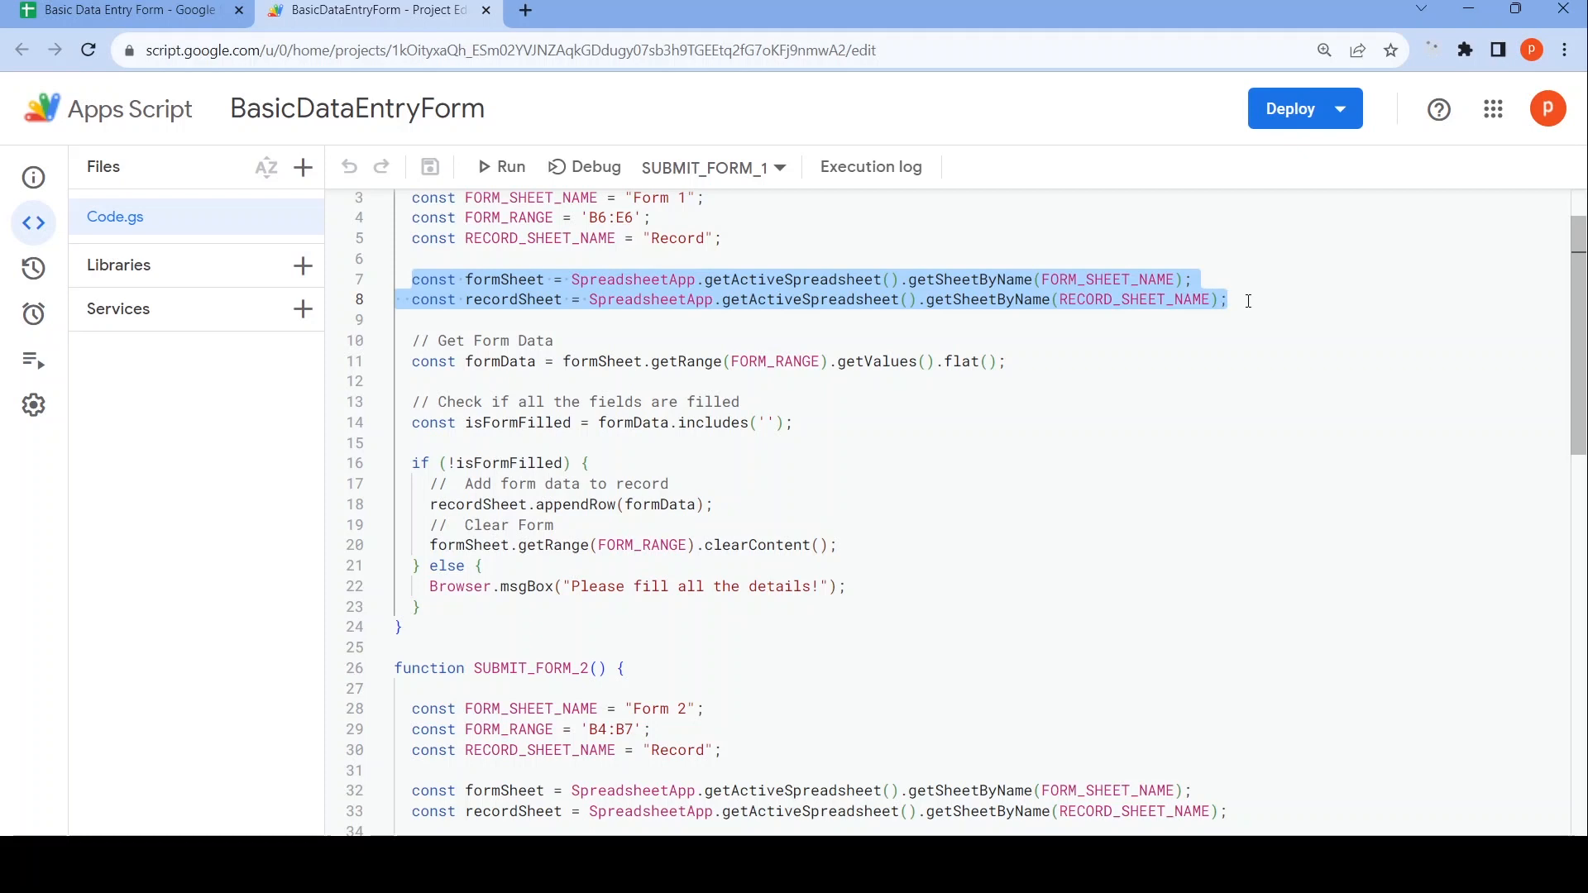
mouse_move(1105, 392)
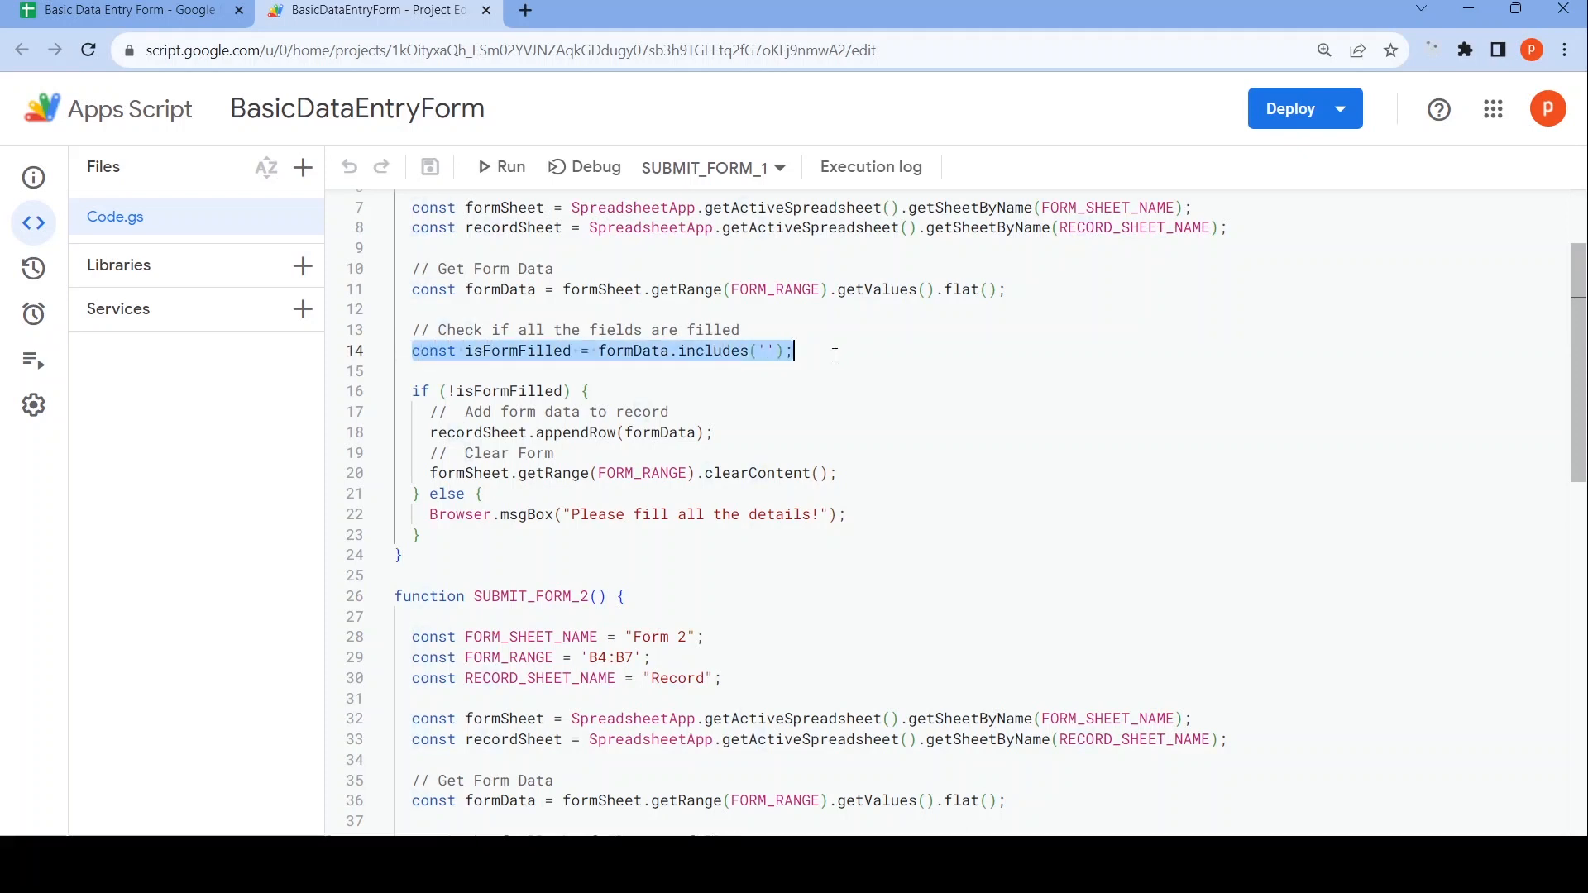
scroll("down", 3)
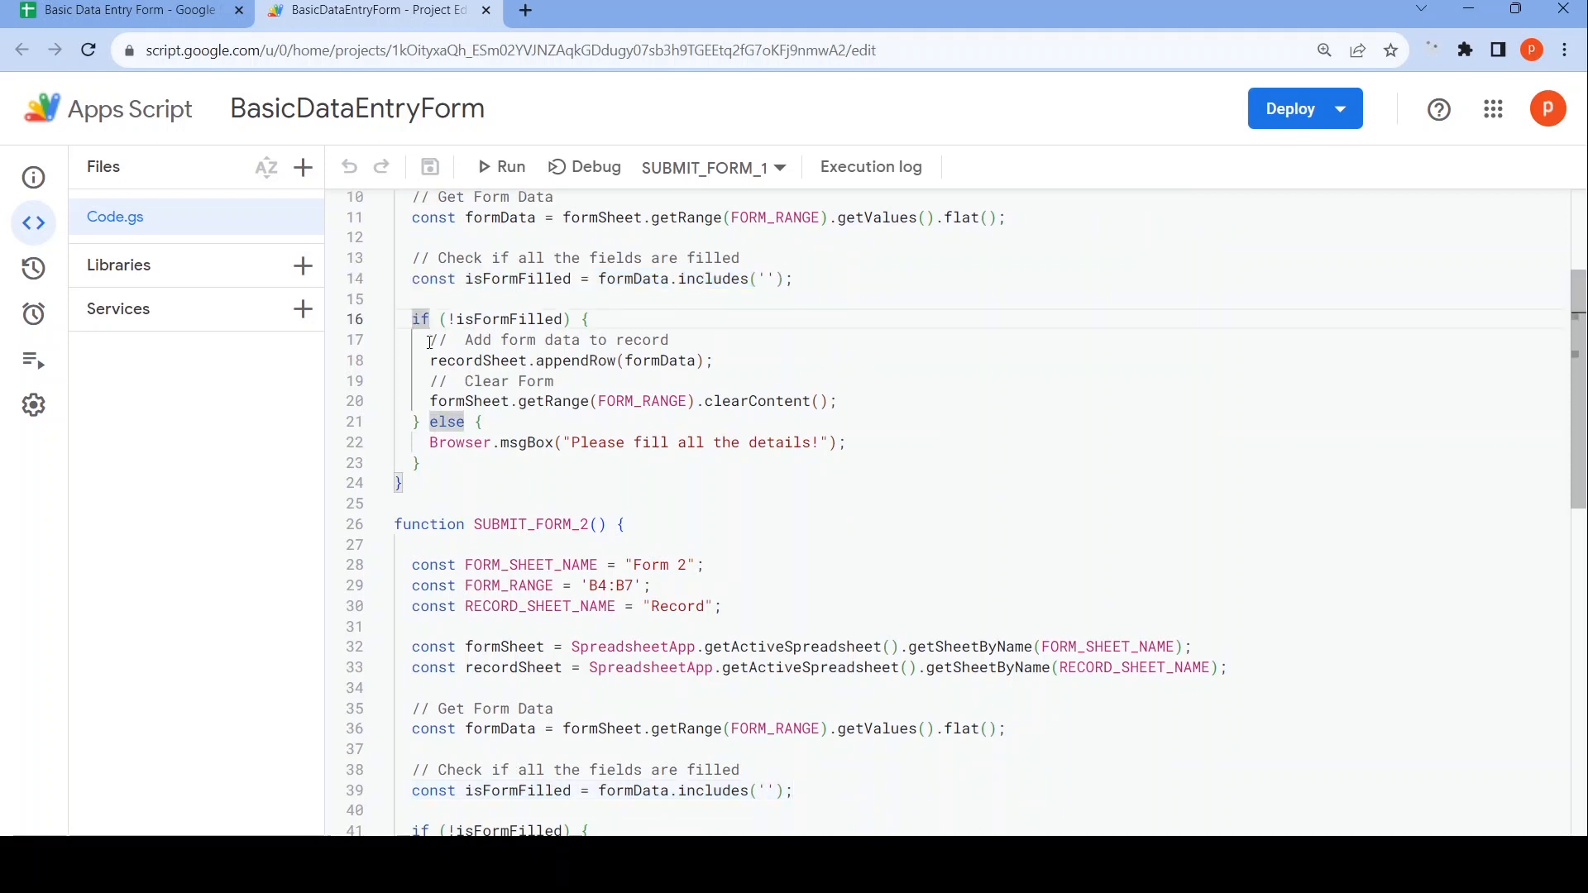
double_click(478, 360)
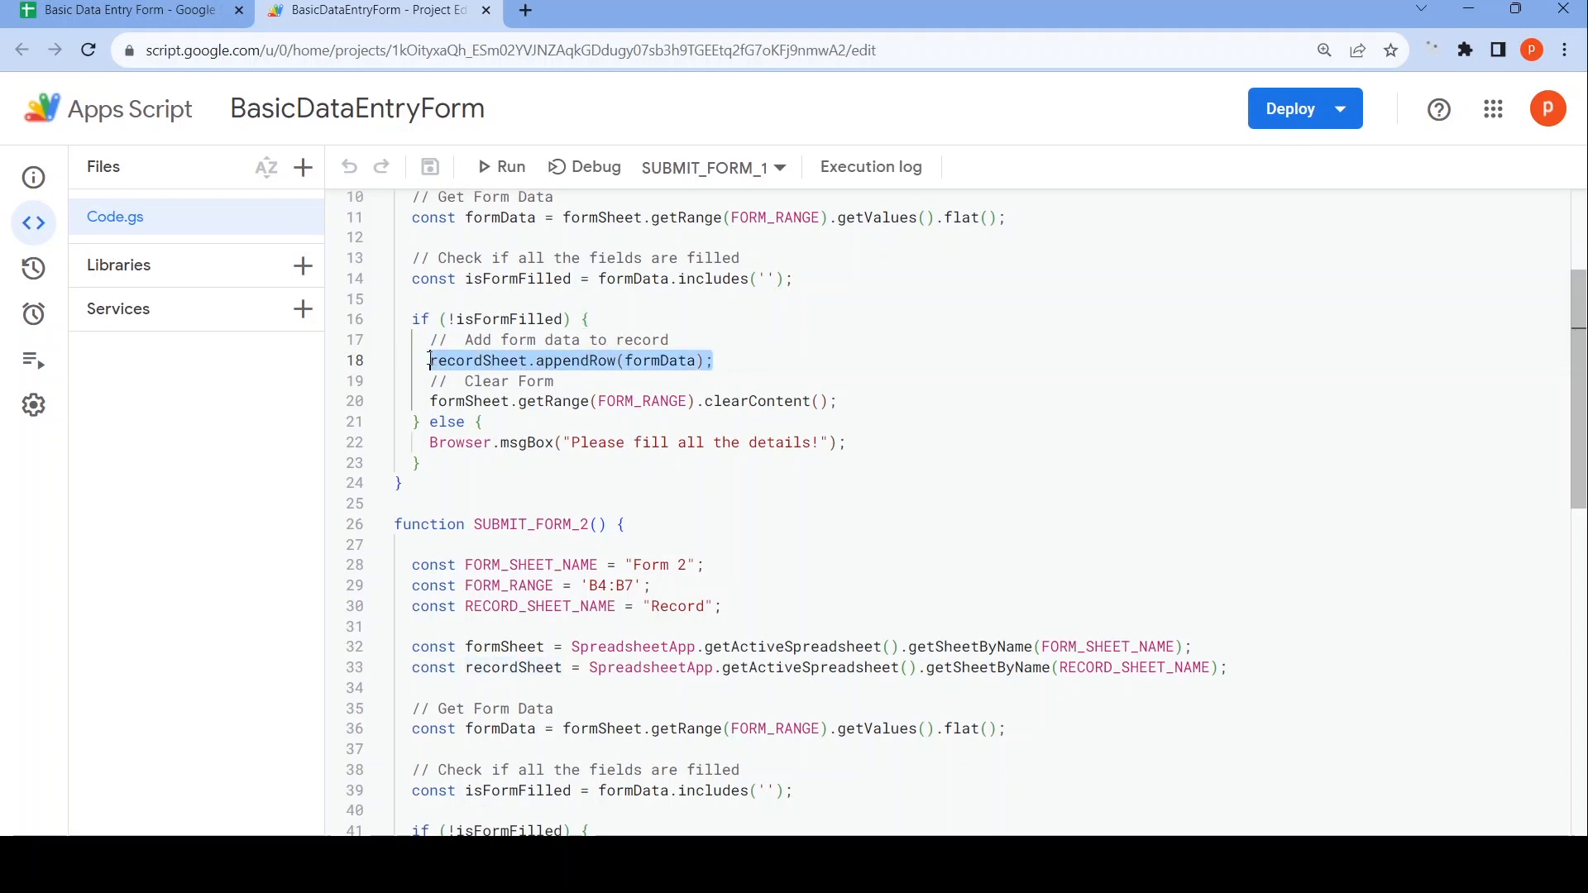
scroll("down", 3)
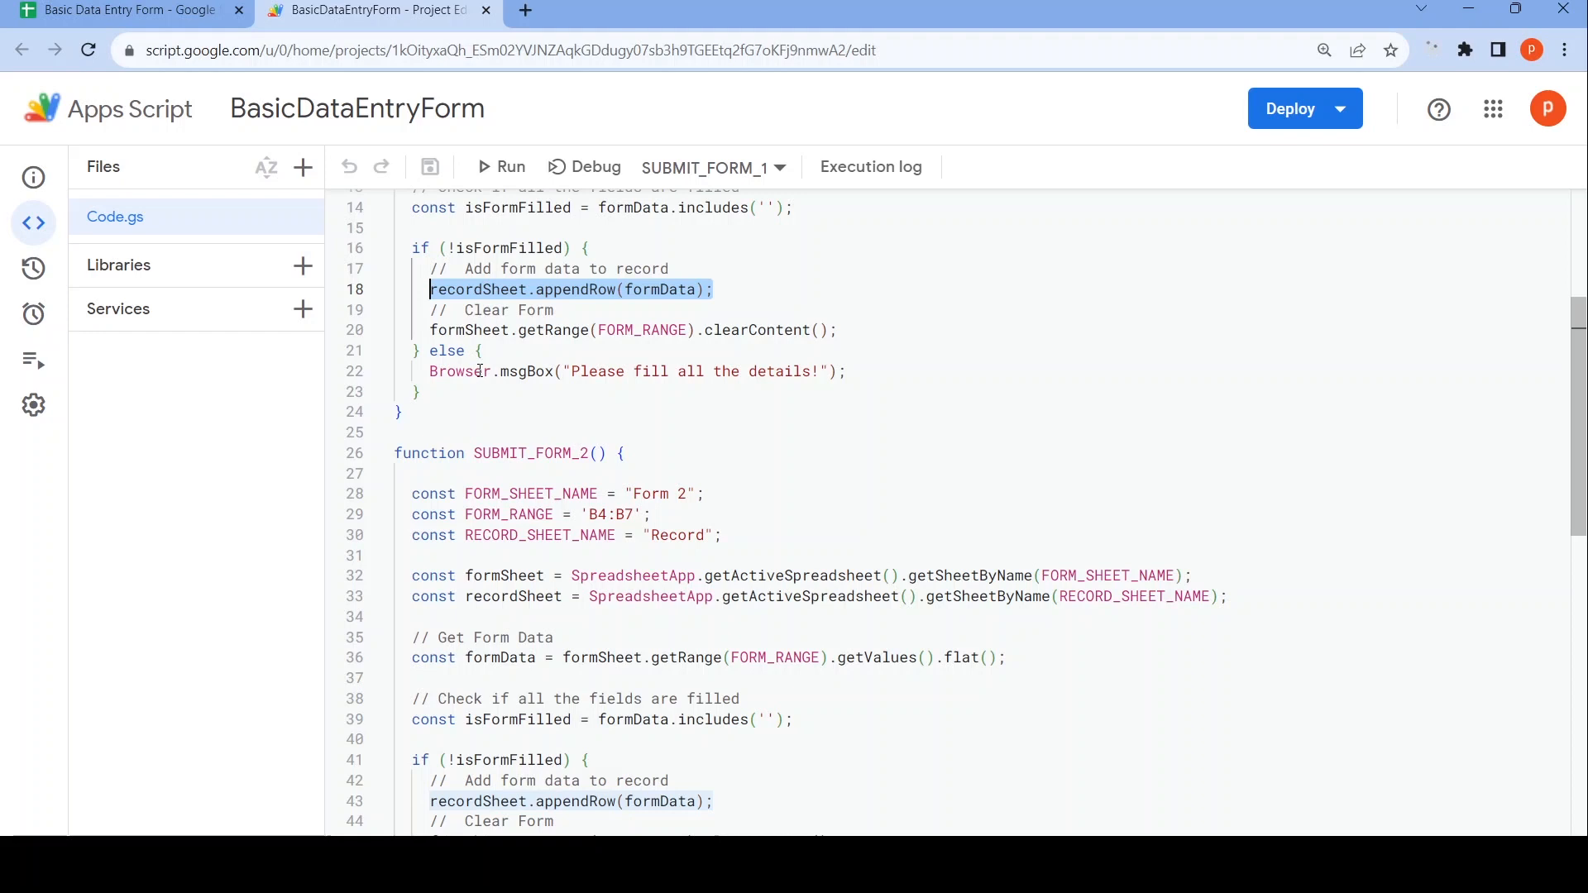
mouse_move(471, 330)
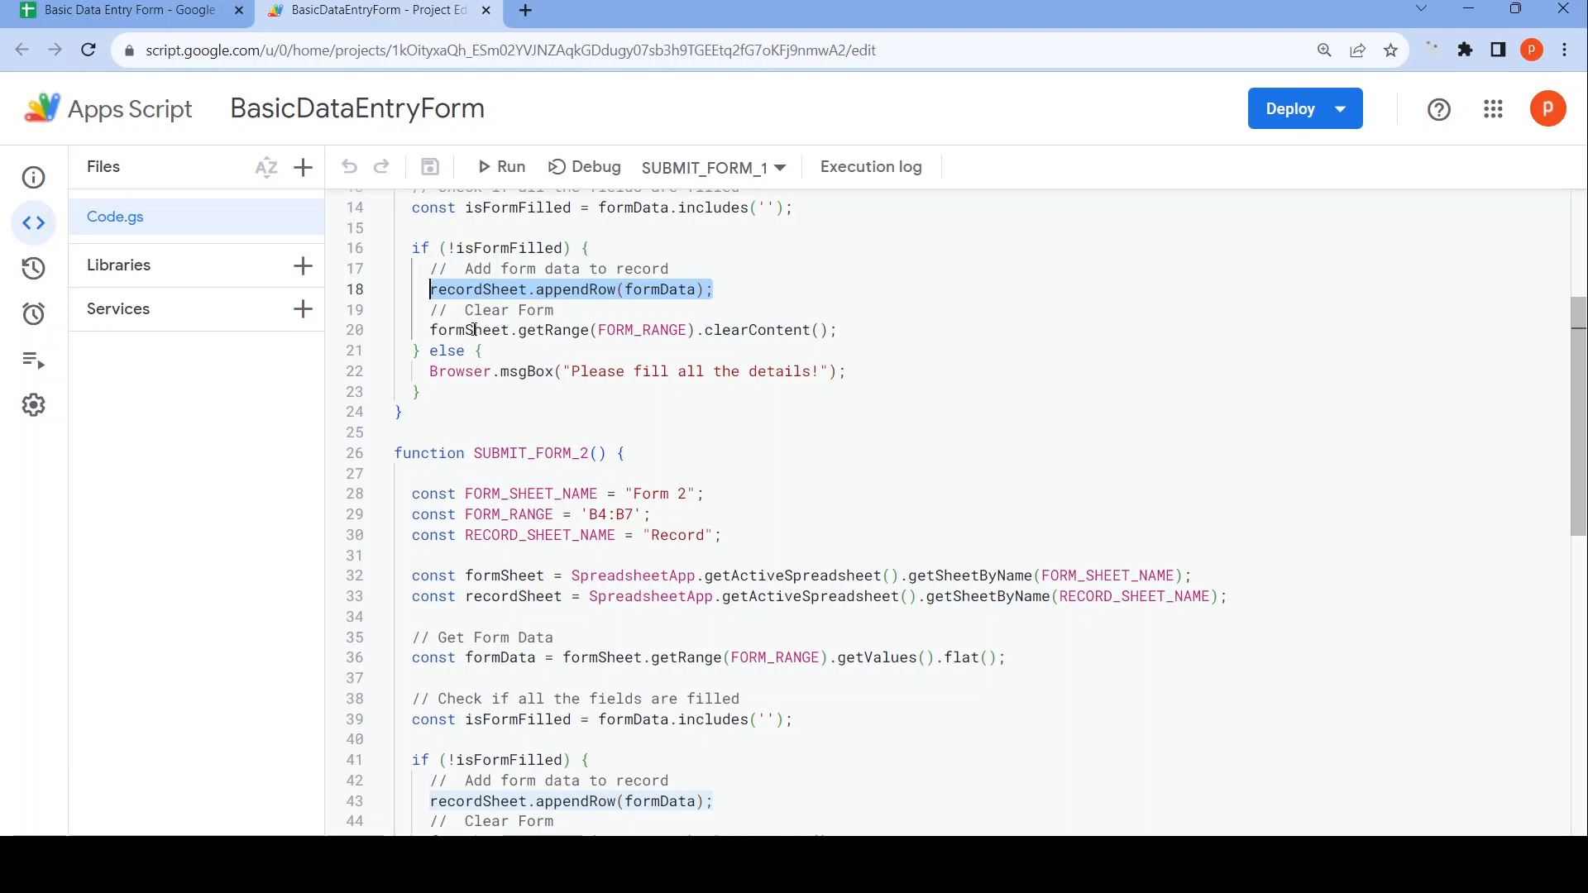
scroll("down", 3)
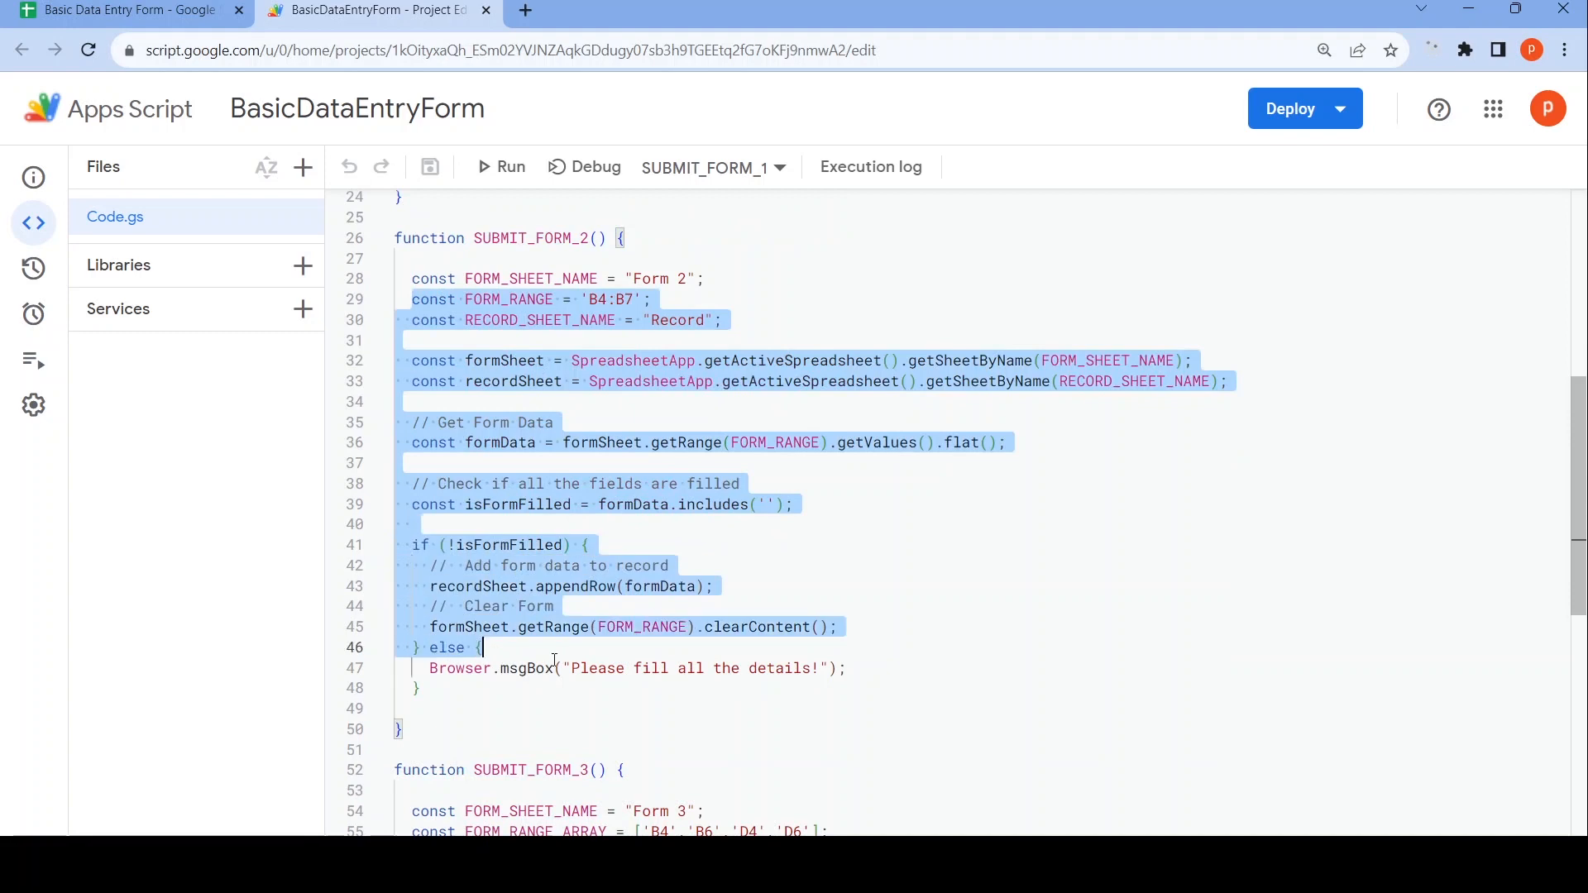
scroll("down", 3)
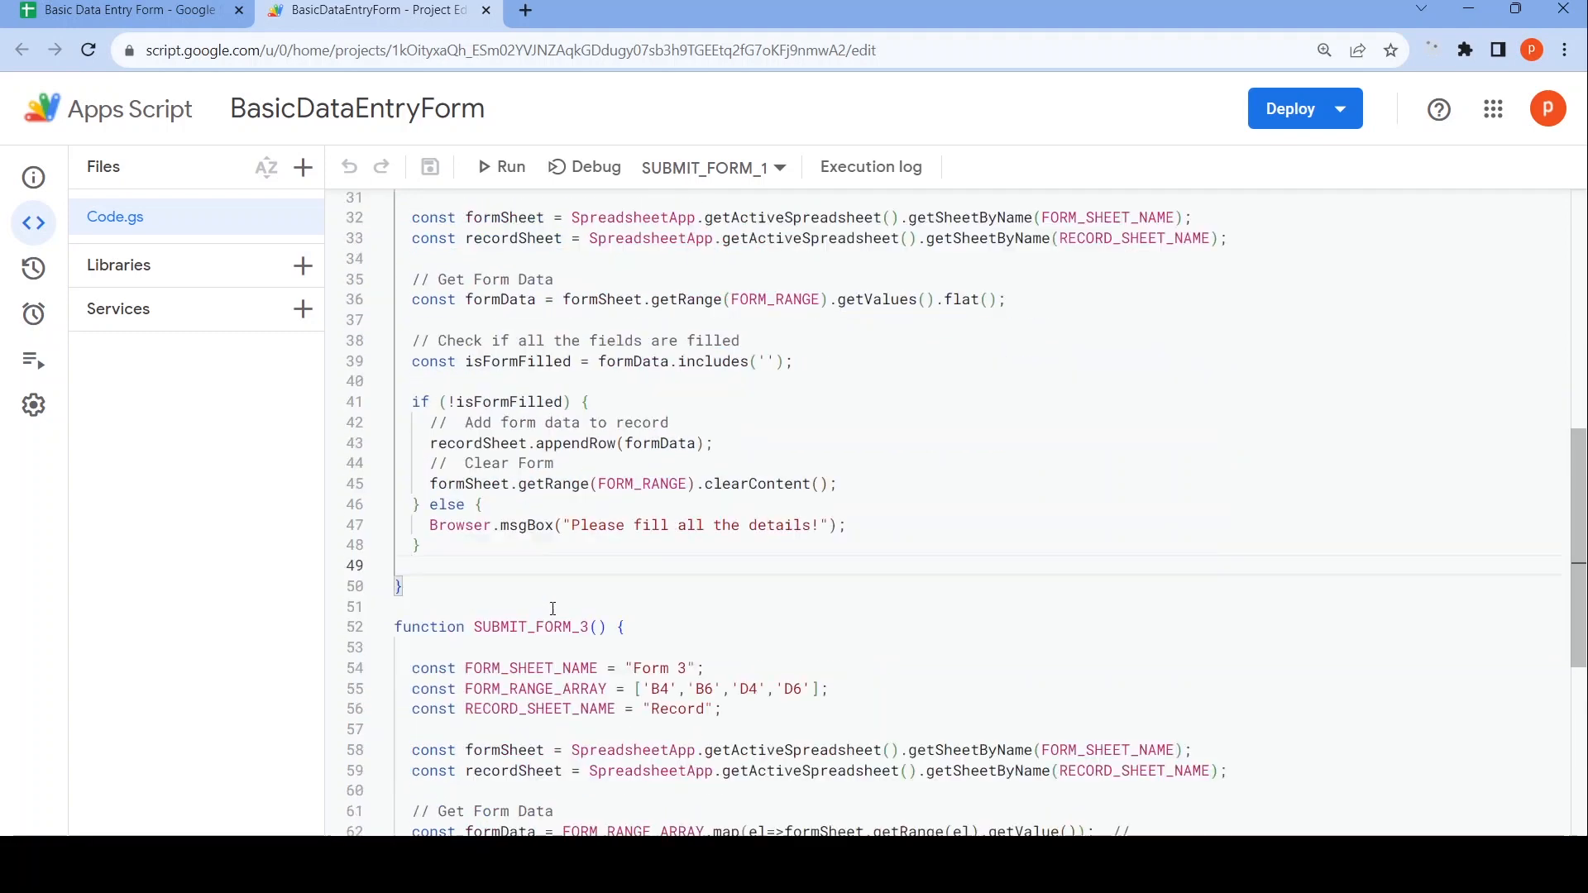
scroll("down", 3)
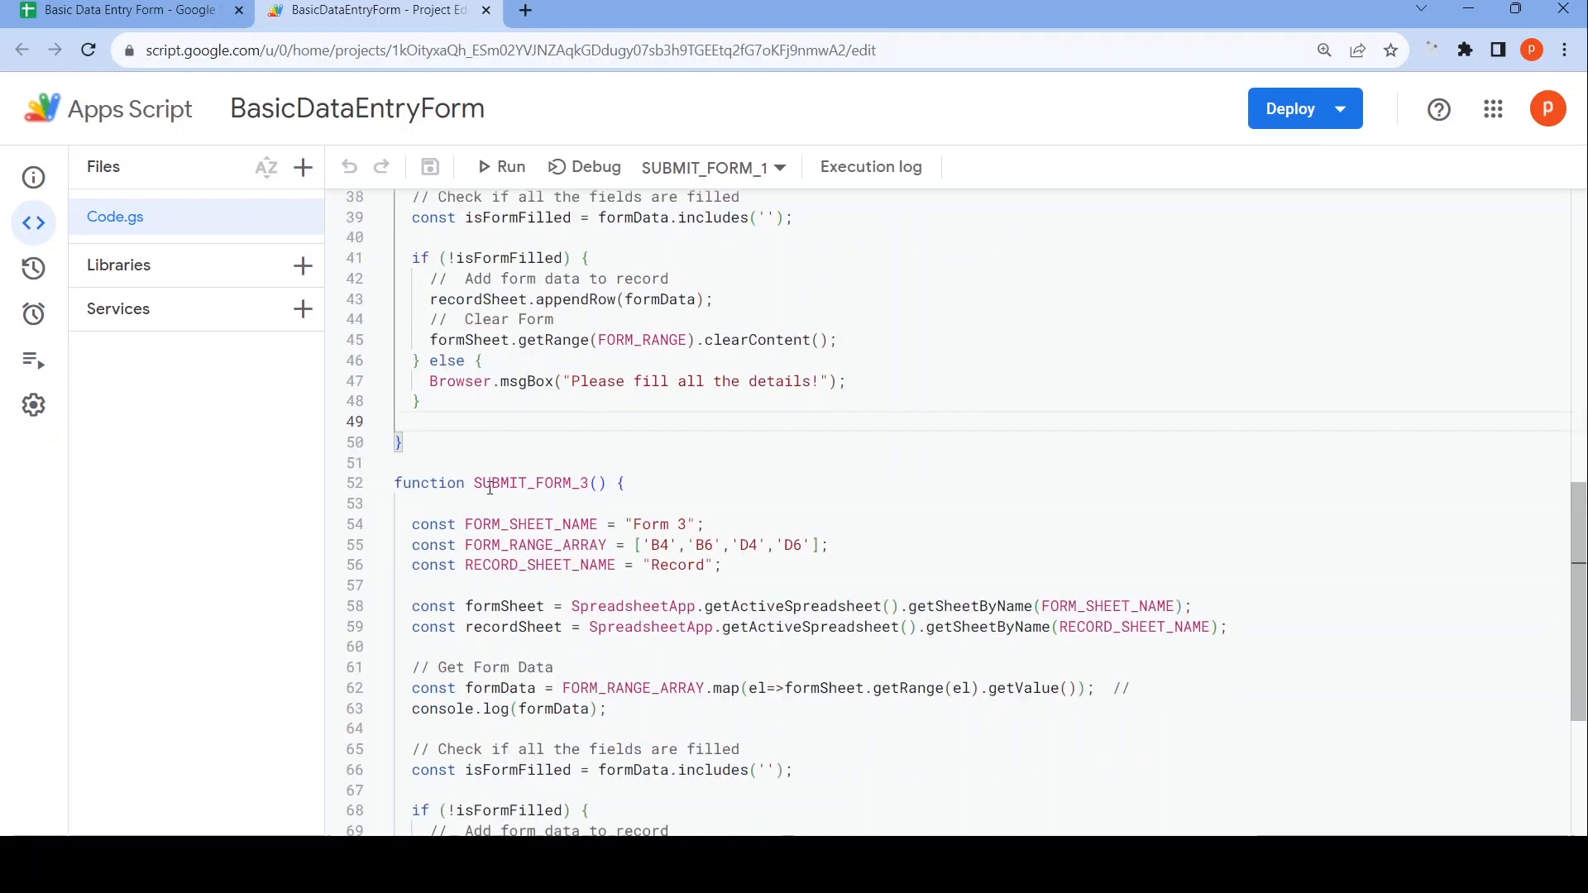
scroll("down", 3)
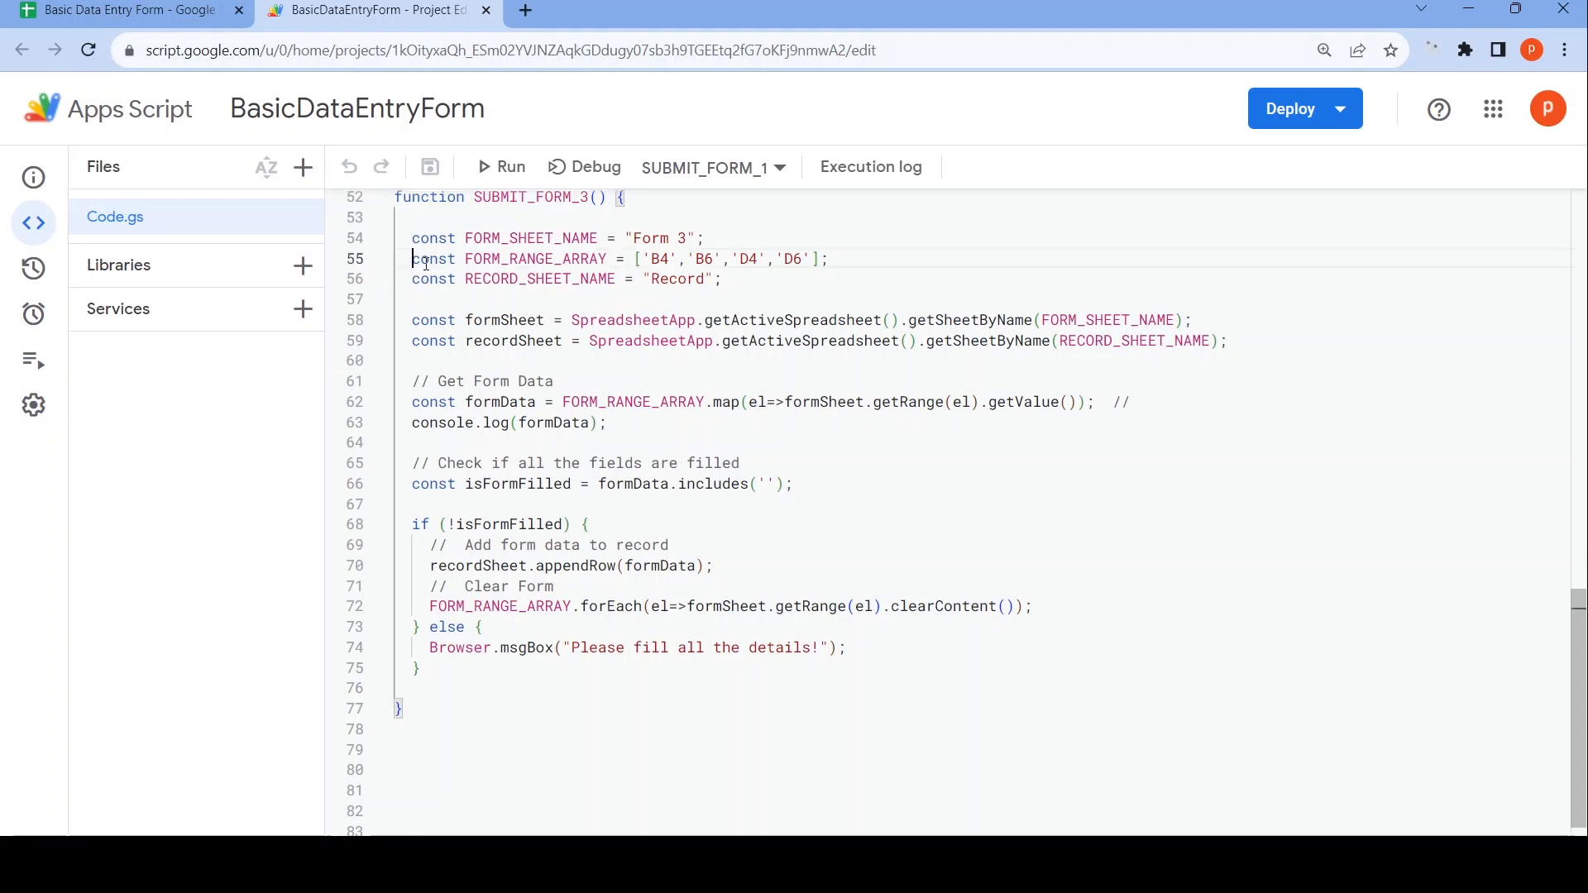
left_click_drag(411, 258, 653, 258)
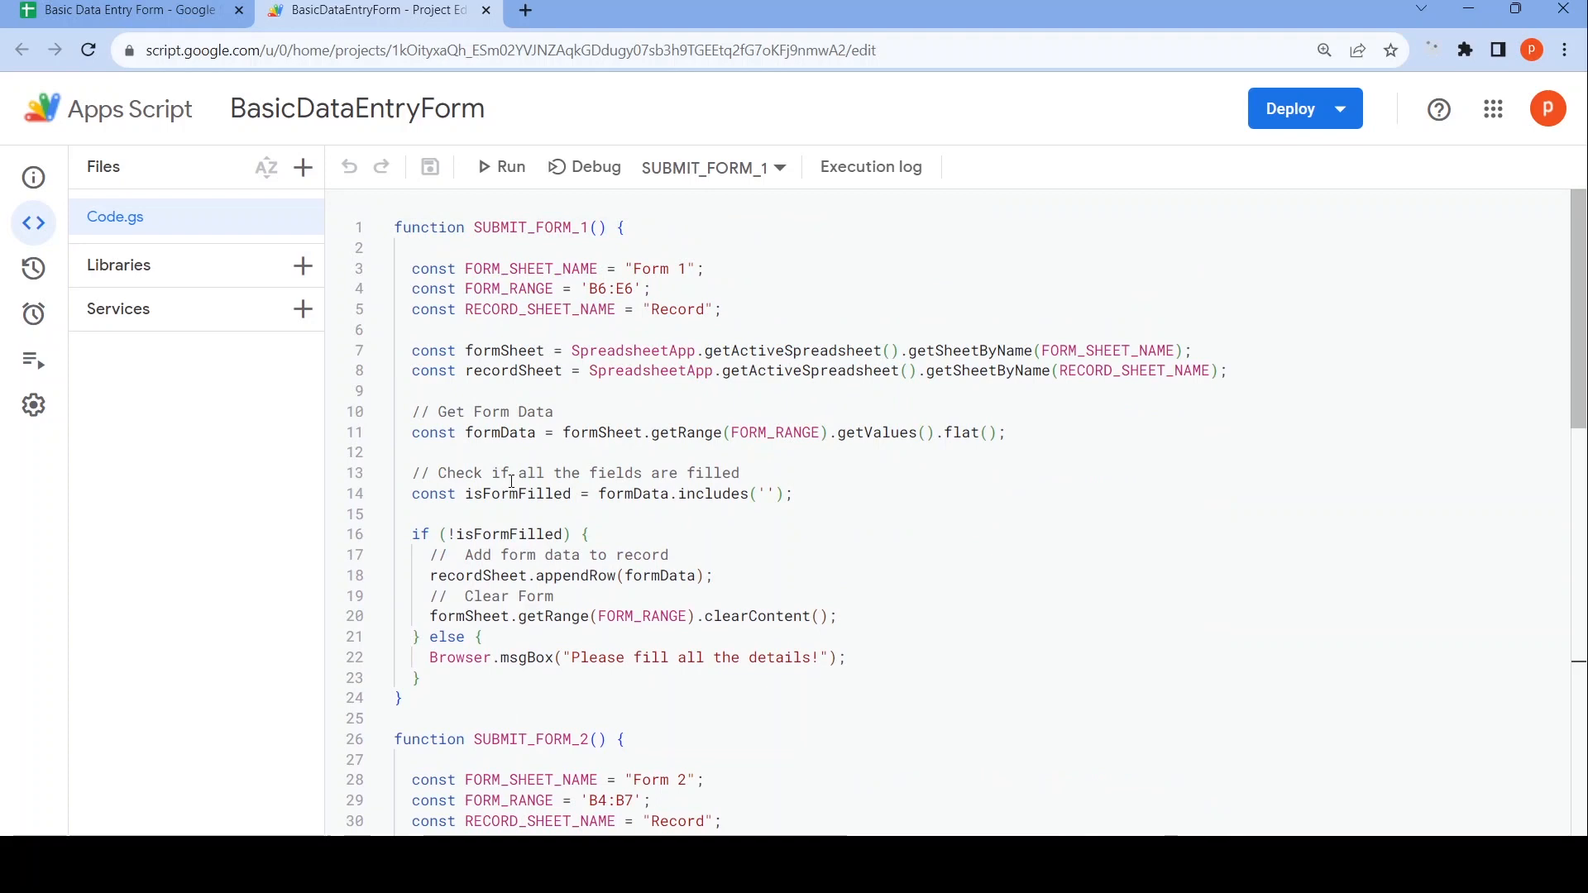
scroll("down", 3)
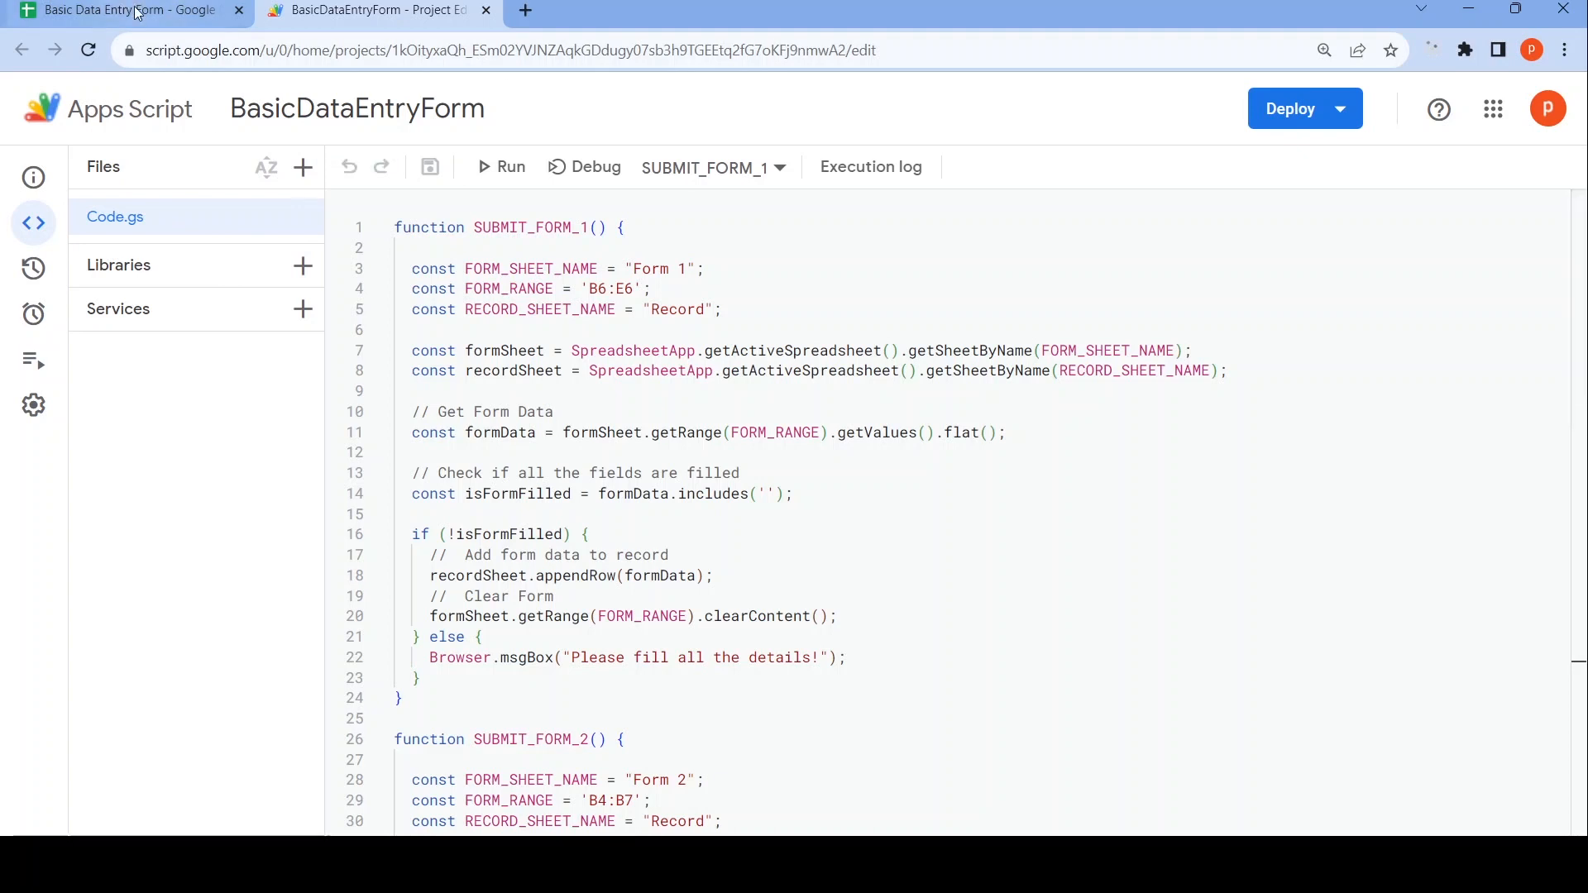
Switch back from the script editor to the spreadsheet's Form 3 sheet.
left_click(107, 9)
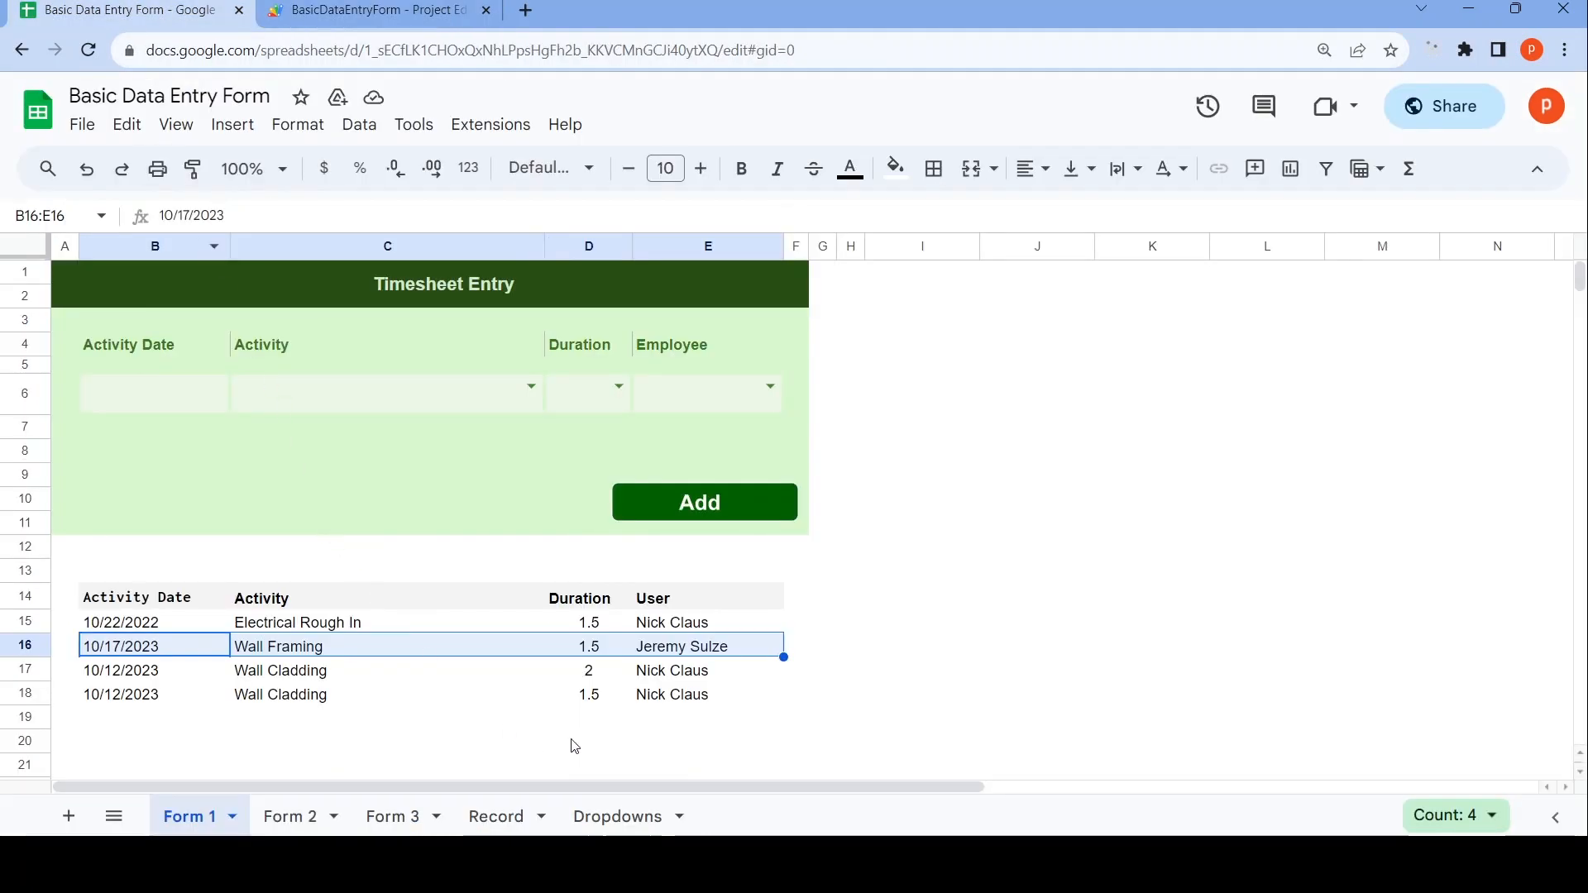
mouse_move(290, 827)
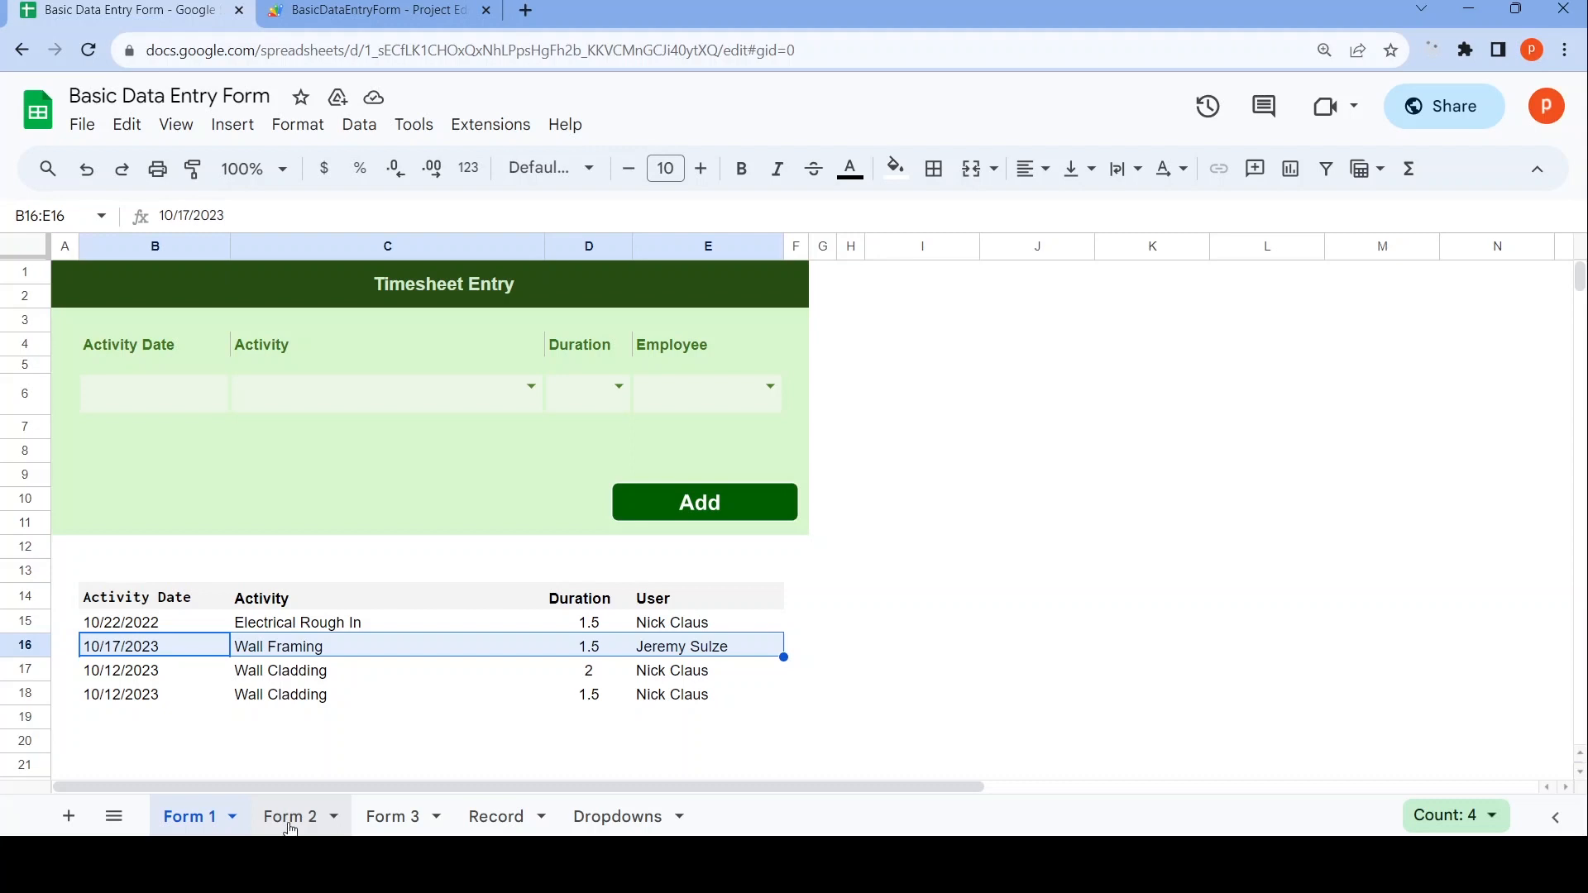
mouse_move(357, 808)
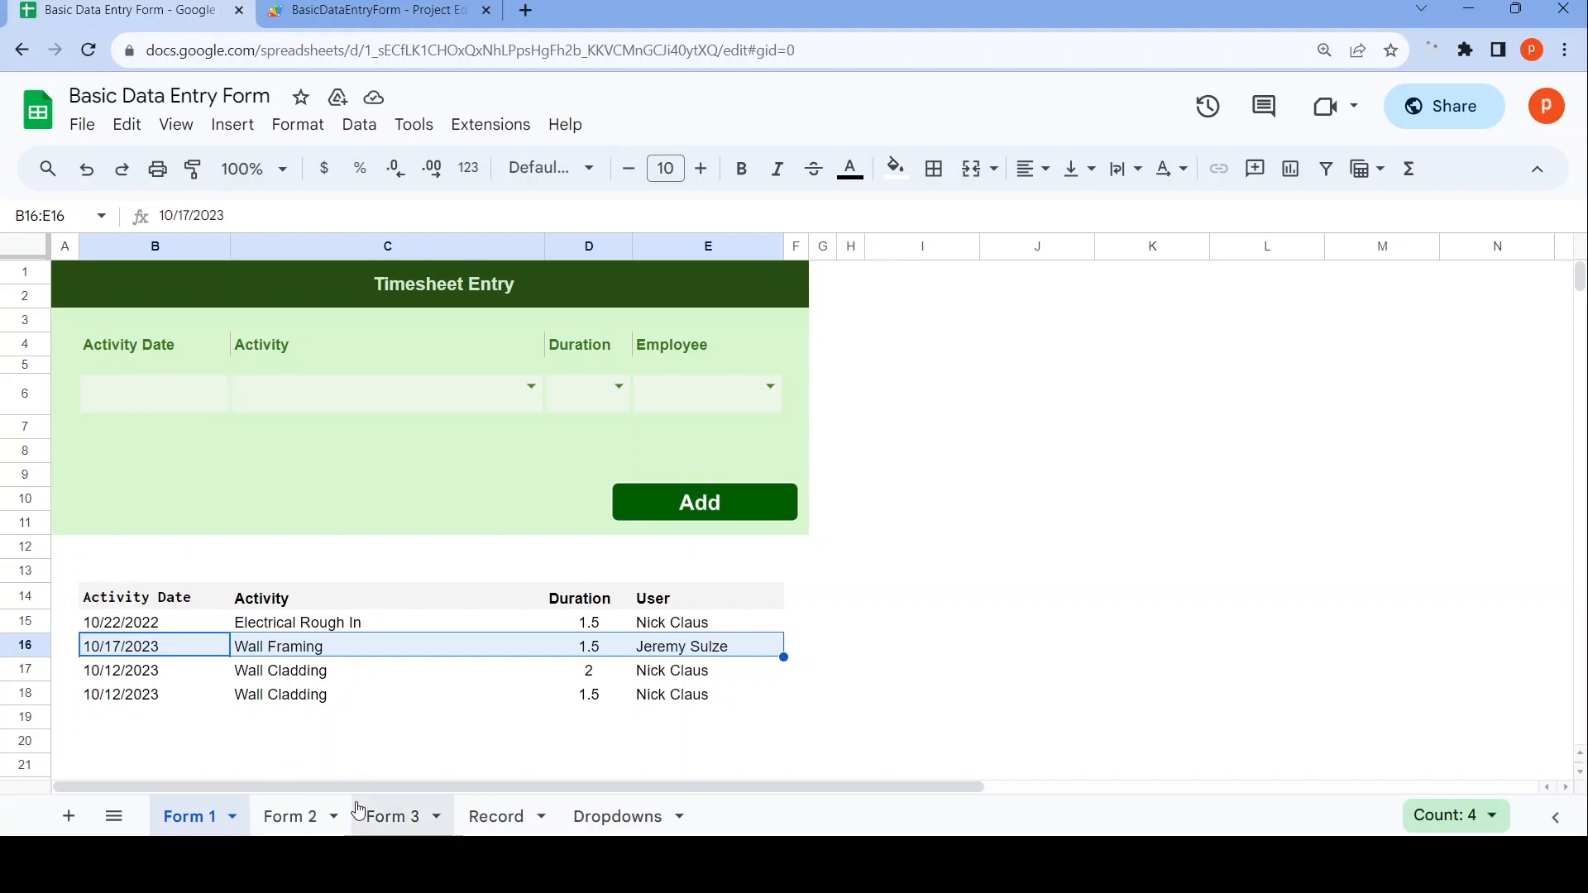
left_click(392, 816)
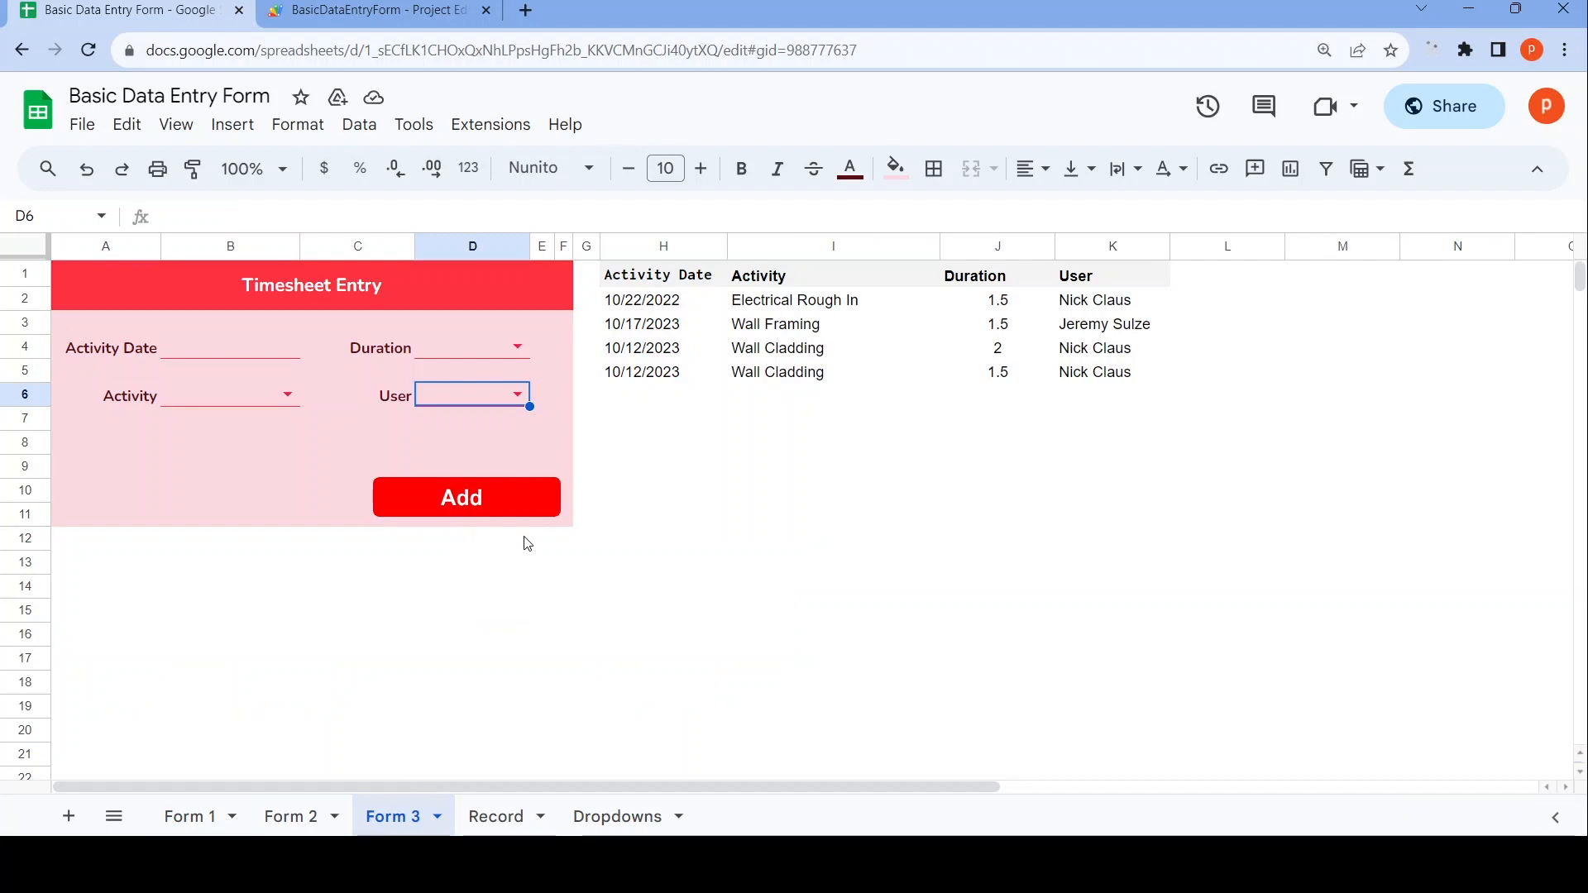
mouse_move(550, 670)
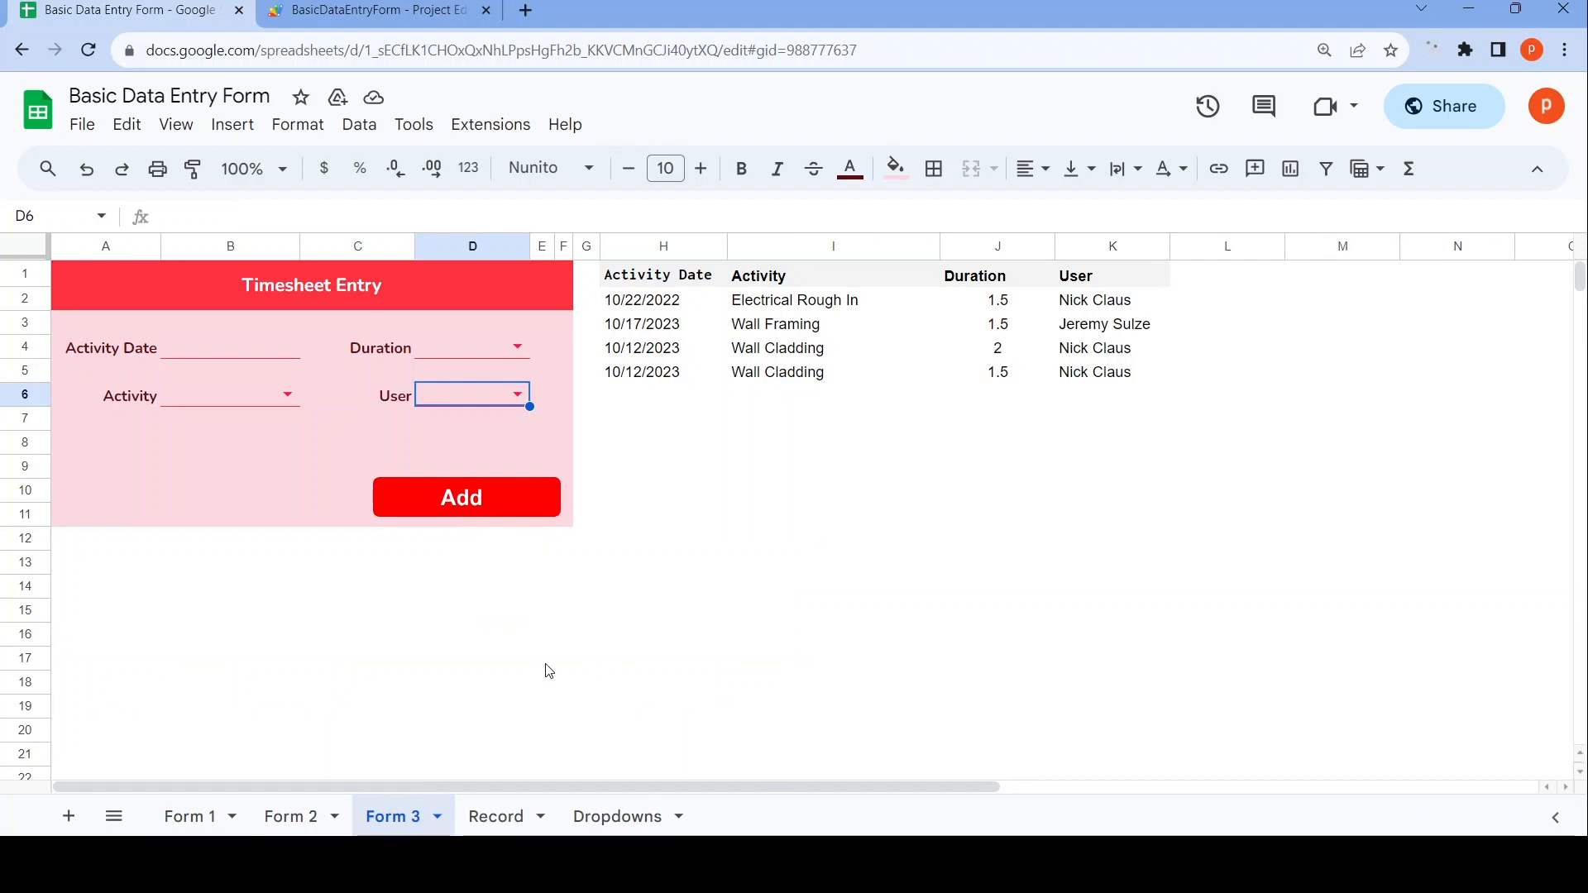
mouse_move(577, 665)
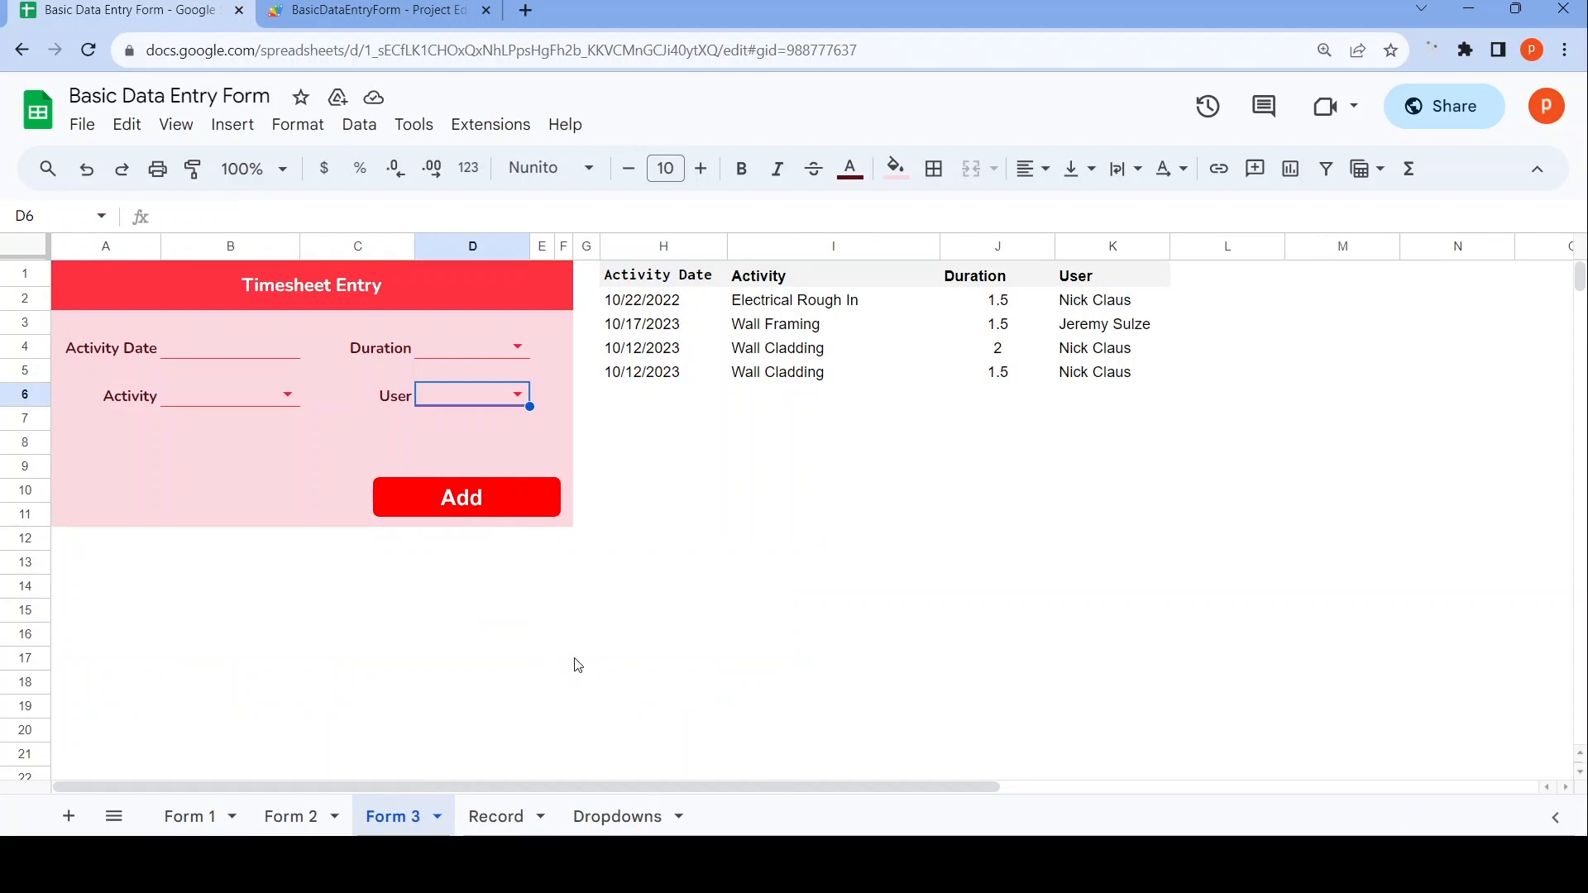